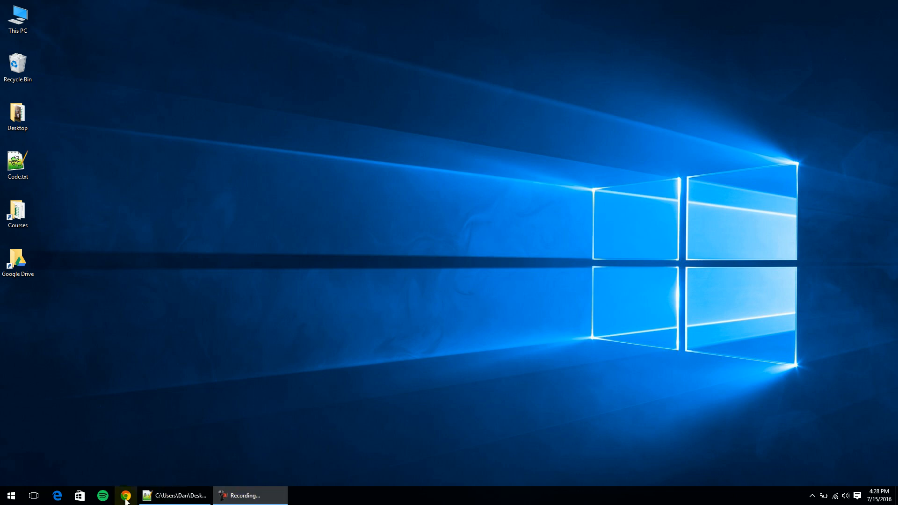
click(125, 496)
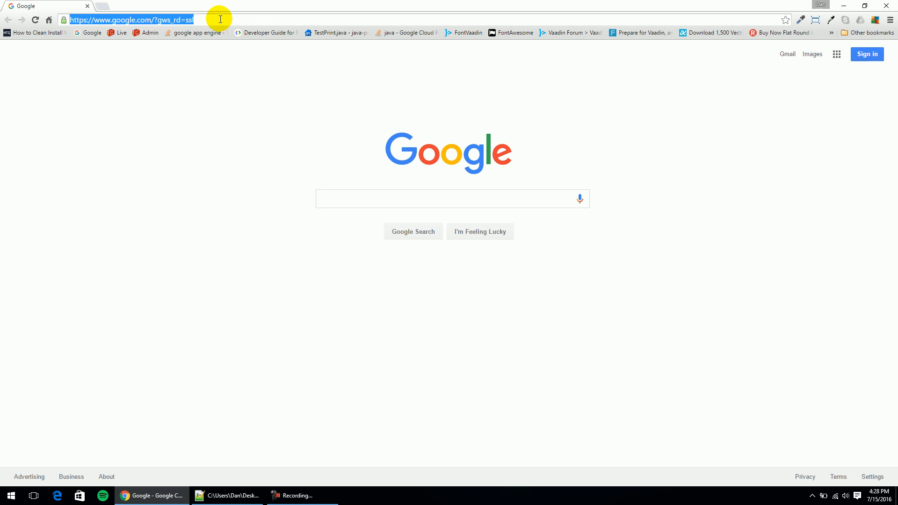
text(www.centerforstudentaction.org/action-teams/africa/)
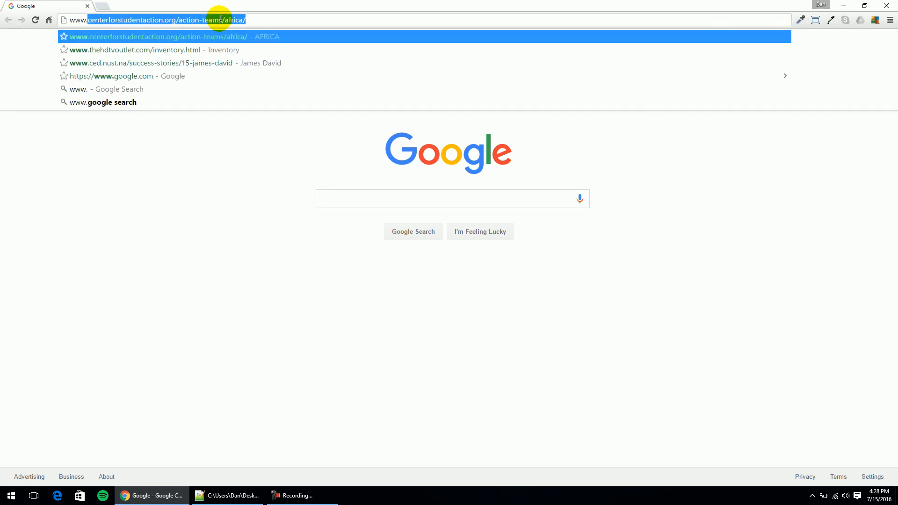
text(www.ninite.com)
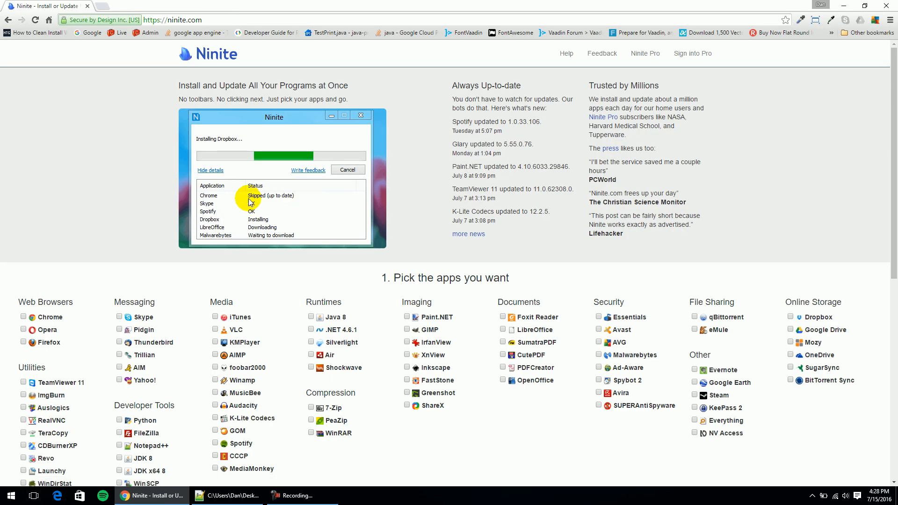
Pick JDK x64 8 under Developer Tools and download the custom Ninite installer.
scroll(down, 3)
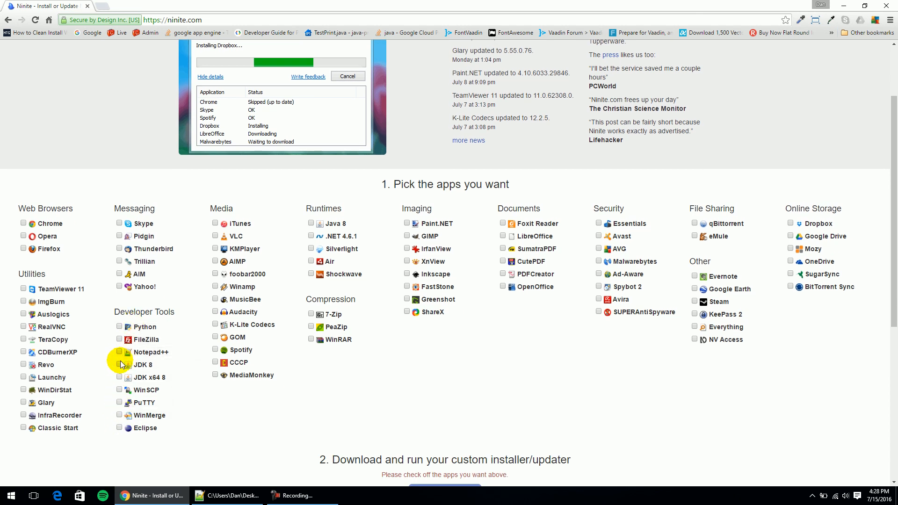
click(119, 377)
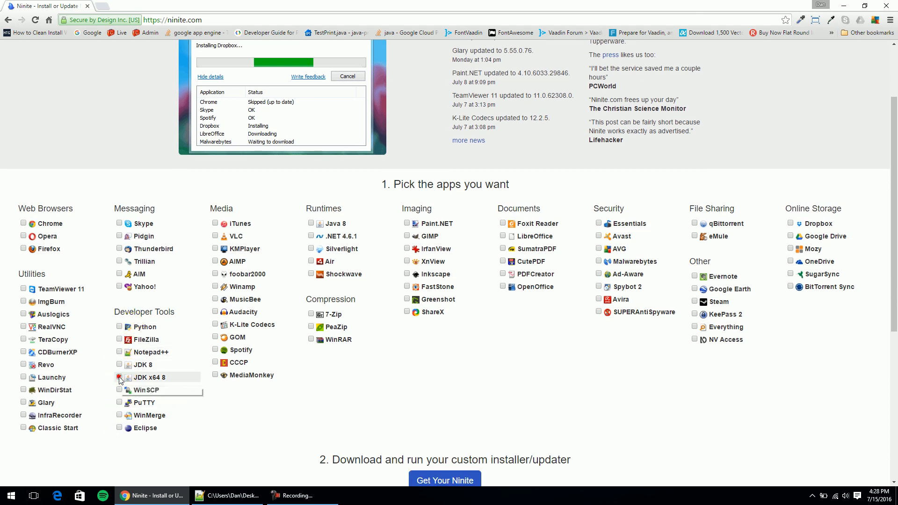
click(119, 377)
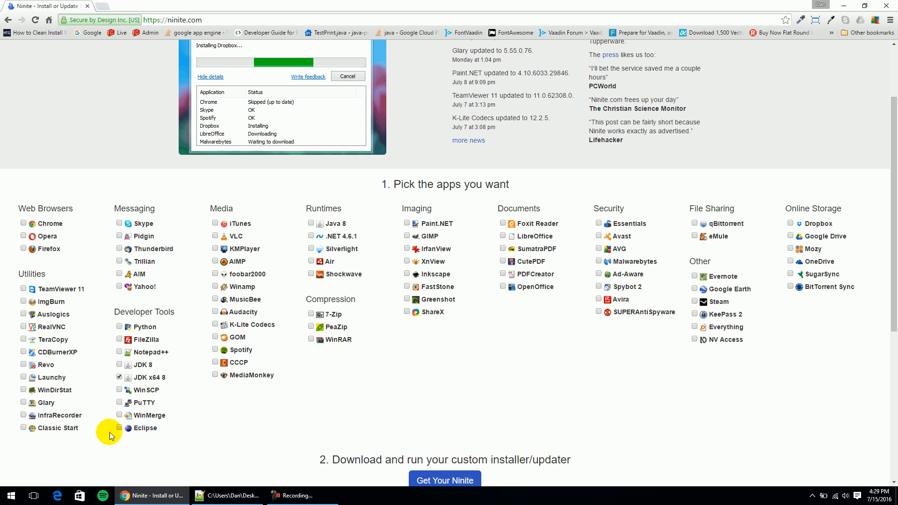
scroll(down, 3)
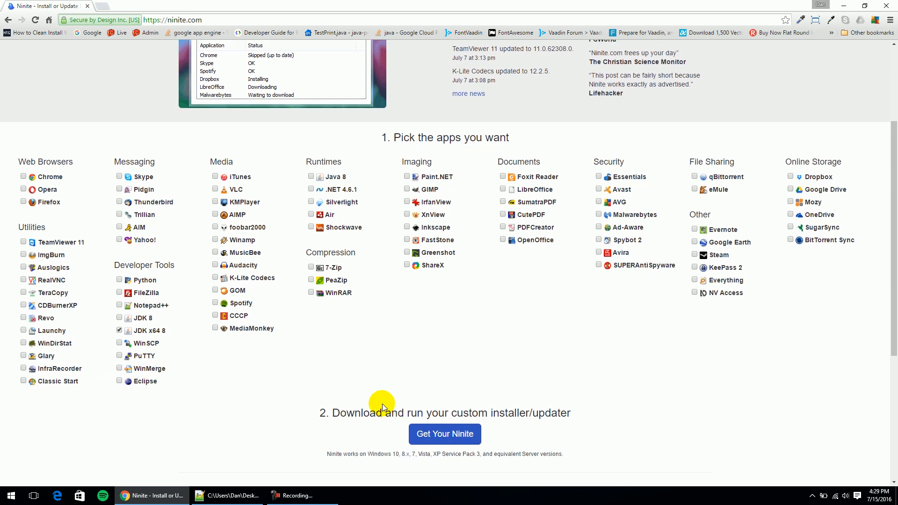
mouse_move(307, 418)
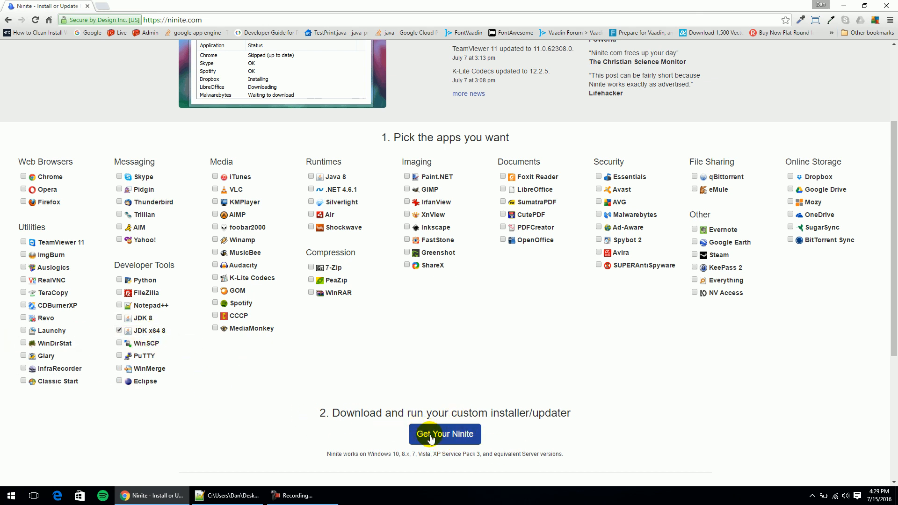
click(444, 433)
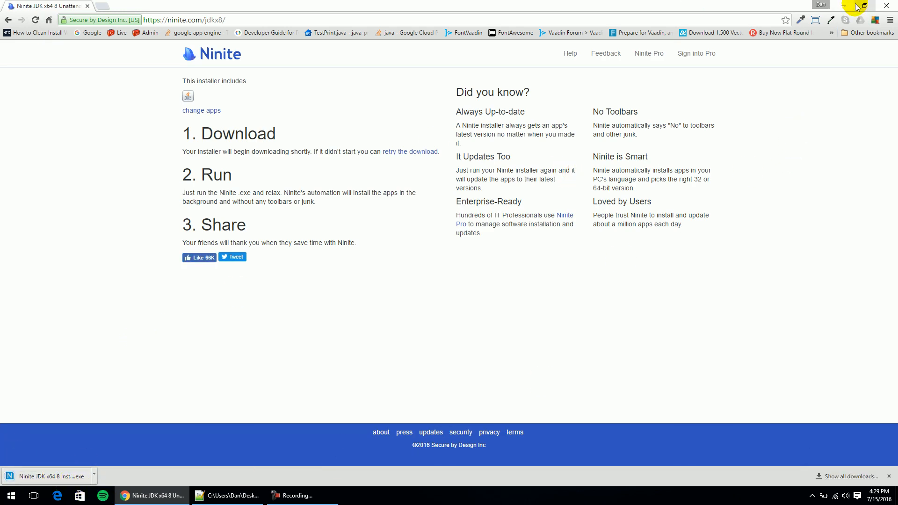
Run the downloaded Ninite JDK x64 8 installer from the desktop and close it when finished.
click(836, 5)
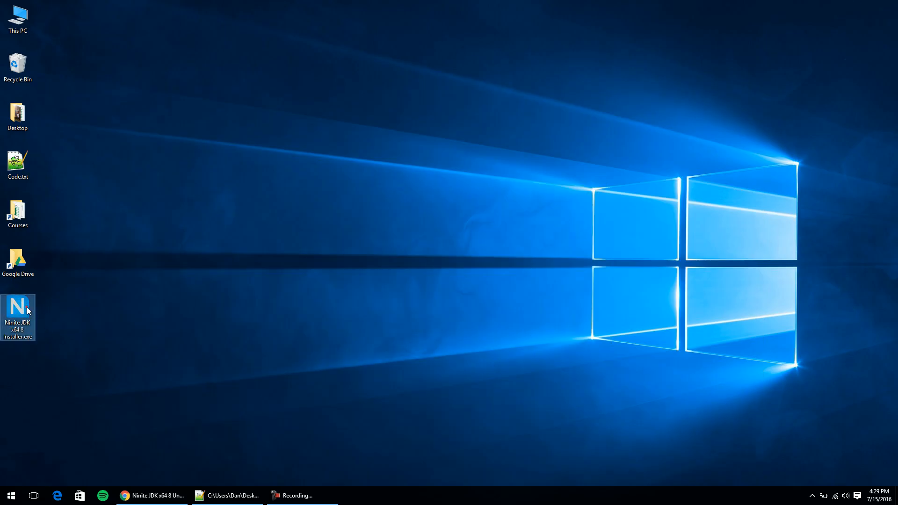
double_click(18, 313)
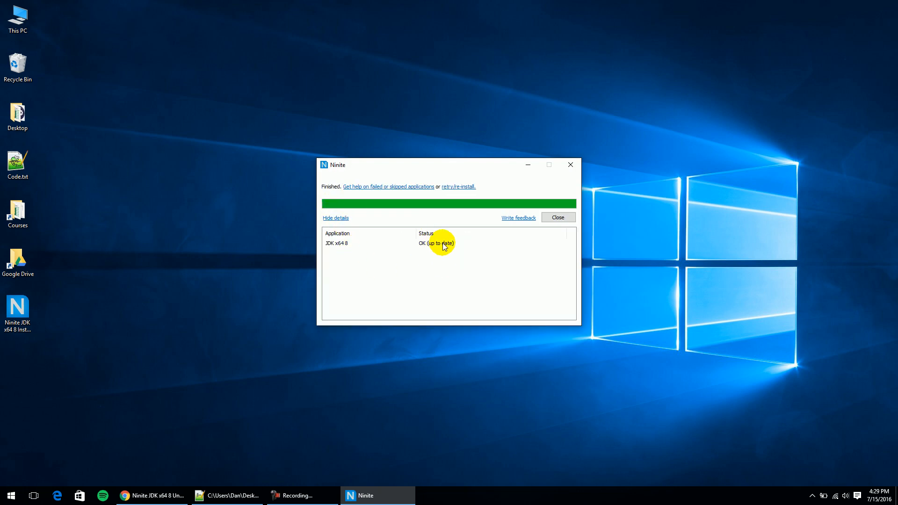
mouse_move(448, 259)
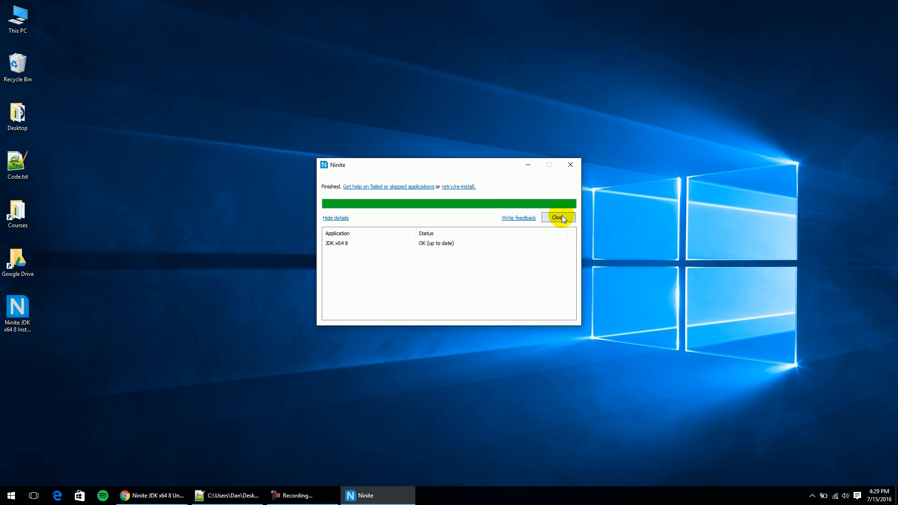
click(557, 218)
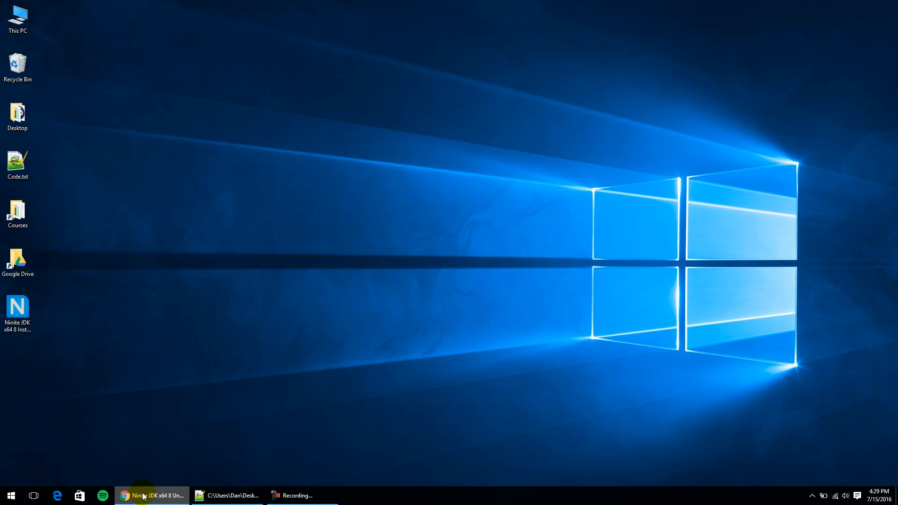
Search Google for mingw64 and open the SourceForge MinGW-w64 project result.
click(151, 496)
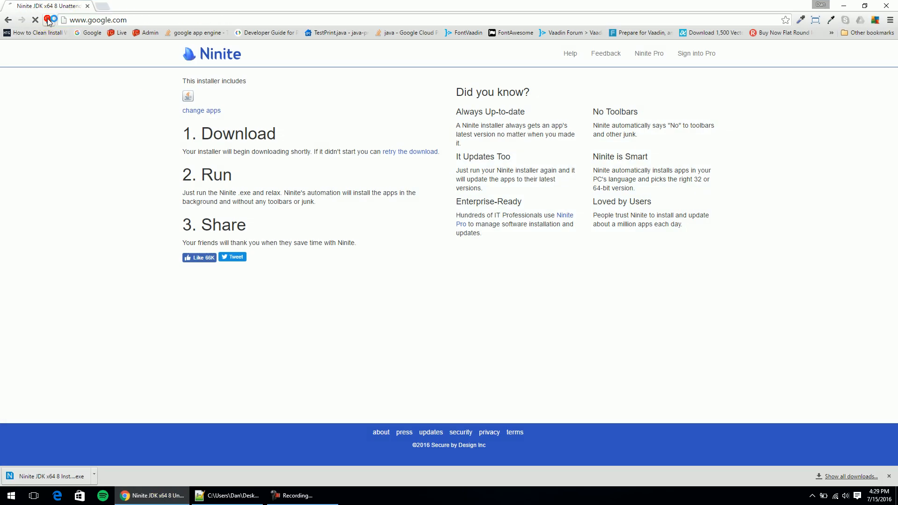
click(36, 20)
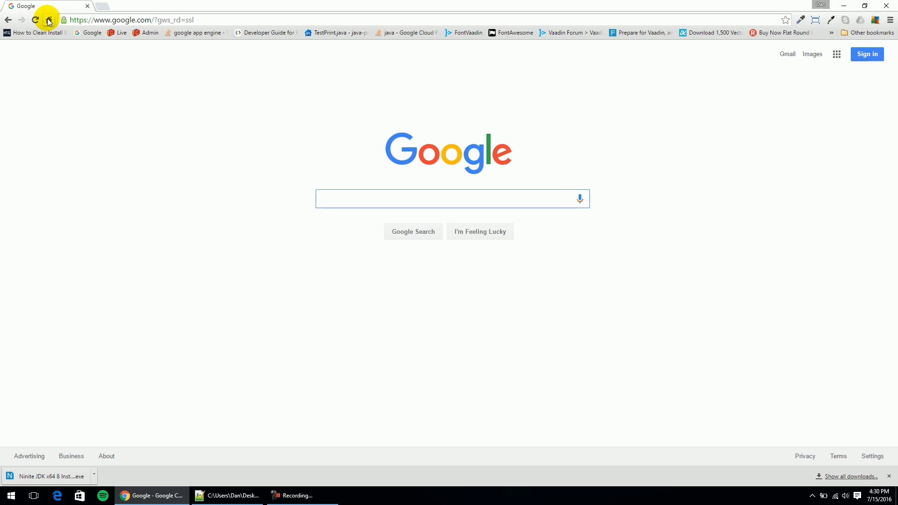
text(mingw64)
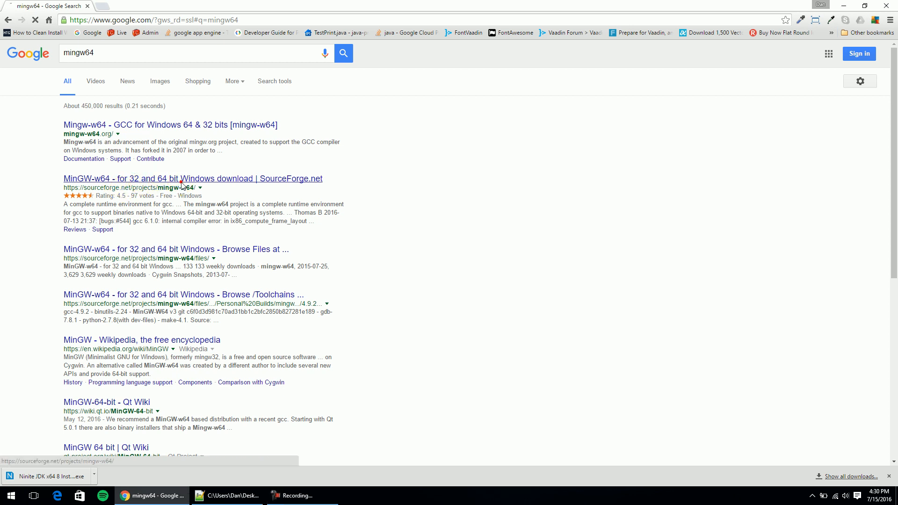
click(193, 178)
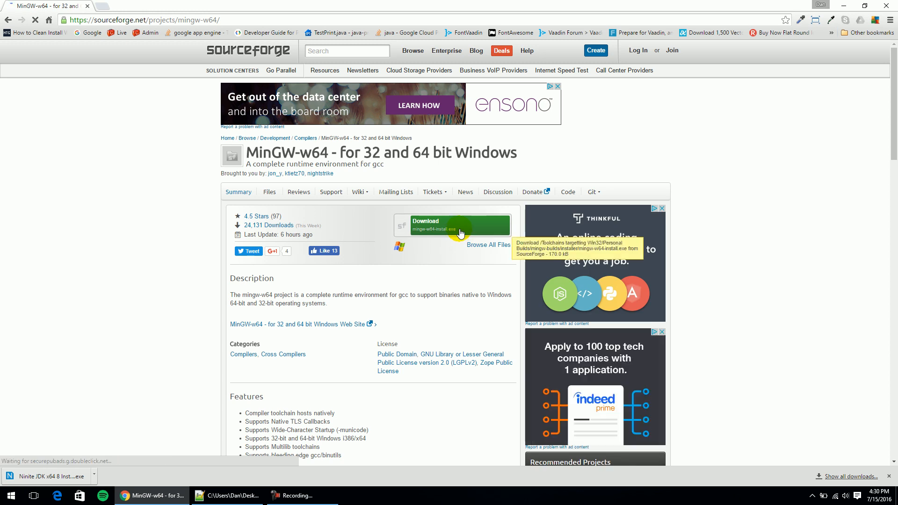
Download mingw-w64-install.exe from SourceForge and launch it from the desktop.
click(452, 223)
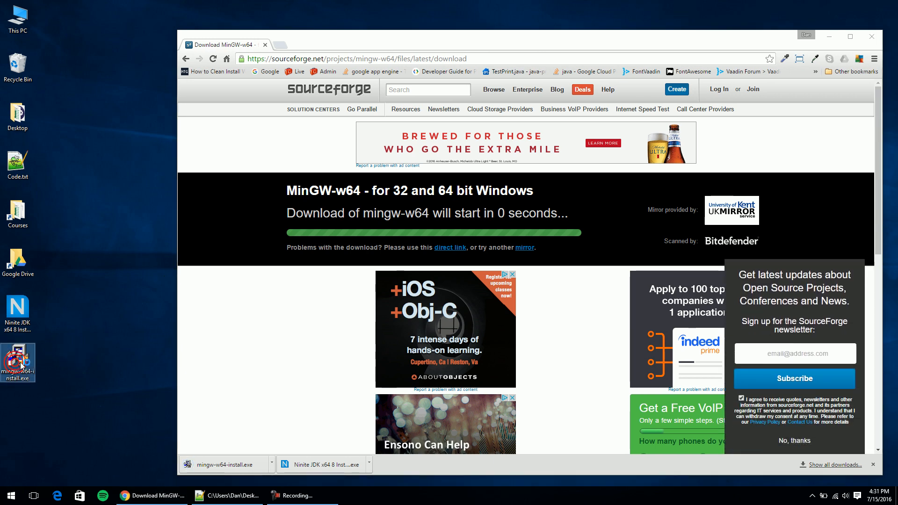
double_click(18, 363)
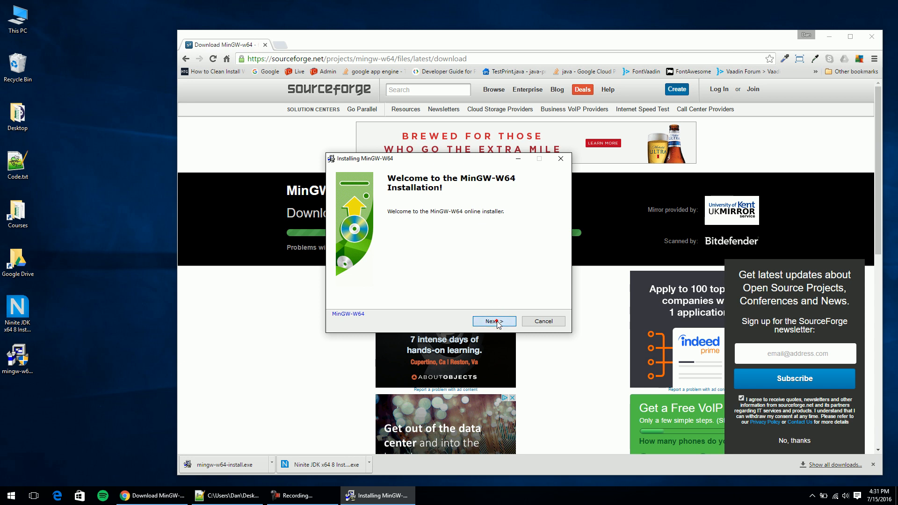
Choose version 6.1.0, x86_64 architecture, posix threads and seh exceptions, then continue to the folder step.
click(493, 321)
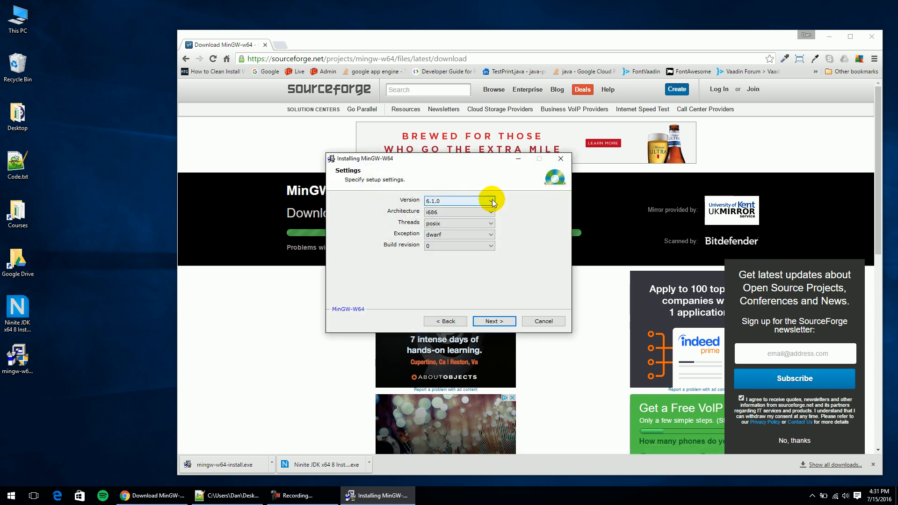
click(491, 200)
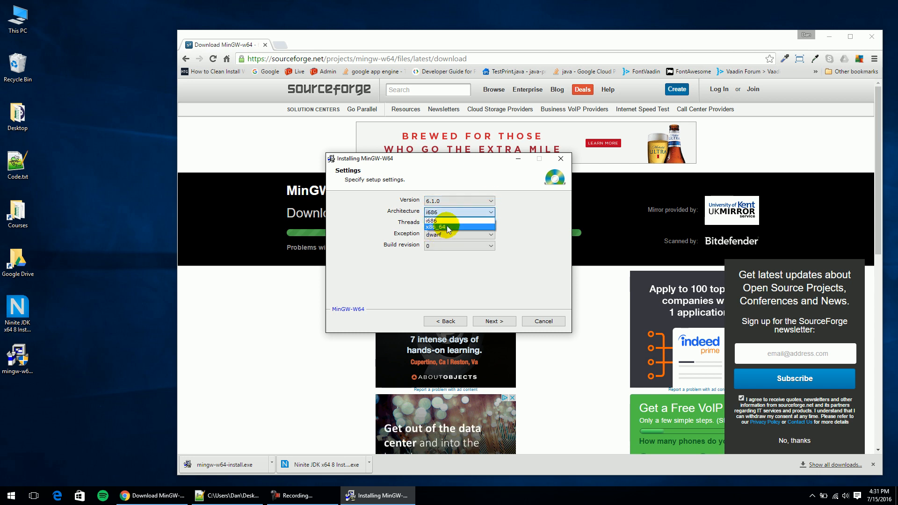
click(447, 228)
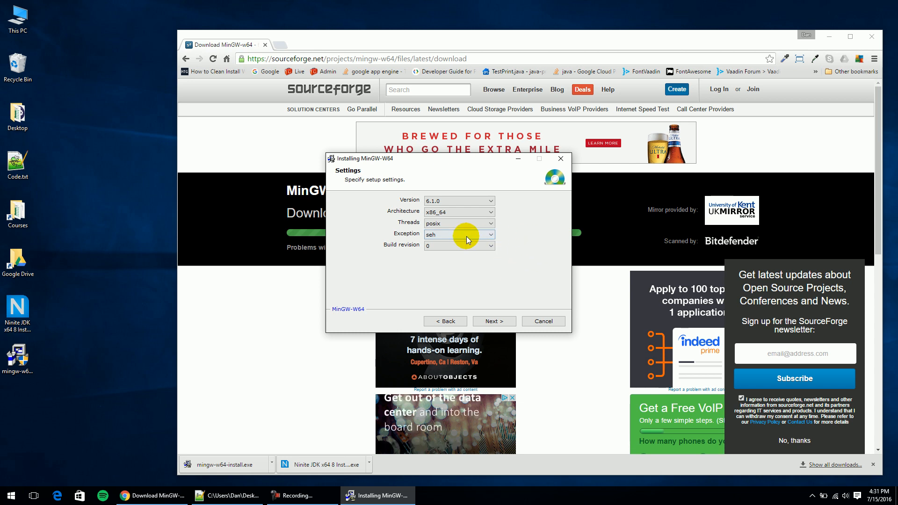
mouse_move(464, 266)
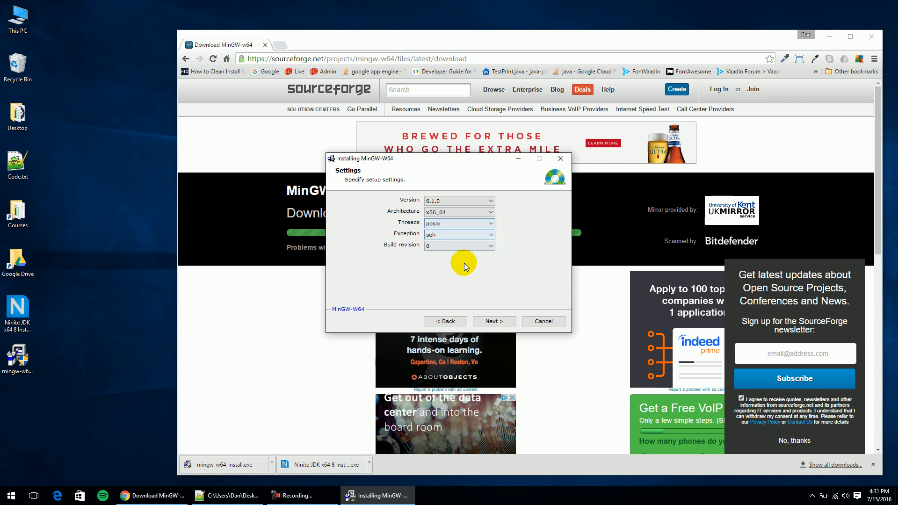
click(494, 321)
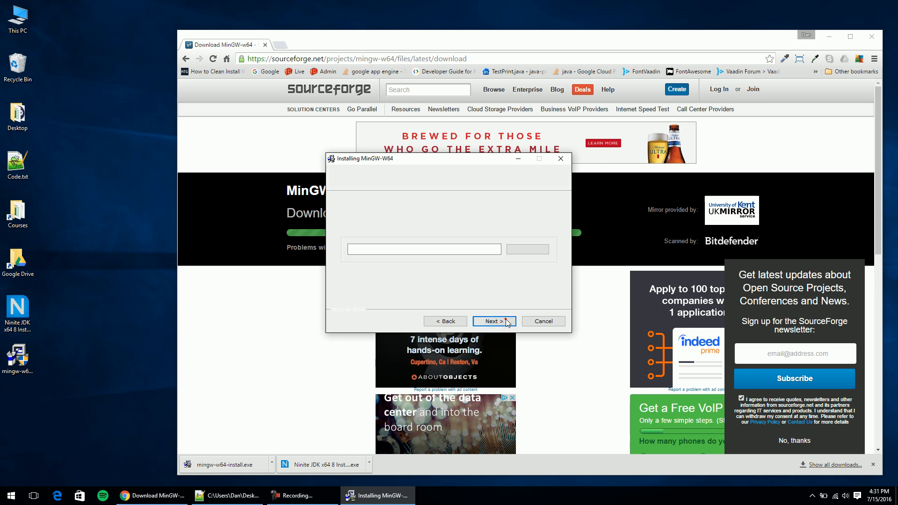
click(494, 321)
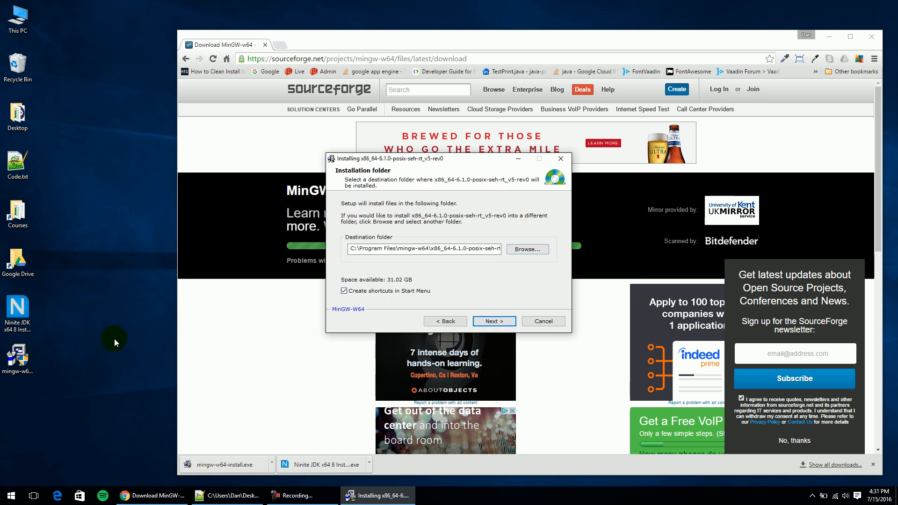
Create a mingw folder on the desktop and set it as the installation destination.
right_click(114, 343)
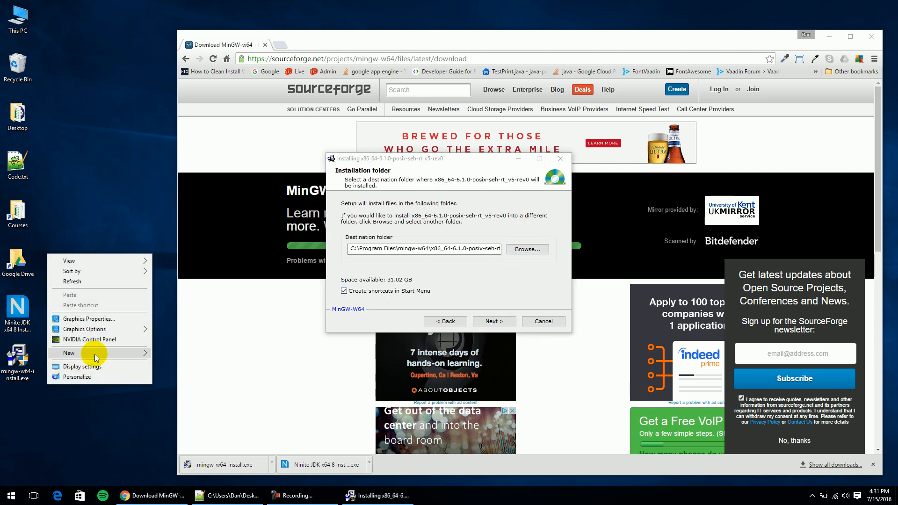
click(82, 365)
text(mingw)
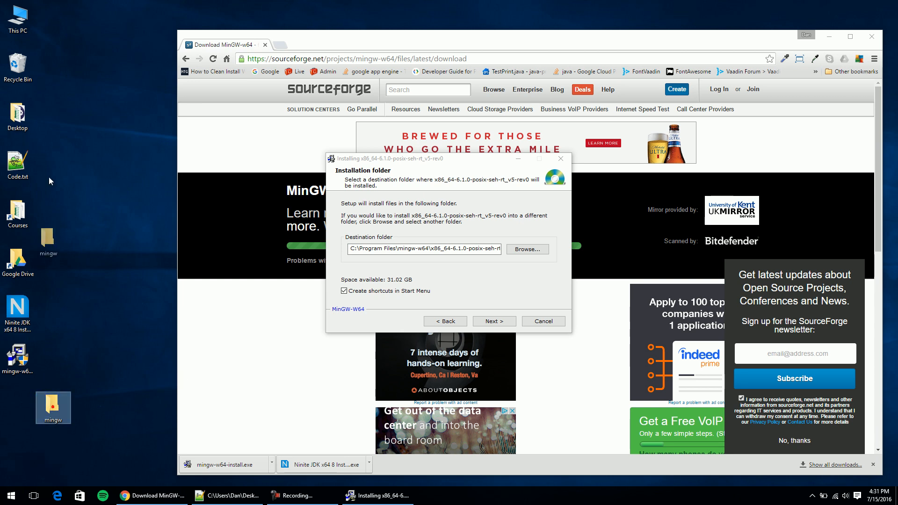
click(526, 248)
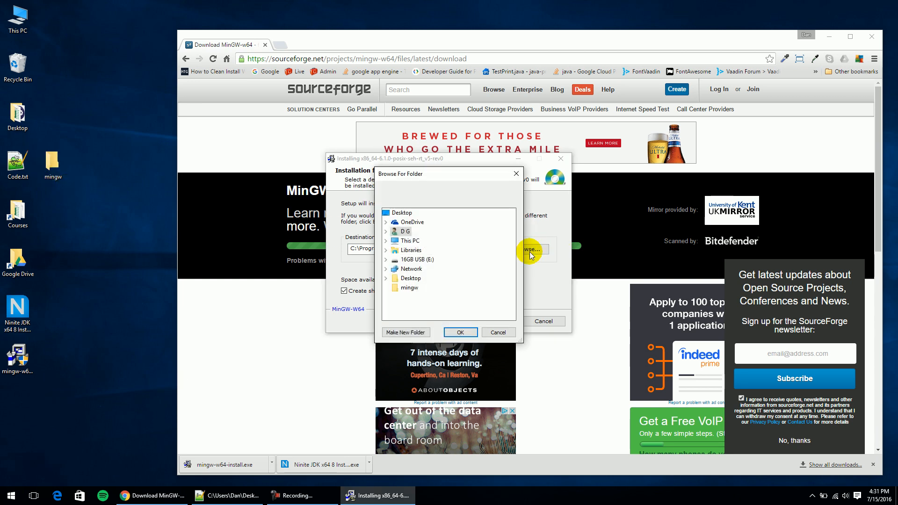
click(460, 332)
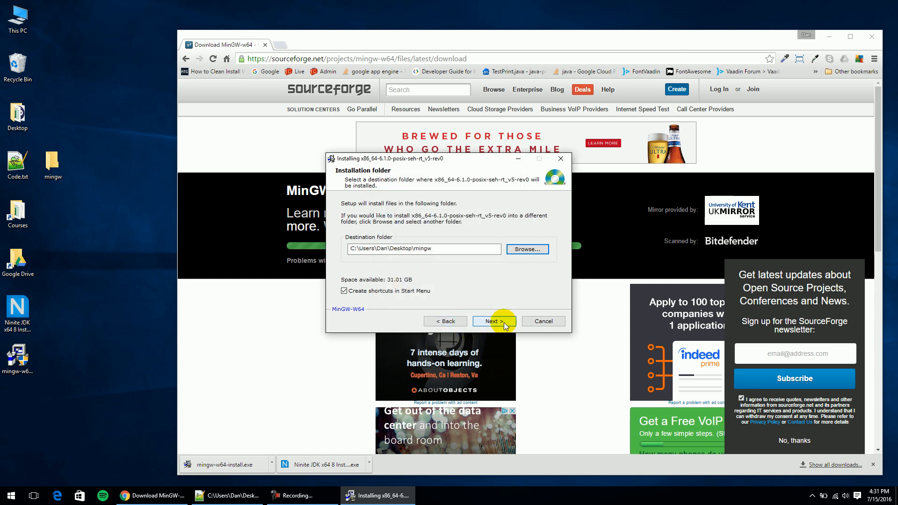
Skip Start Menu shortcuts and start installing into the chosen folder.
click(343, 291)
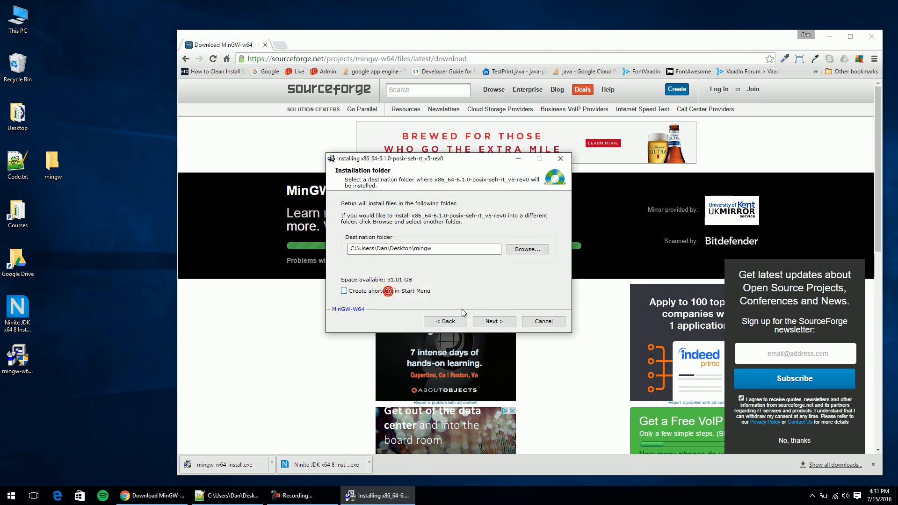
click(494, 320)
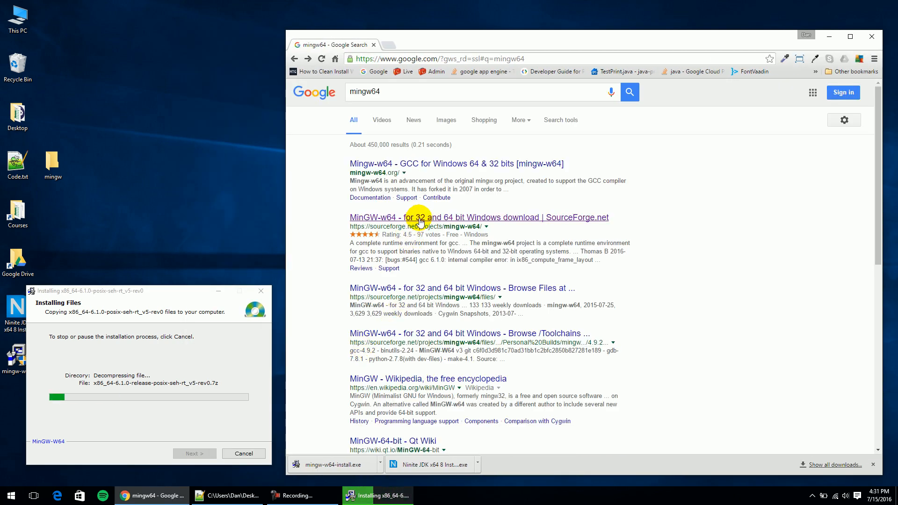
Browse the MinGW-w64 SourceForge Files into Toolchains targetting Win64 > Personal Builds.
click(414, 217)
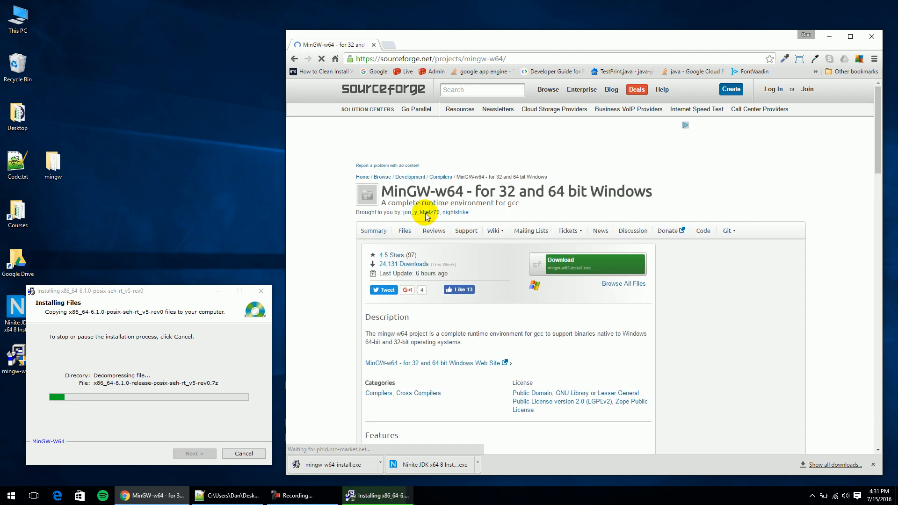
click(404, 230)
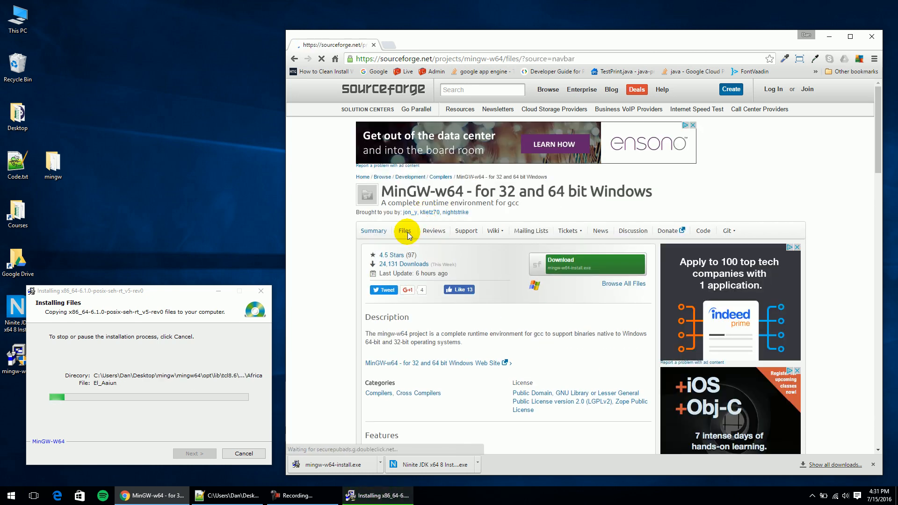
click(404, 230)
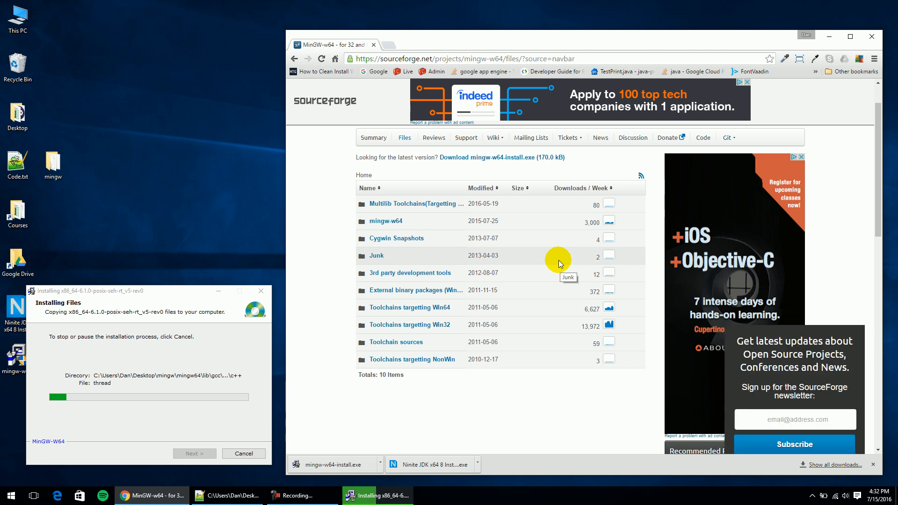
mouse_move(456, 330)
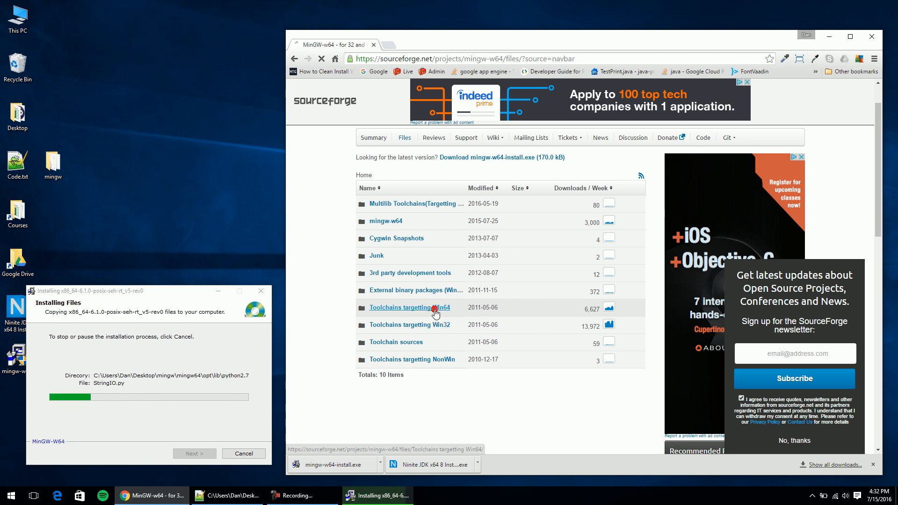
click(409, 308)
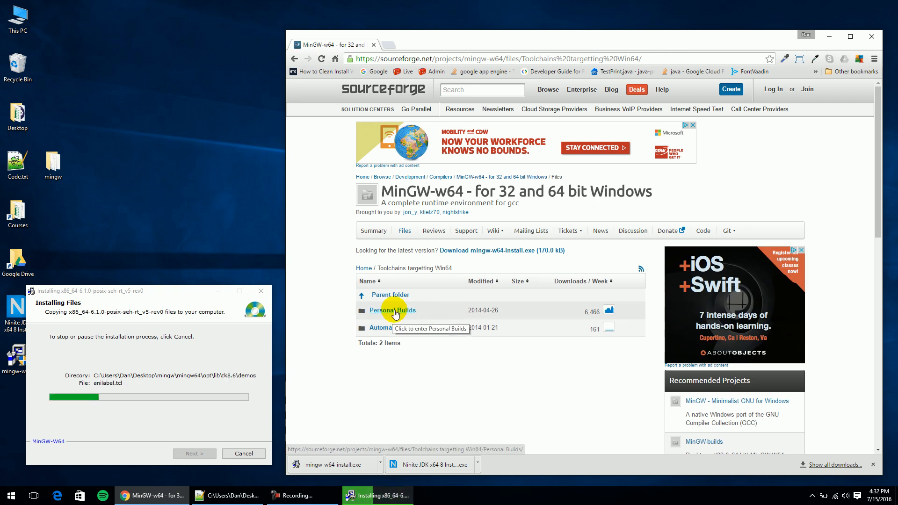
click(392, 310)
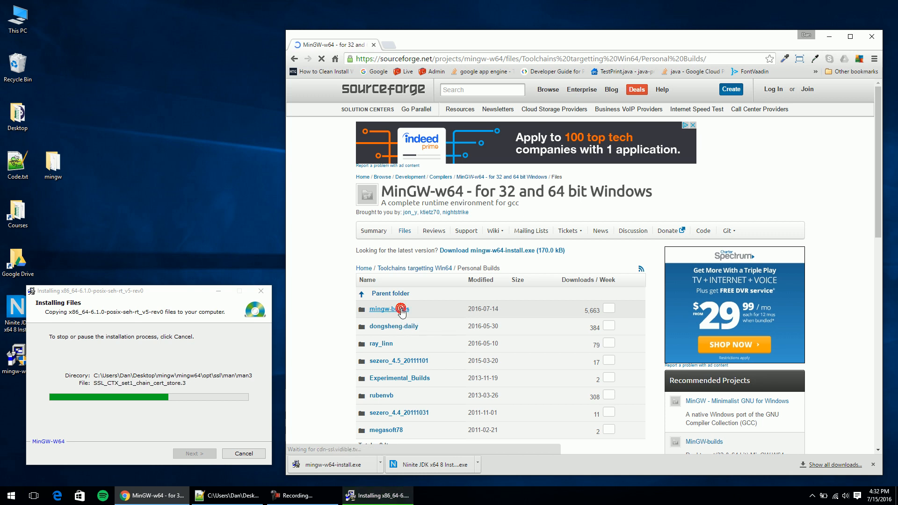
Drill into mingw-builds > 6.1.0 > threads-posix > seh to list its release archive.
click(387, 310)
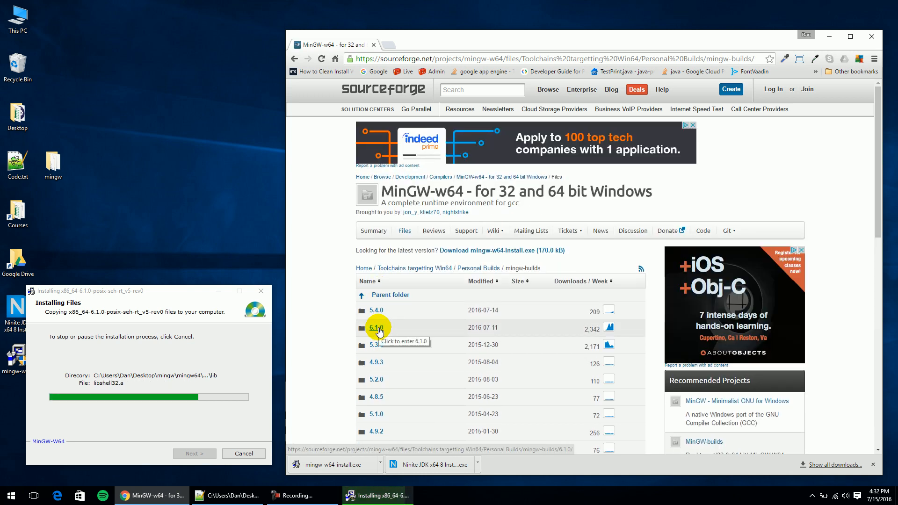
click(376, 327)
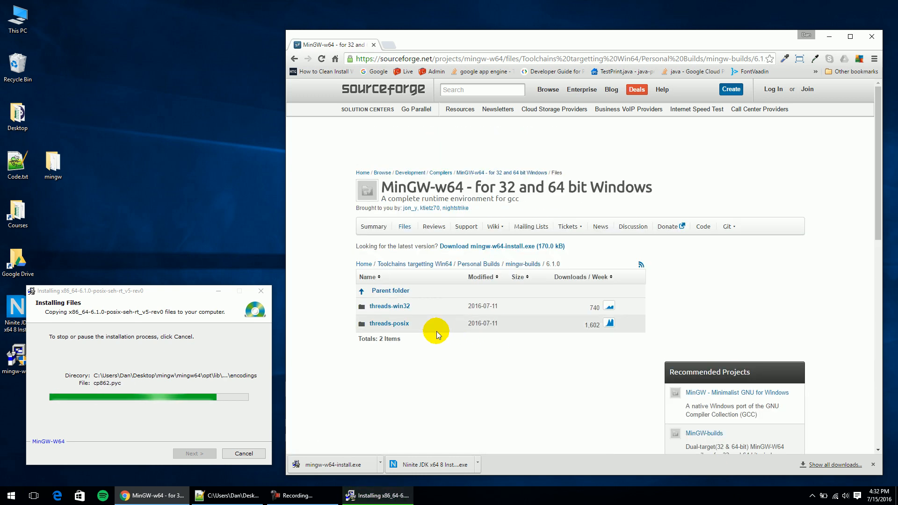
click(389, 323)
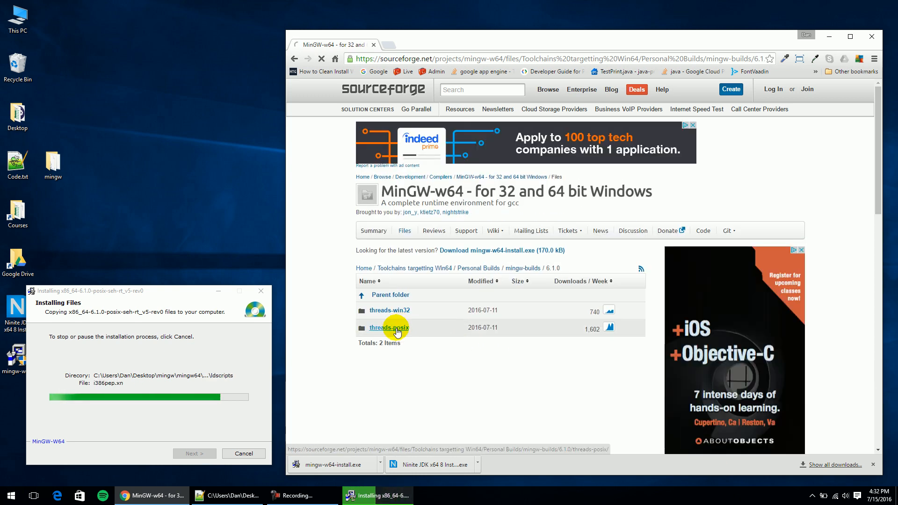
click(389, 328)
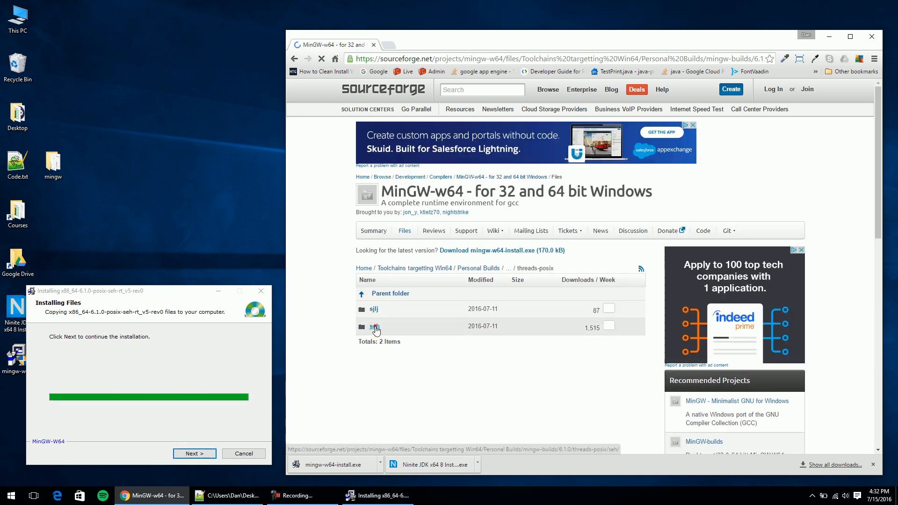
click(373, 326)
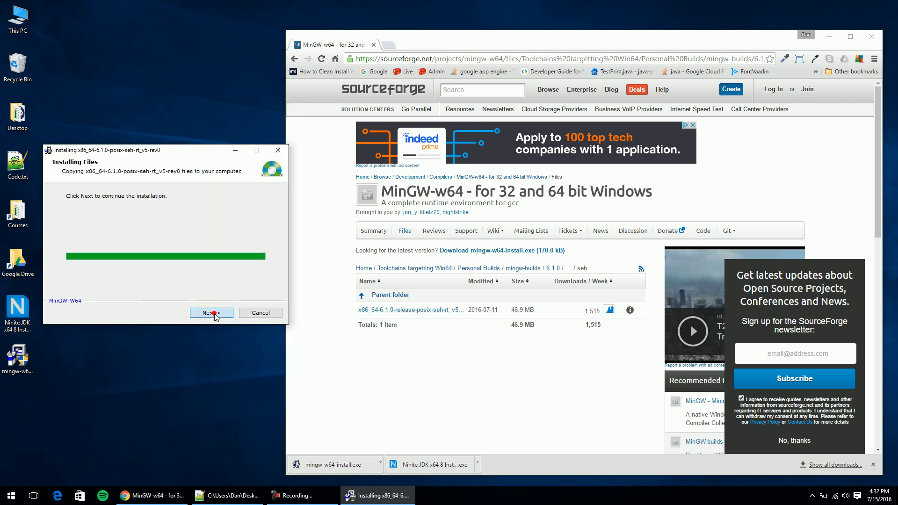
Finish the installer and open the desktop mingw folder alongside Local Disk (C:).
click(211, 312)
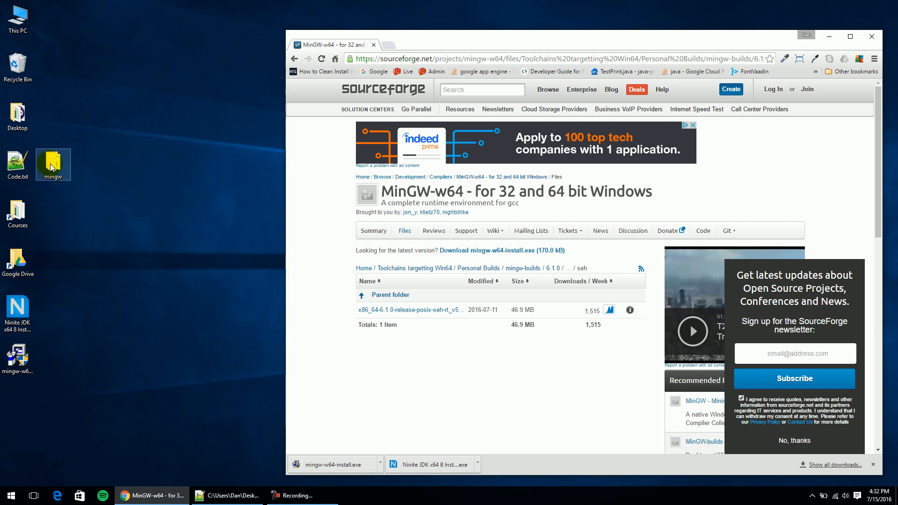
double_click(52, 160)
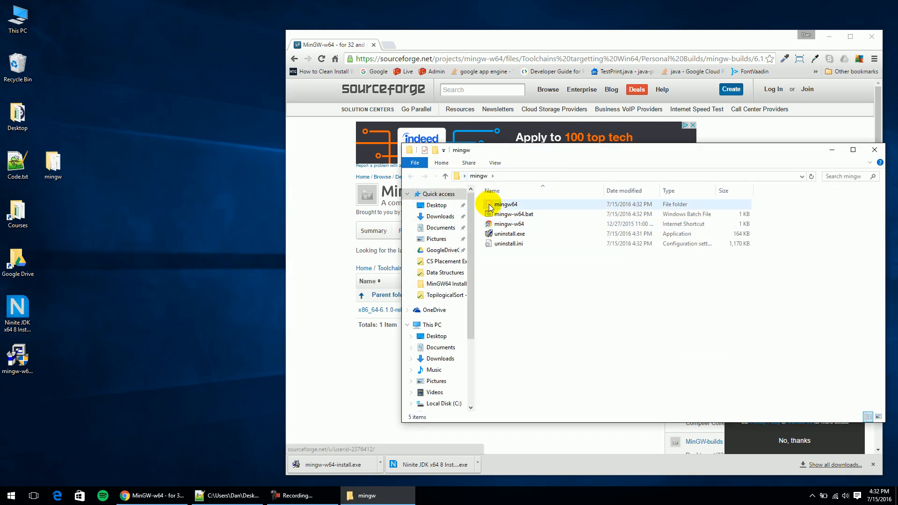
click(509, 234)
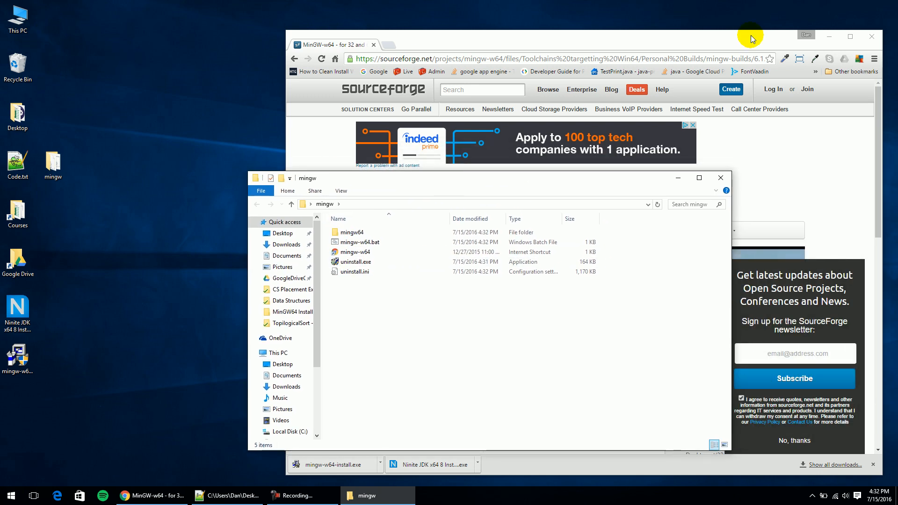
click(870, 36)
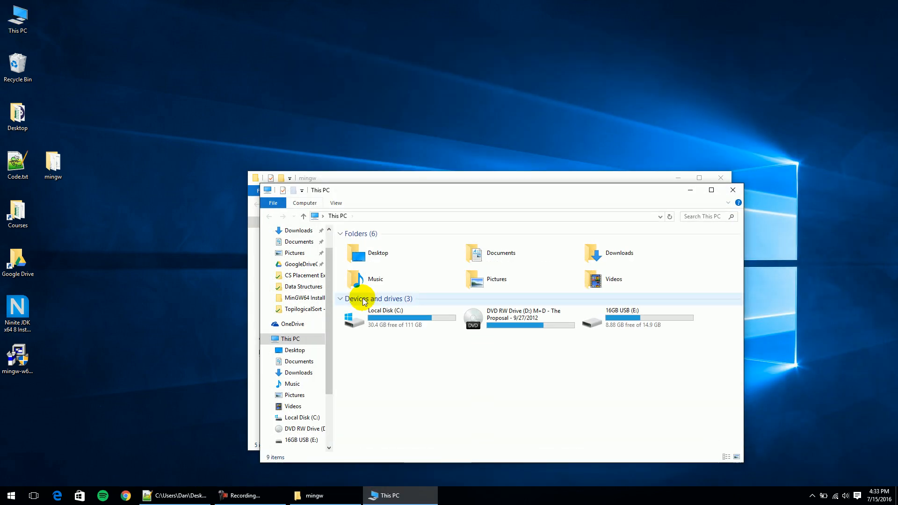
double_click(386, 309)
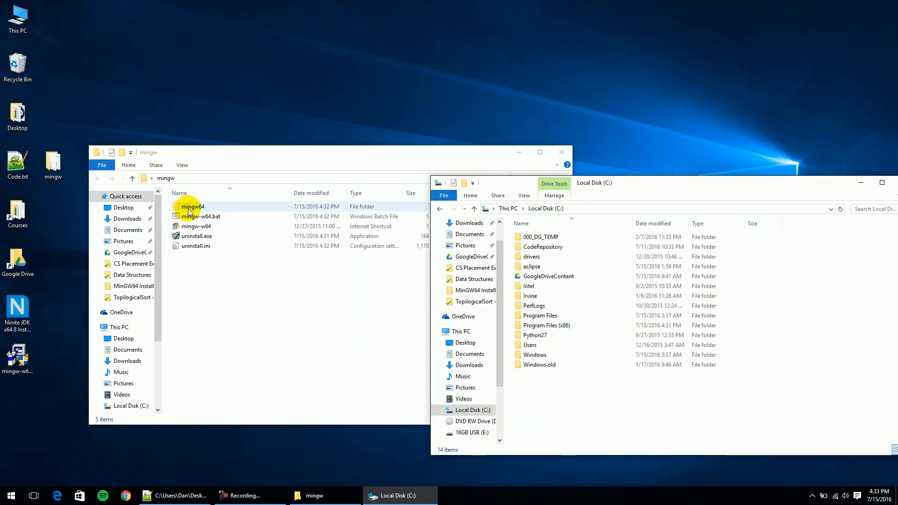
Move the mingw64 folder into Local Disk (C:) and sort the C: folders by name.
click(193, 205)
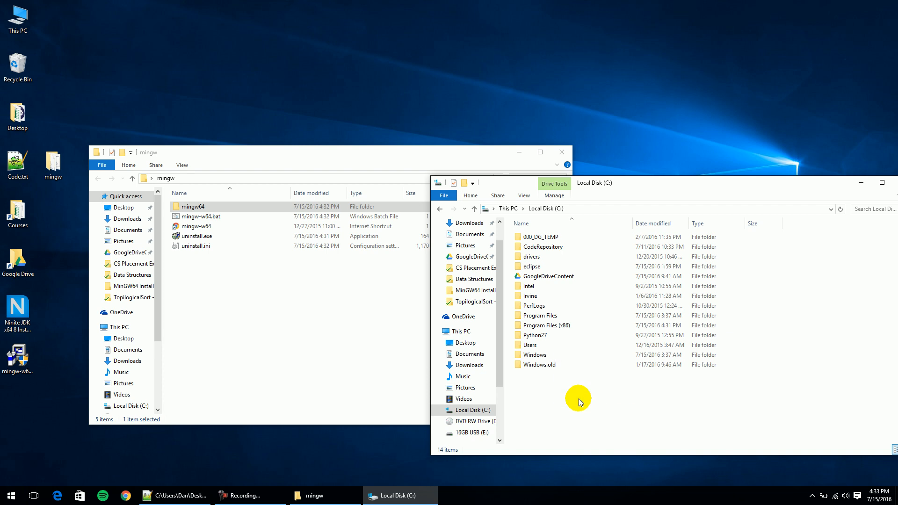
drag(193, 206, 570, 381)
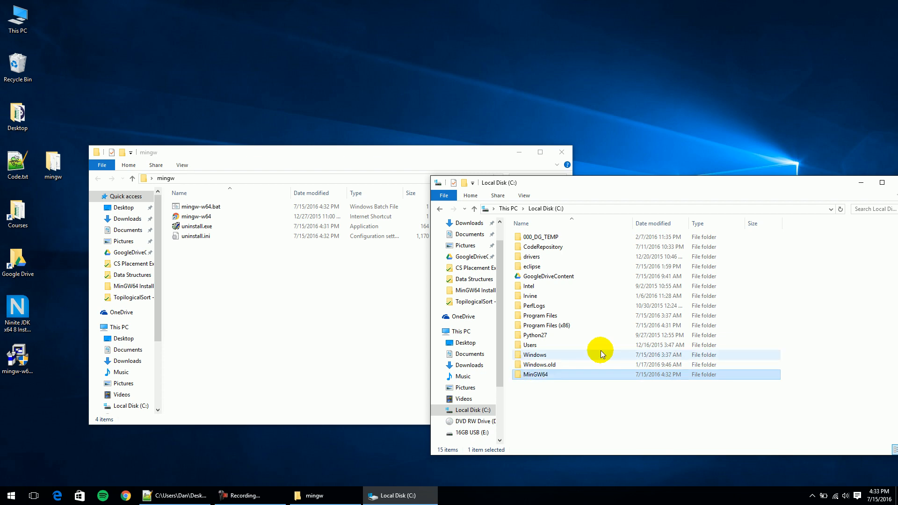
click(520, 222)
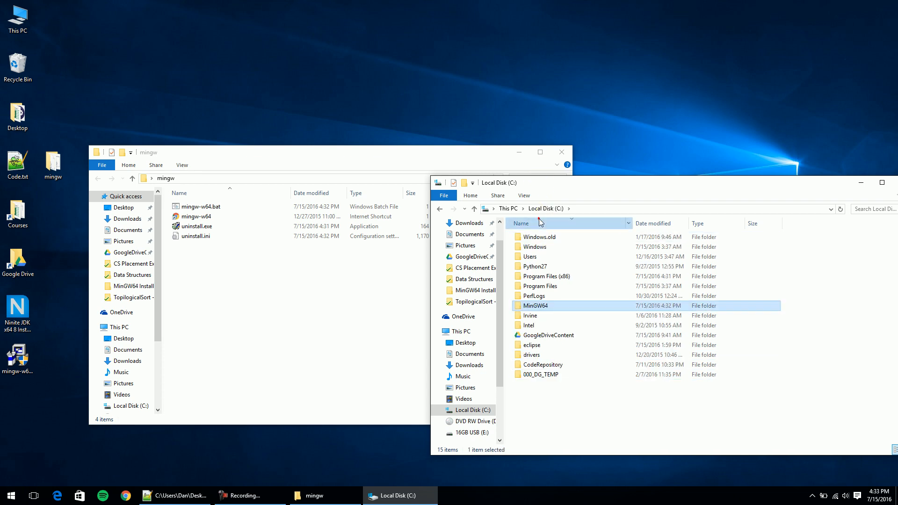
click(520, 222)
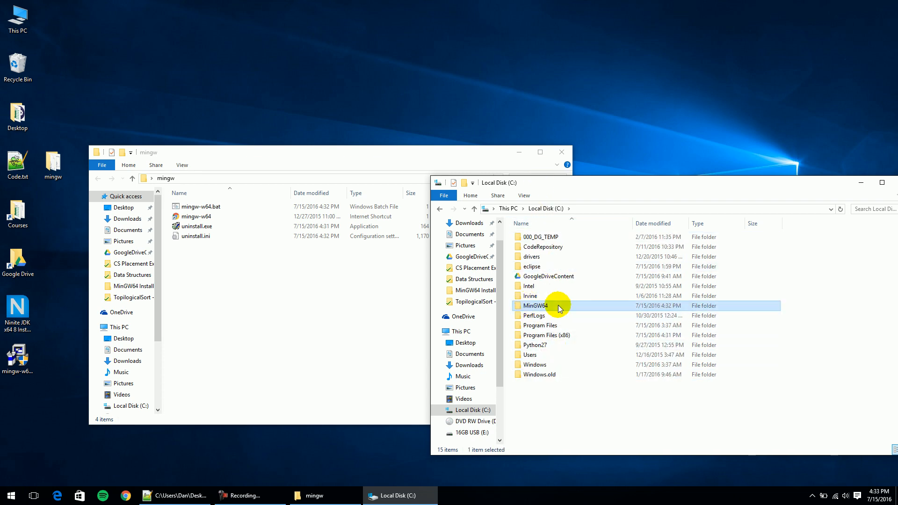
Inspect MinGW64\bin to confirm gcc.exe, g++.exe and gdb.exe are present.
double_click(535, 305)
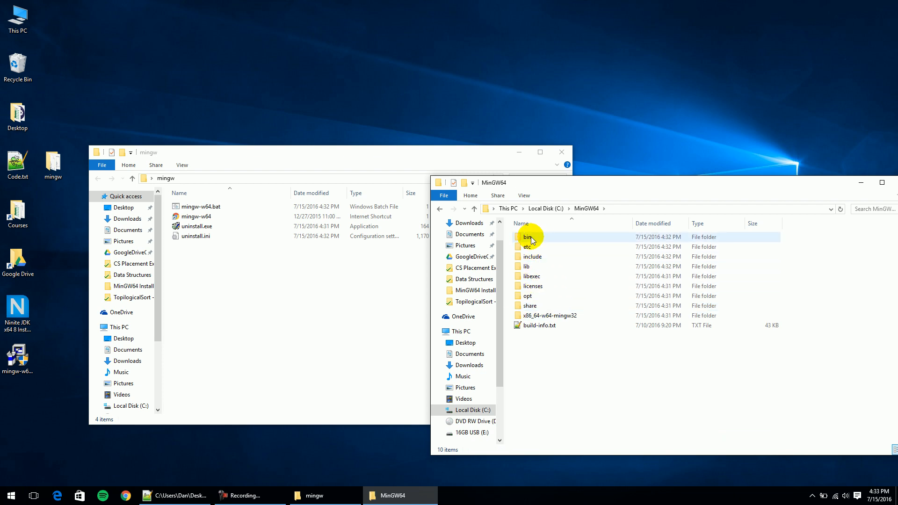
double_click(526, 236)
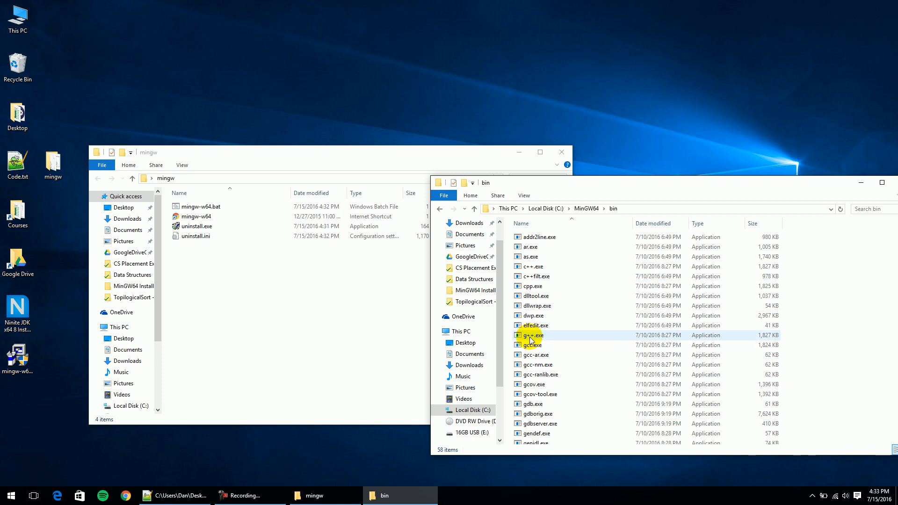
click(532, 345)
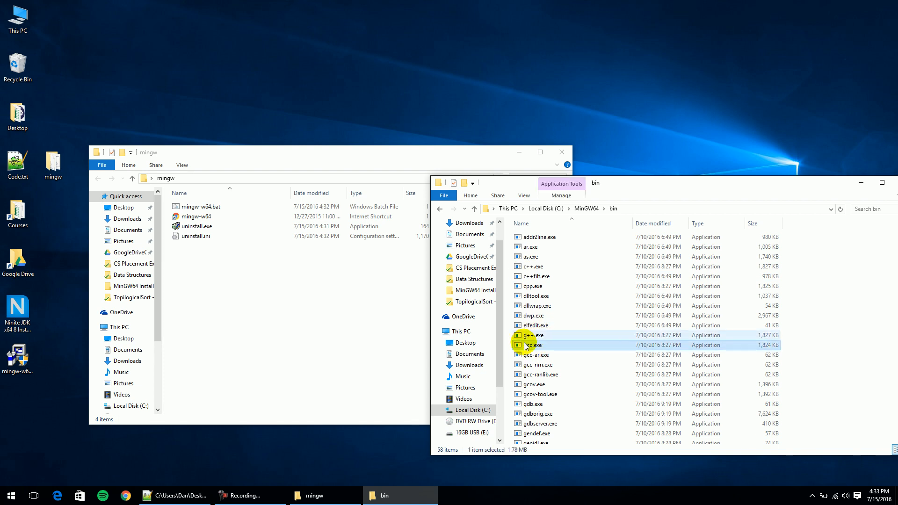
click(532, 345)
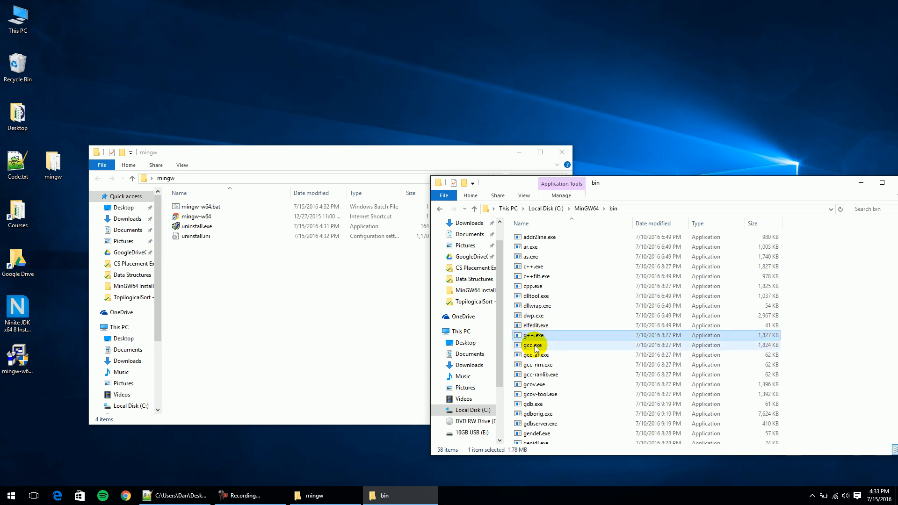
click(529, 404)
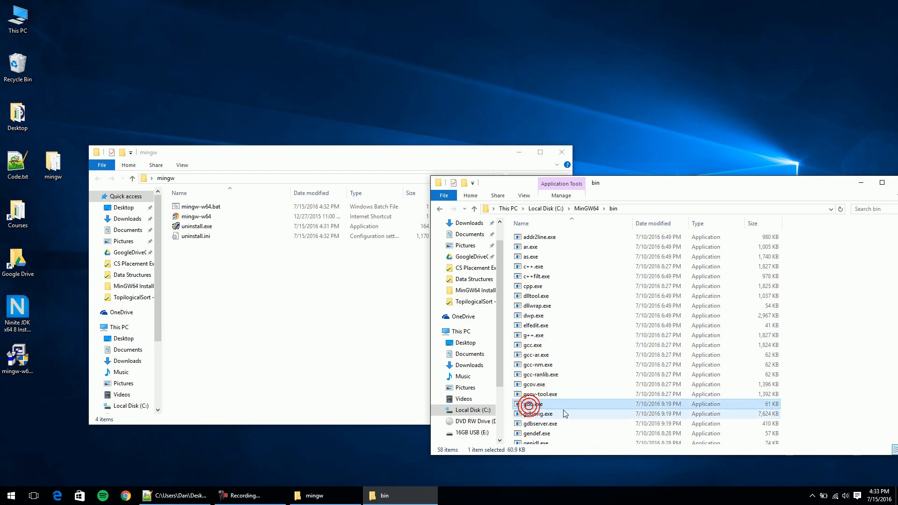
mouse_move(529, 405)
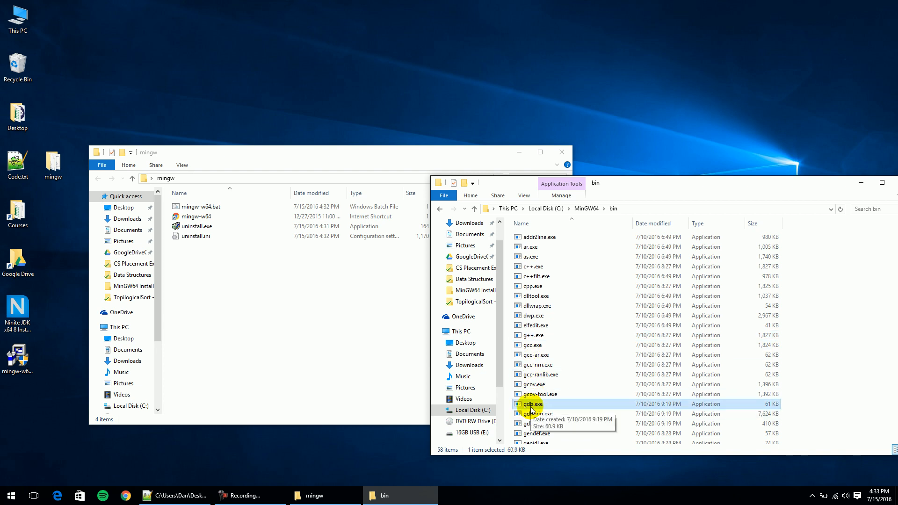
mouse_move(637, 175)
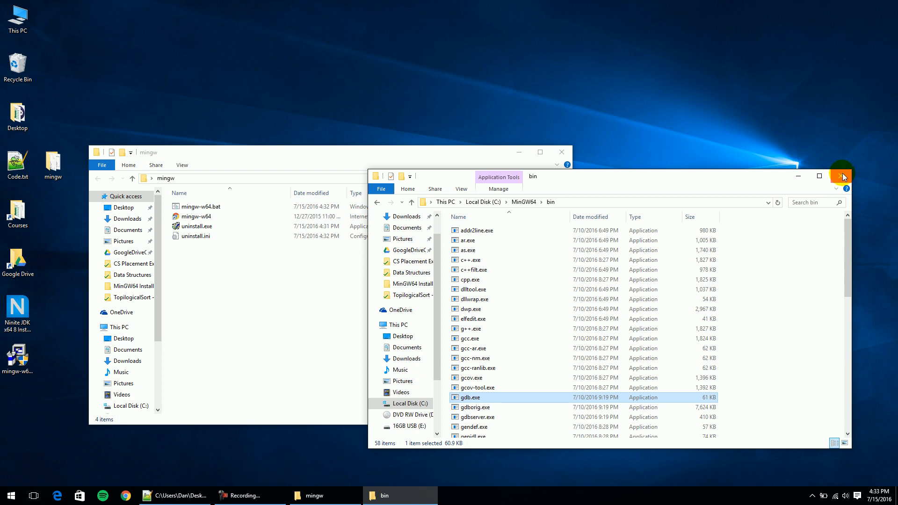
Close the MinGW64 bin Explorer window and return to Chrome.
click(842, 176)
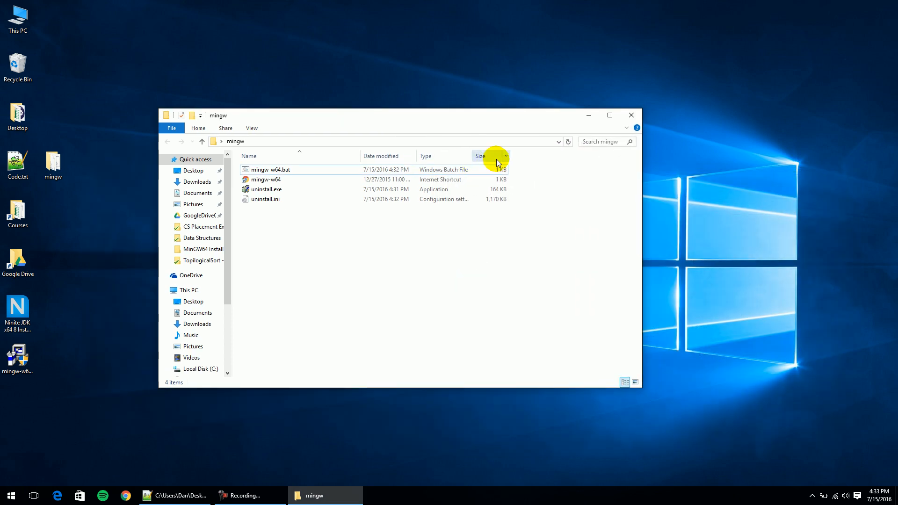
click(630, 115)
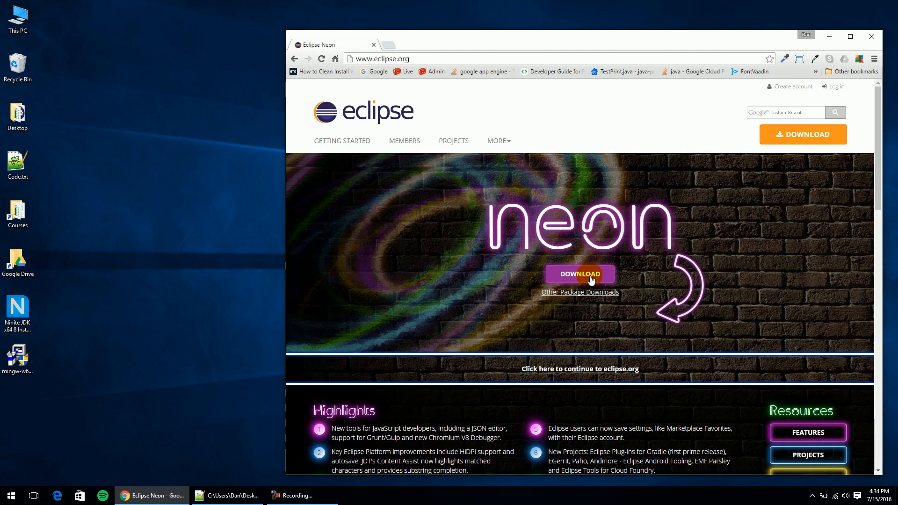
Start downloading the eclipse-inst-win64.exe installer from the Eclipse Neon download page.
click(579, 274)
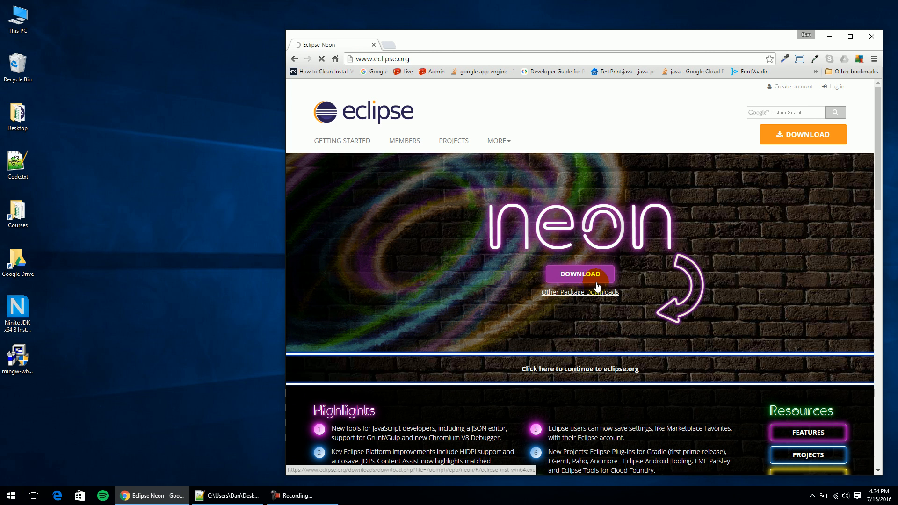
click(579, 274)
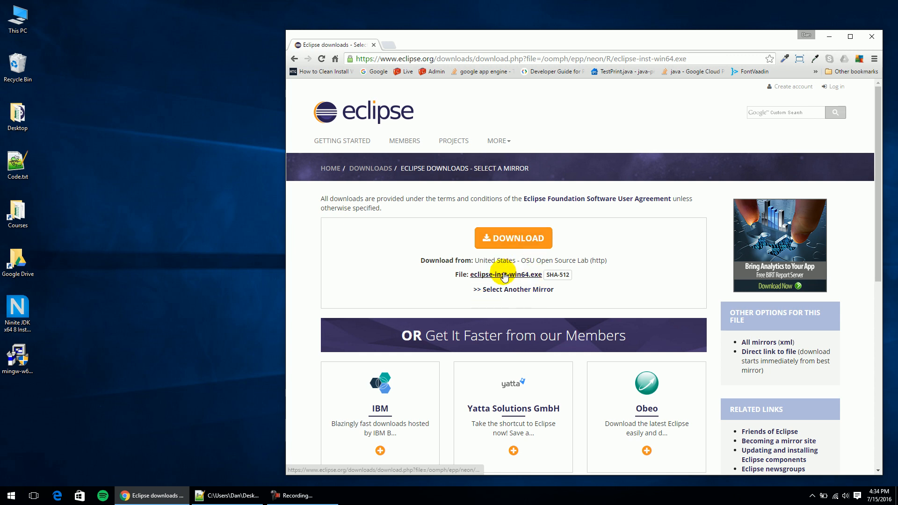
click(505, 274)
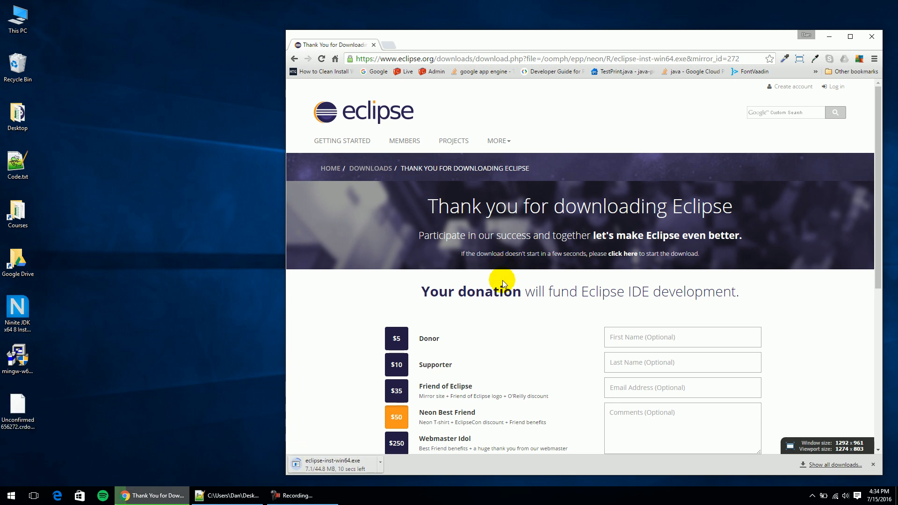
mouse_move(494, 284)
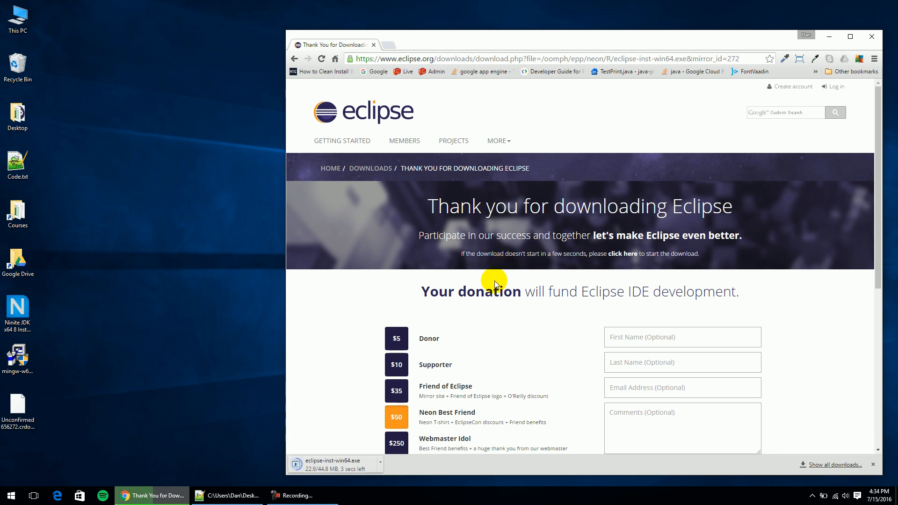
mouse_move(496, 273)
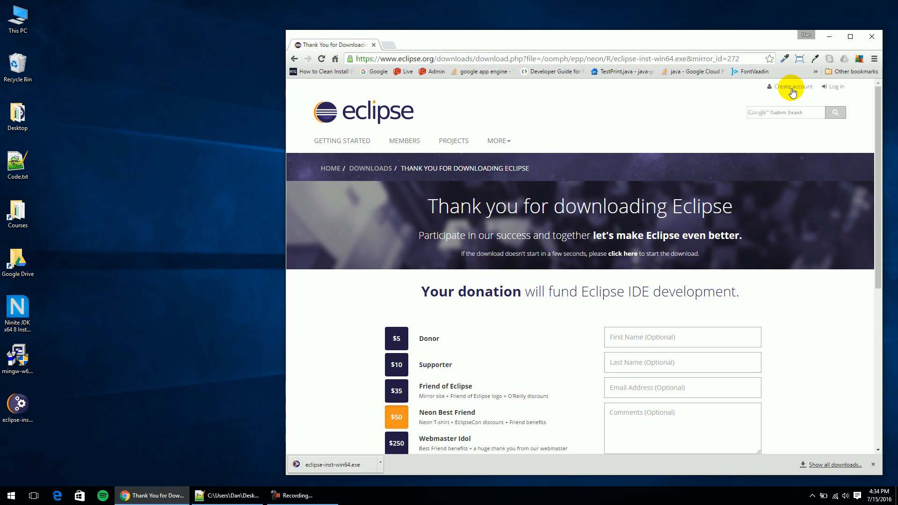
mouse_move(819, 33)
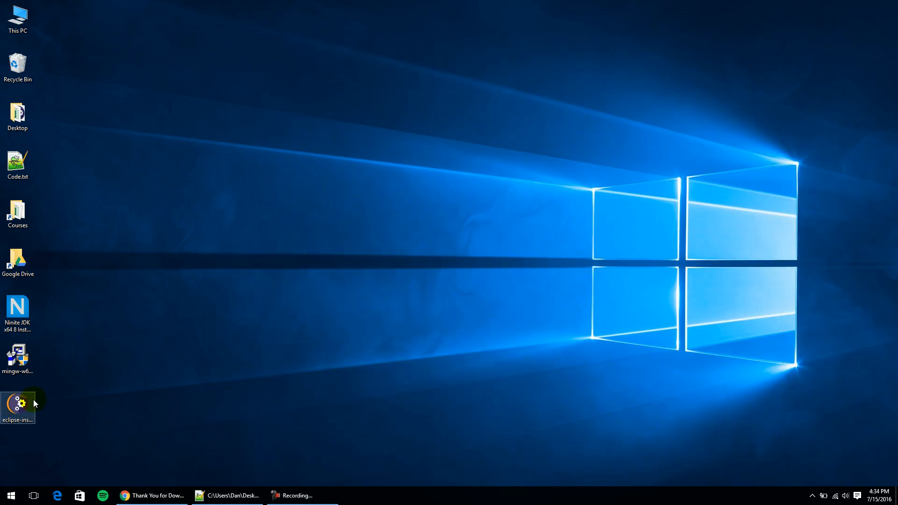
mouse_move(19, 404)
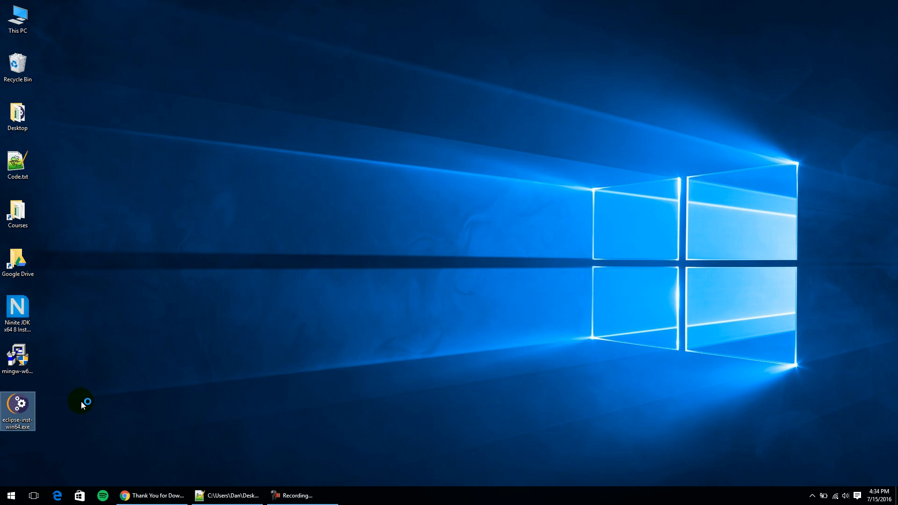
Launch eclipse-inst from the desktop and choose the Eclipse IDE for Java Developers package.
double_click(17, 411)
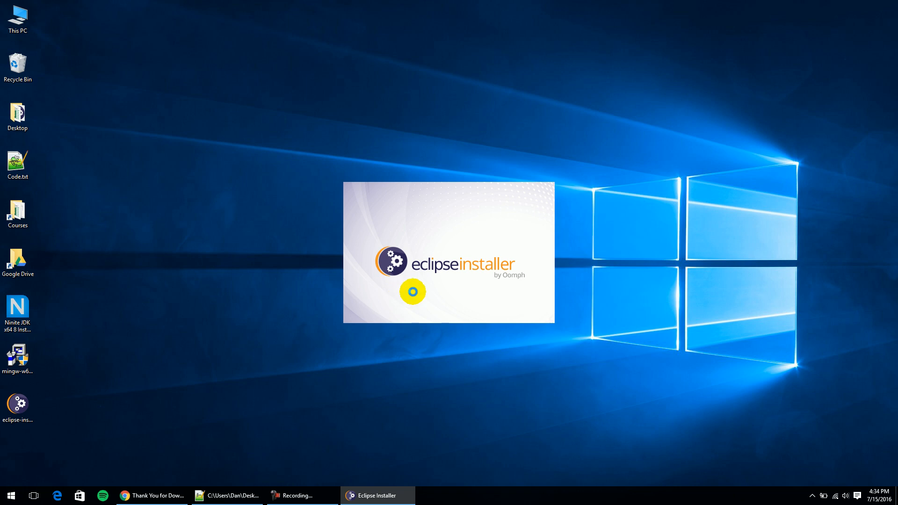
mouse_move(455, 259)
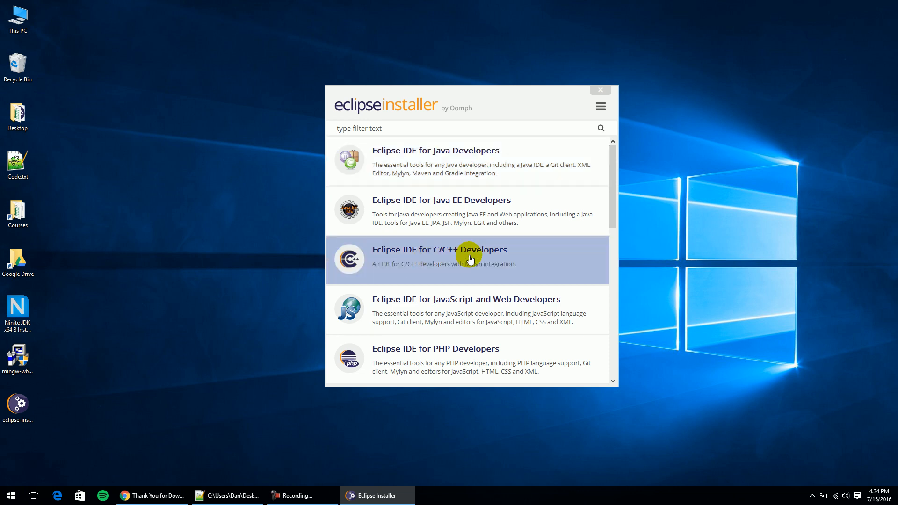
click(435, 162)
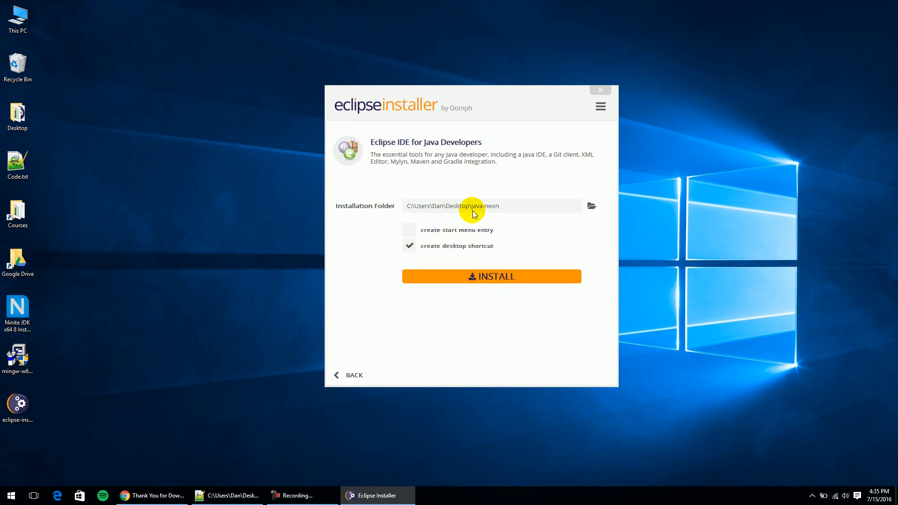
mouse_move(467, 218)
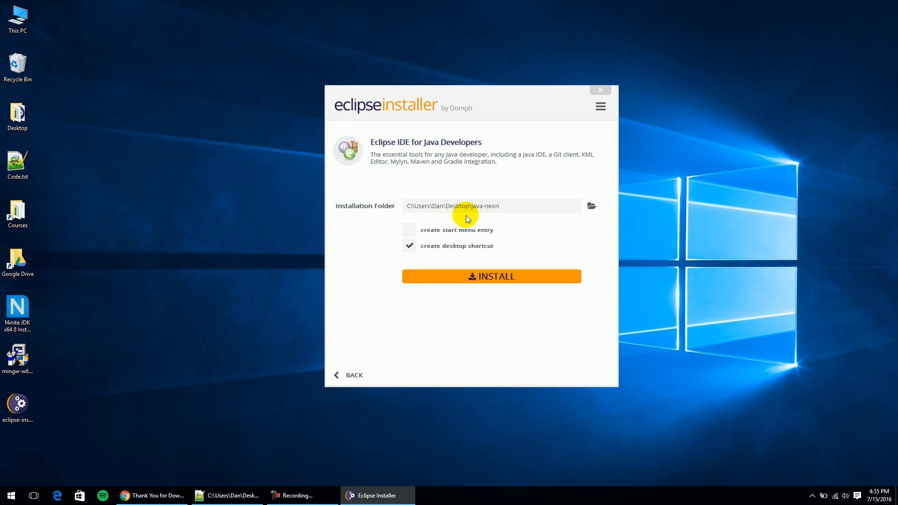
mouse_move(469, 275)
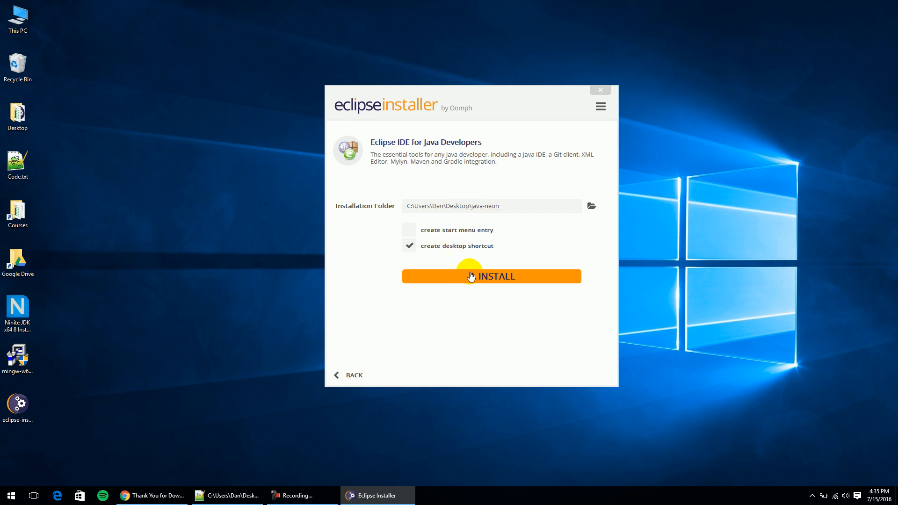
Install Eclipse IDE for Java Developers into java-neon, then exit the installer without launching Eclipse.
click(491, 276)
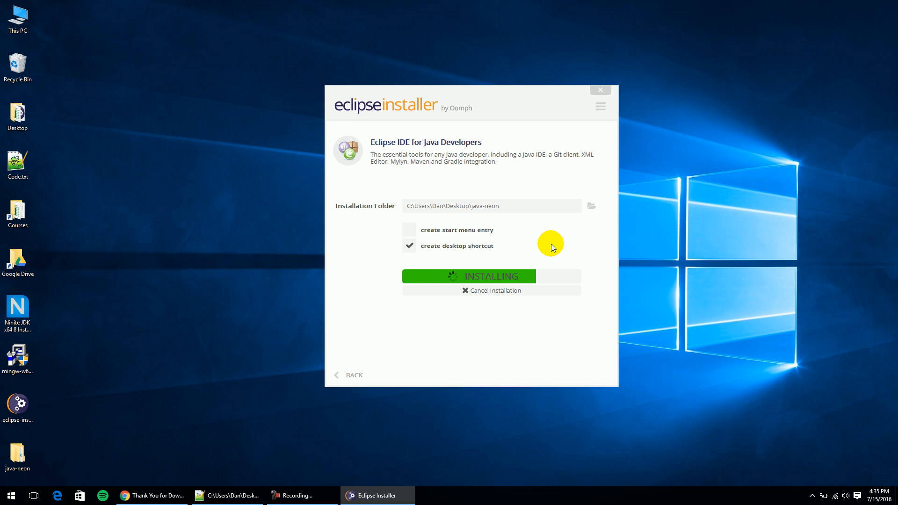
mouse_move(549, 236)
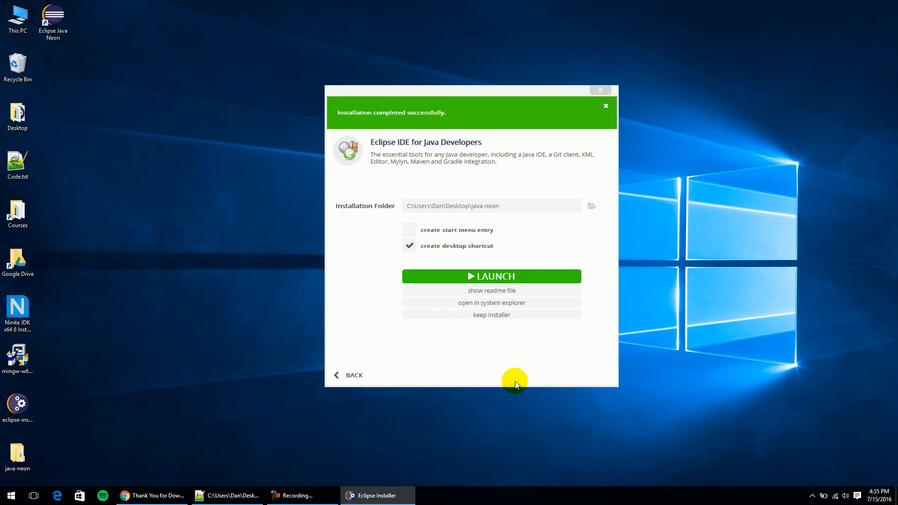
click(52, 19)
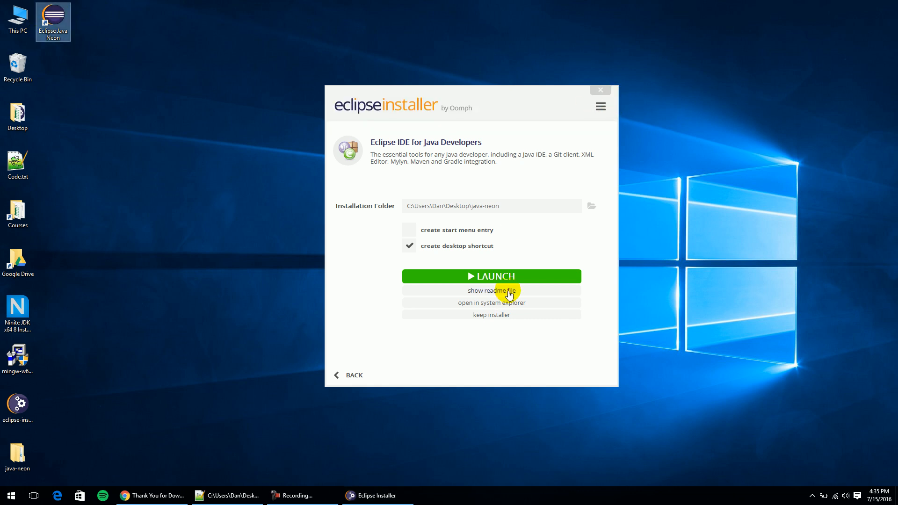
click(600, 90)
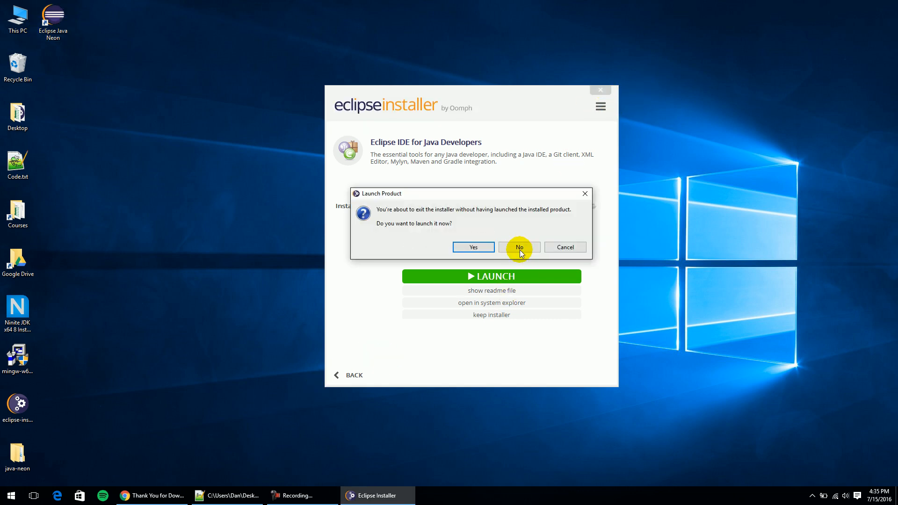
click(518, 247)
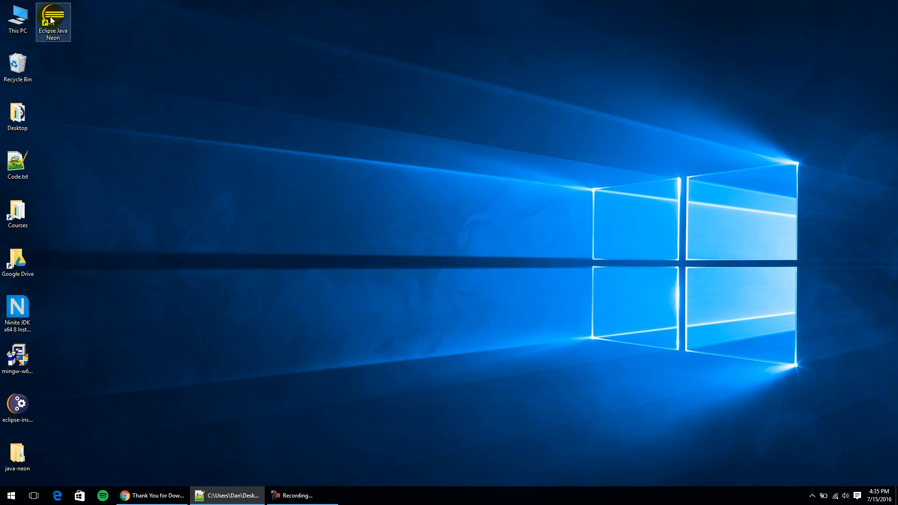
Start Eclipse from the Eclipse Java Neon shortcut, accepting the default workspace folder.
double_click(53, 21)
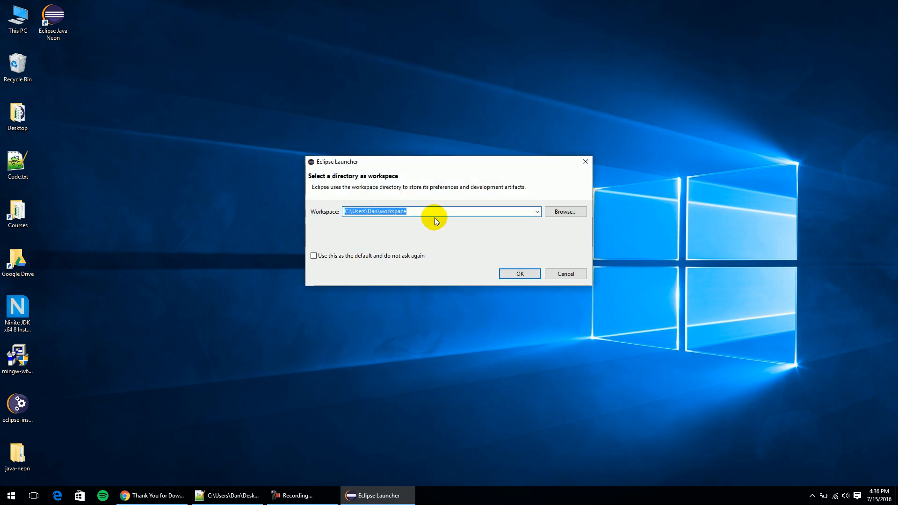
click(518, 274)
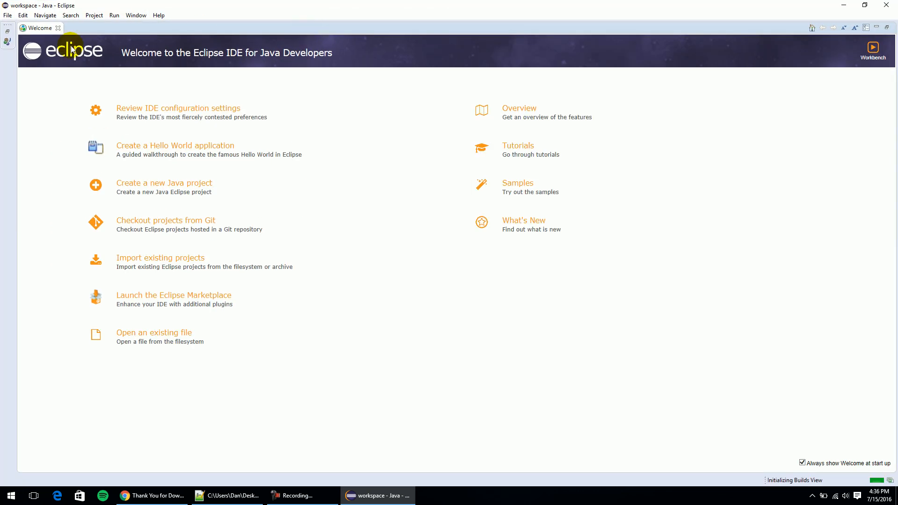
Close the Welcome tab to show the Java workbench with Package Explorer.
click(58, 27)
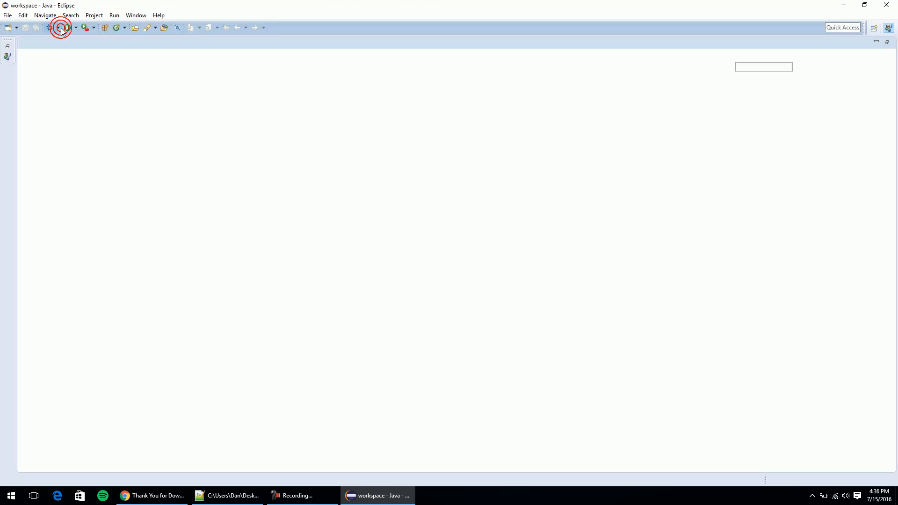
click(61, 27)
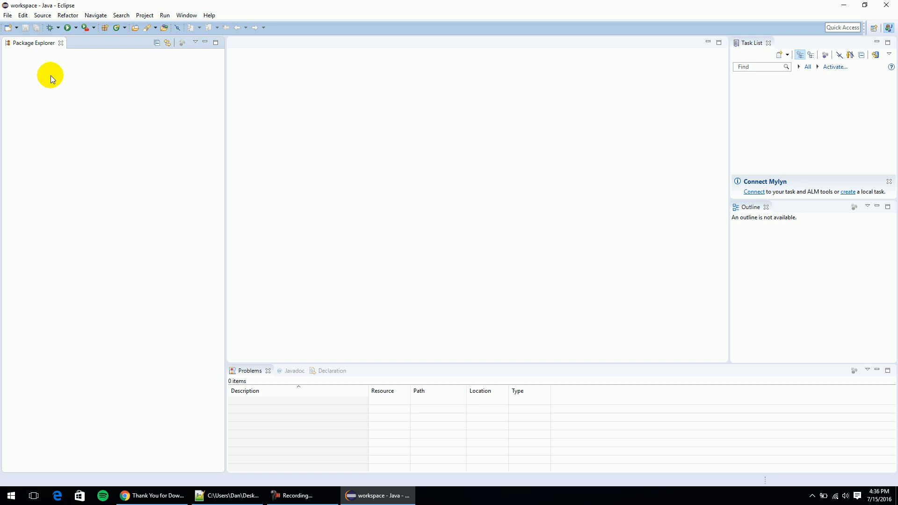
mouse_move(49, 76)
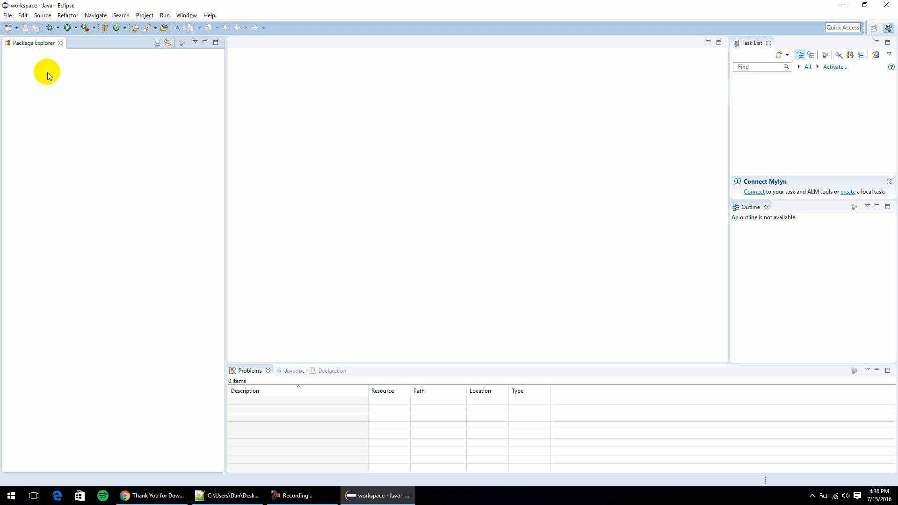
mouse_move(64, 78)
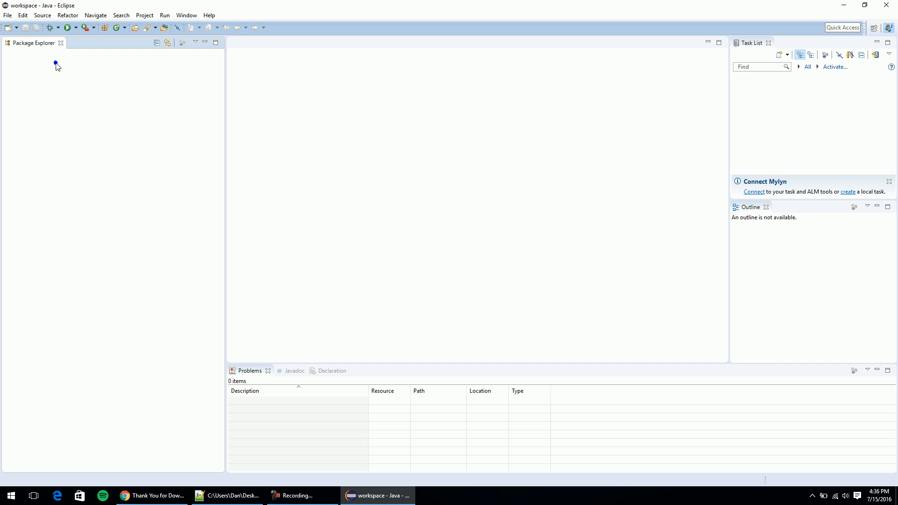
Create a new Java project named MyFirstJavaProgram from Package Explorer.
right_click(57, 65)
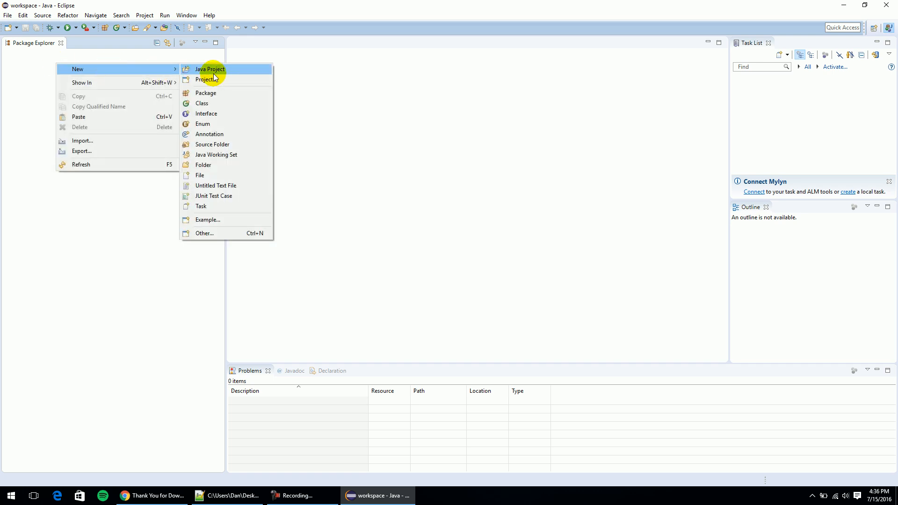
click(210, 68)
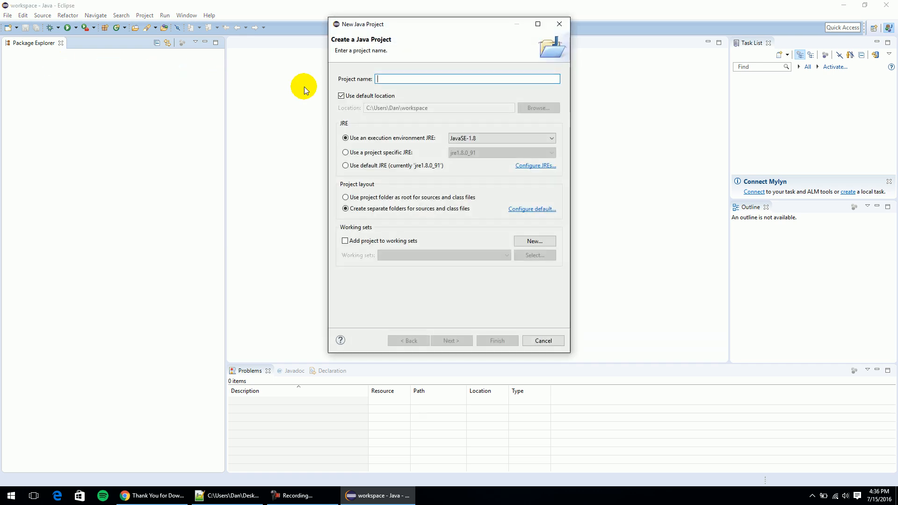
text(MyFir)
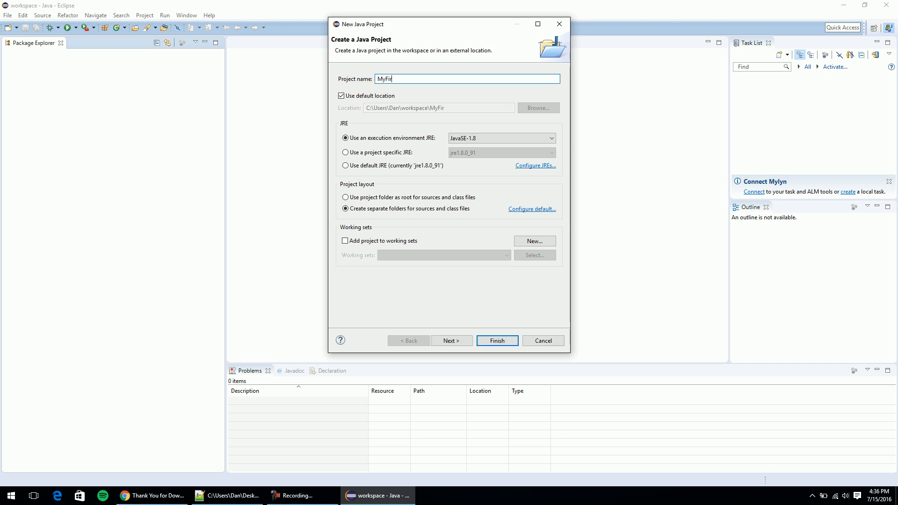
text(stJavaPr)
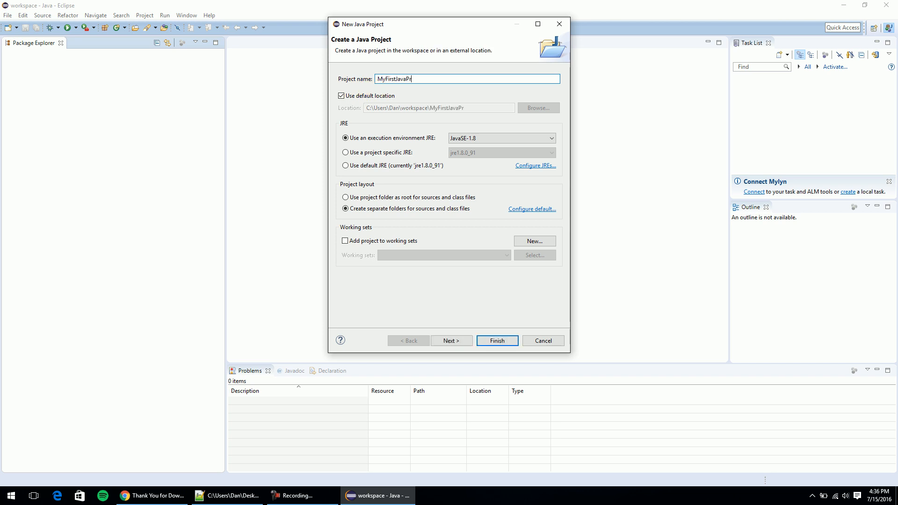
text(ogram)
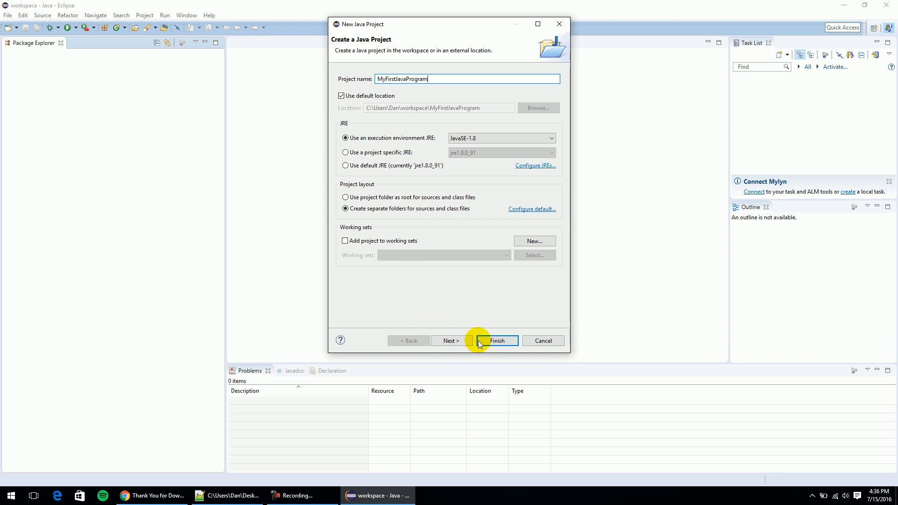
click(495, 340)
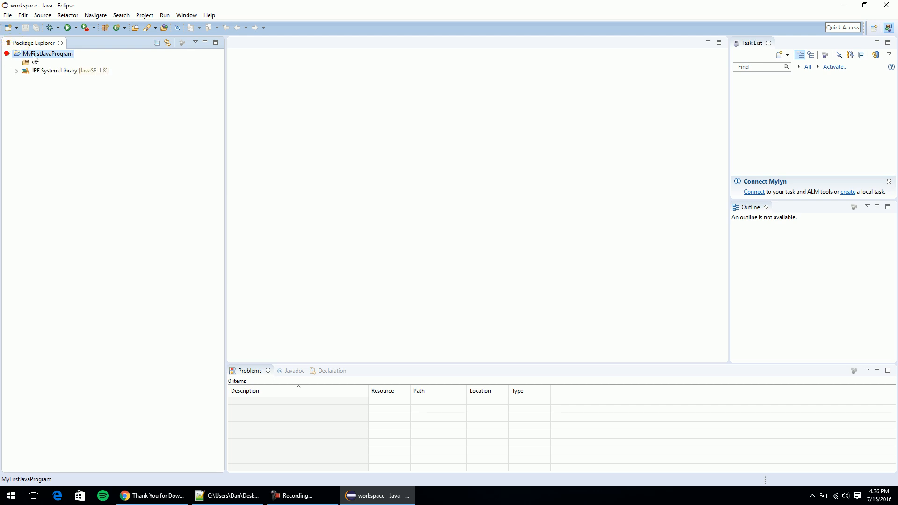
Expand MyFirstJavaProgram to show its src folder and JRE System Library.
click(5, 53)
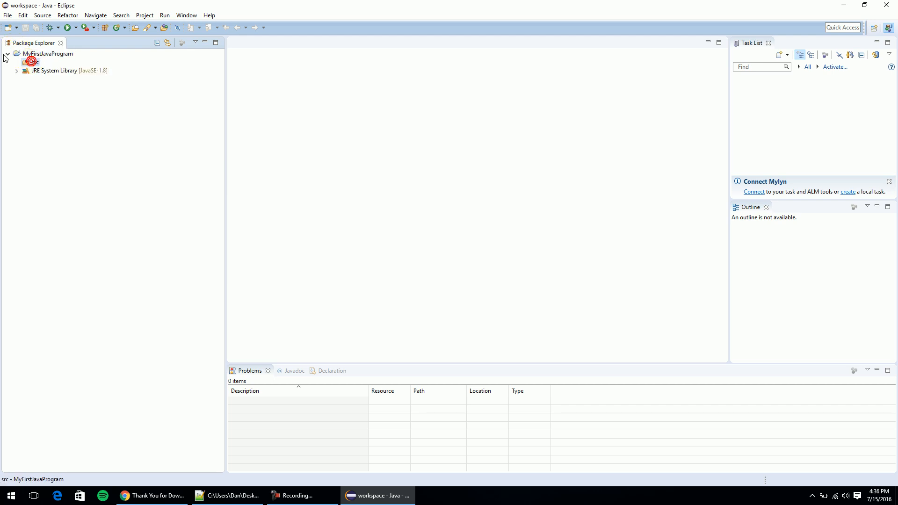
click(10, 53)
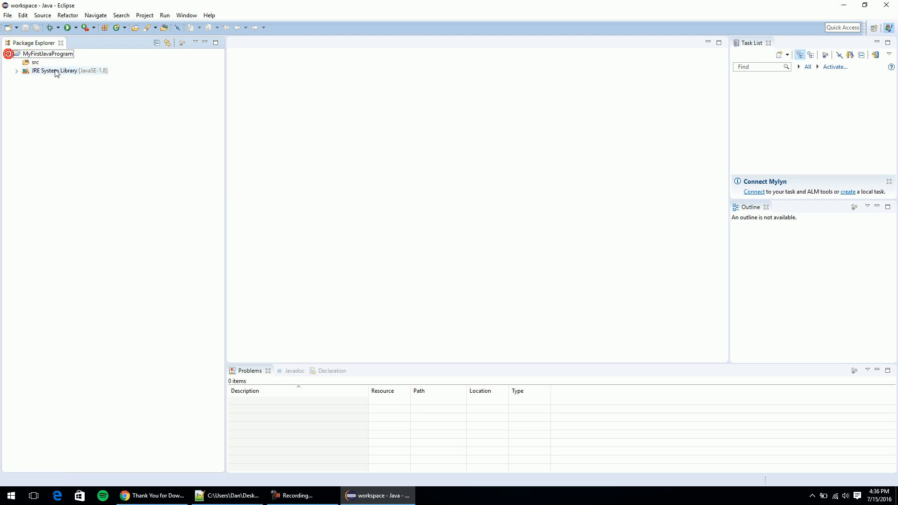
Create class main in src with a generated public static void main(String[] args) stub.
right_click(35, 61)
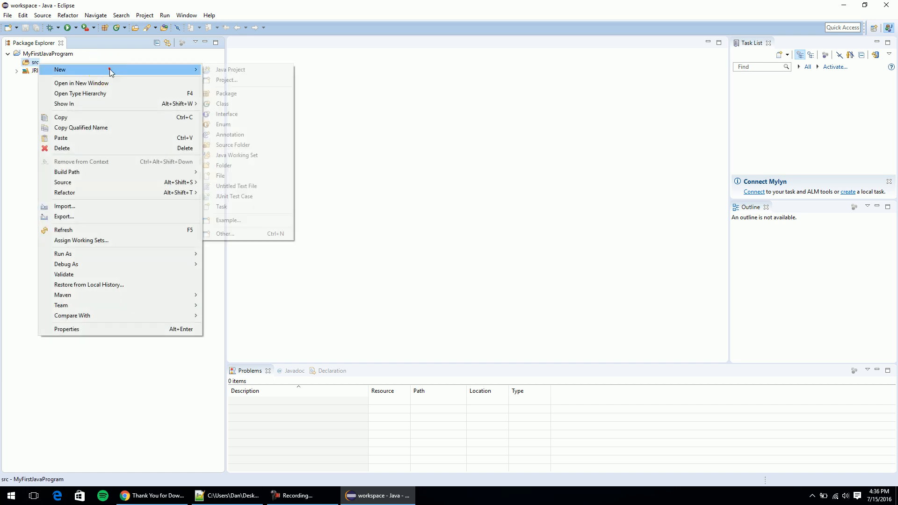
click(222, 103)
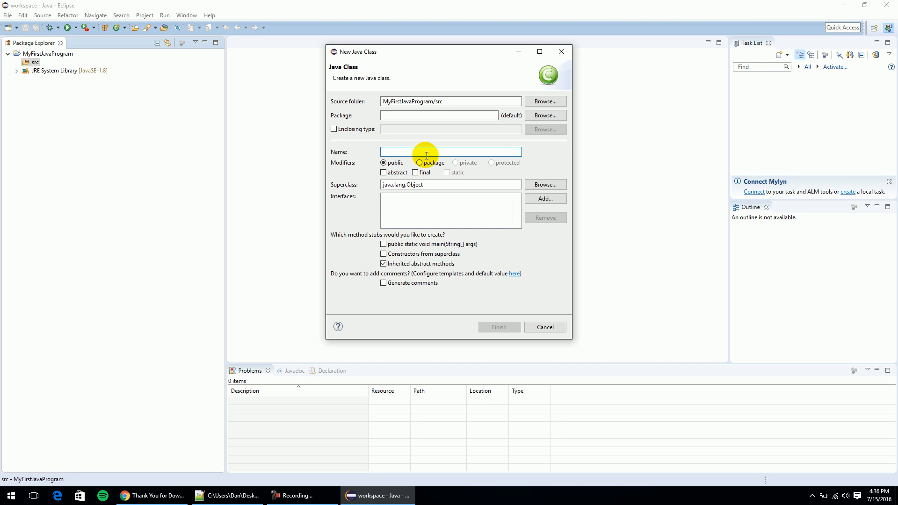
text(main)
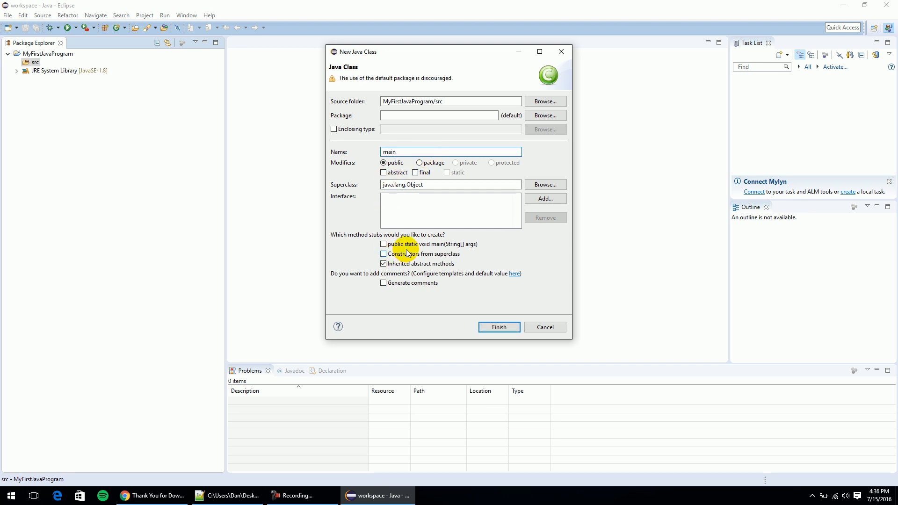
click(384, 244)
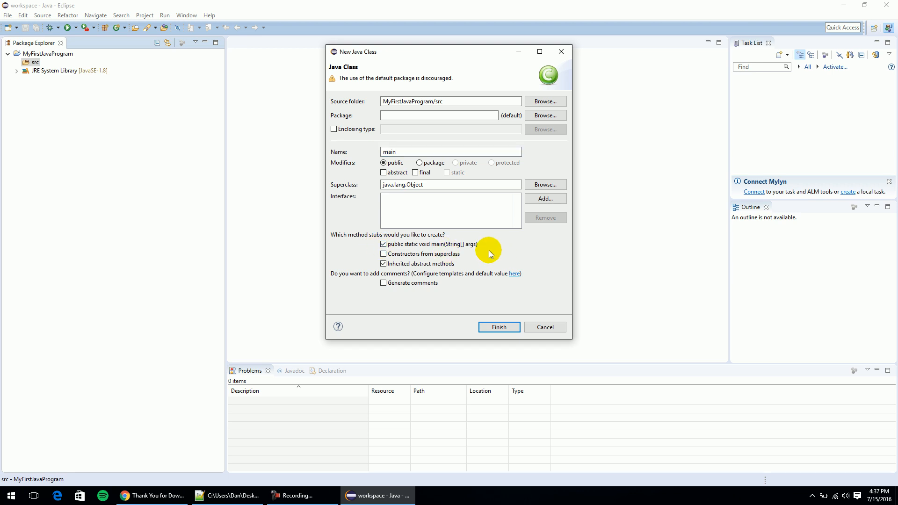
mouse_move(499, 327)
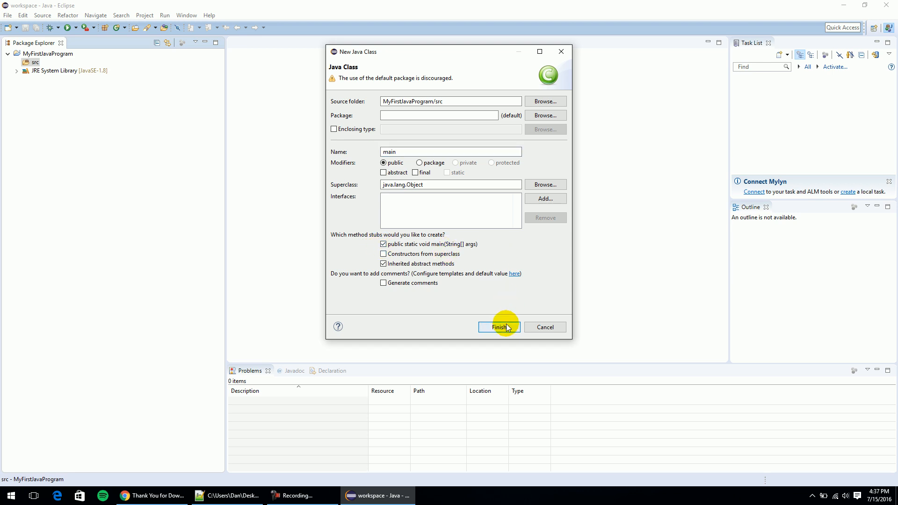
click(497, 328)
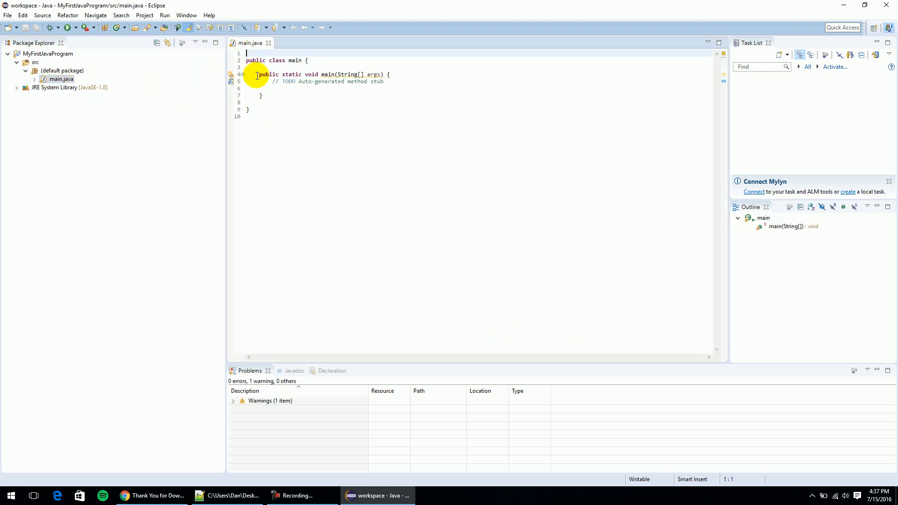
Replace the TODO comment with System.out.println("My first Java program."); in the main method.
key(Backspace)
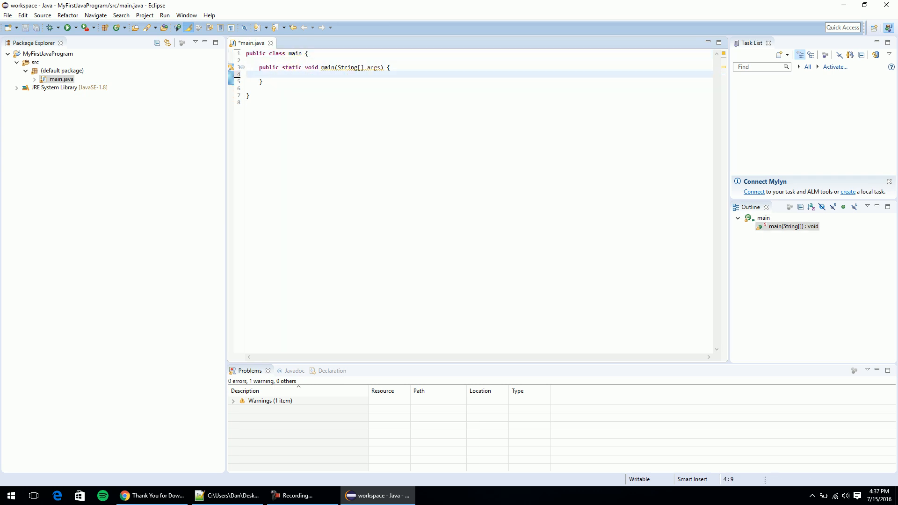
text(Syste)
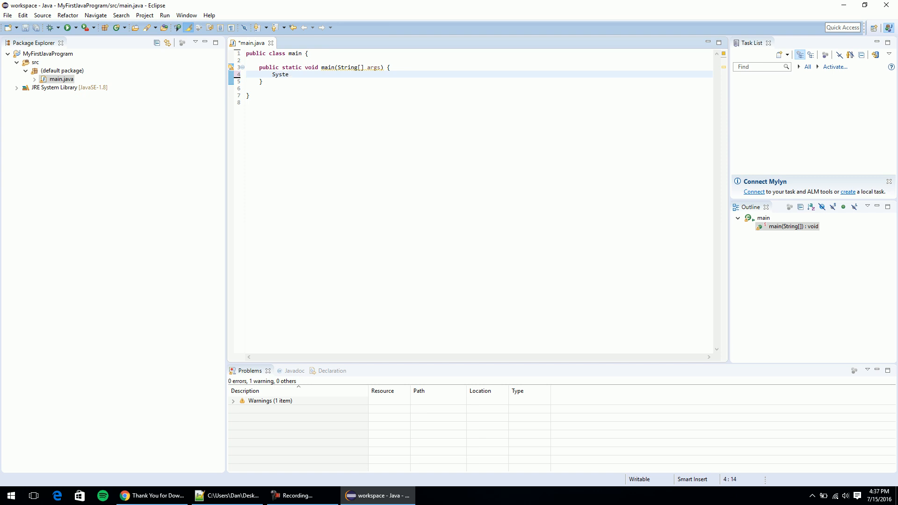
text(m.out.println)
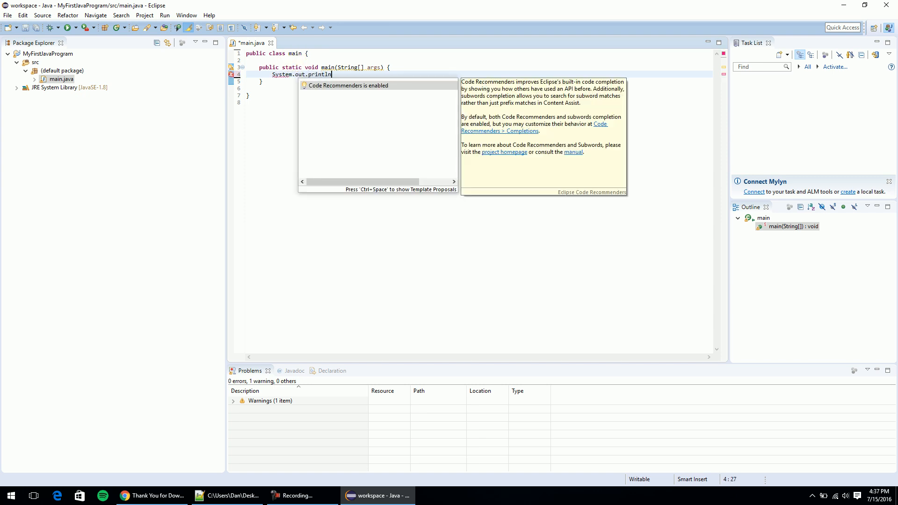
text(()
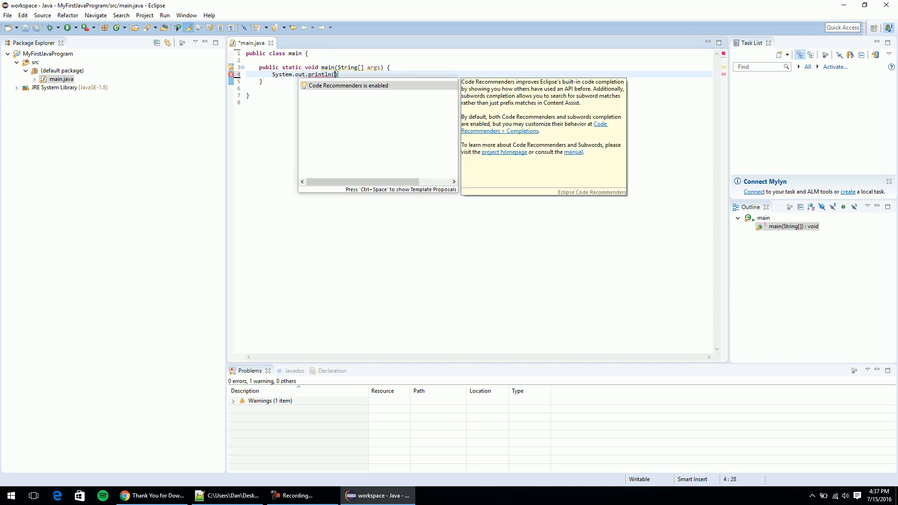
text("My ")
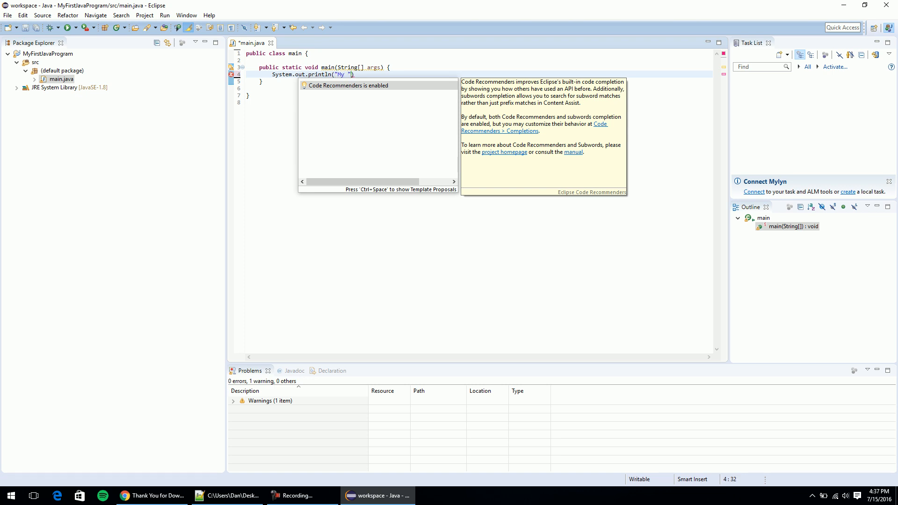
text(first Java p)
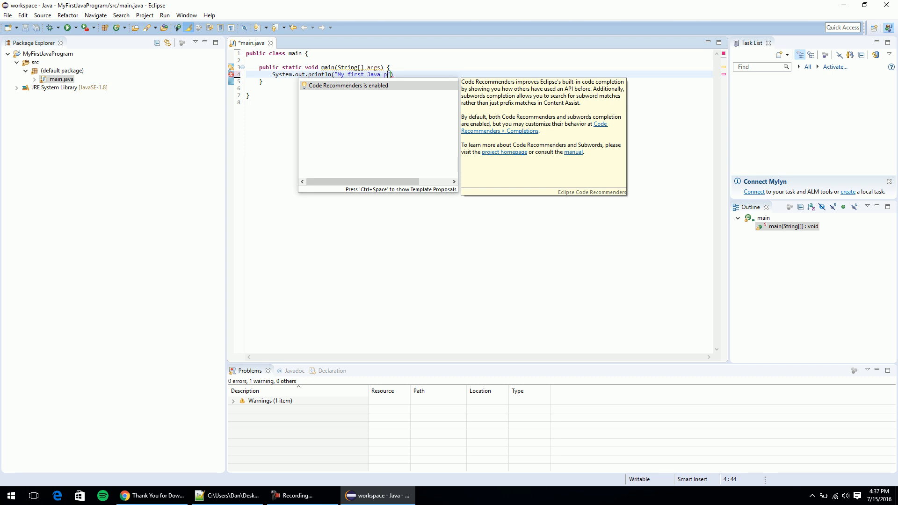
text(rogram)
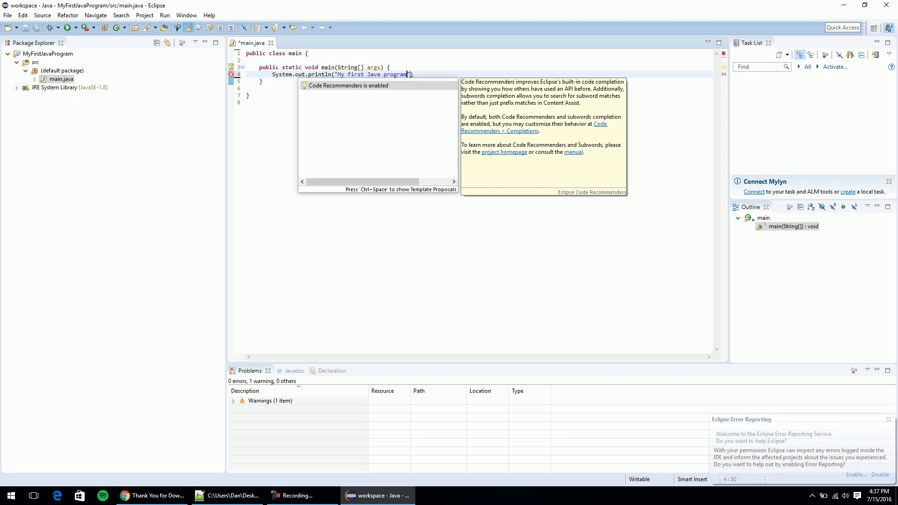
text(.");)
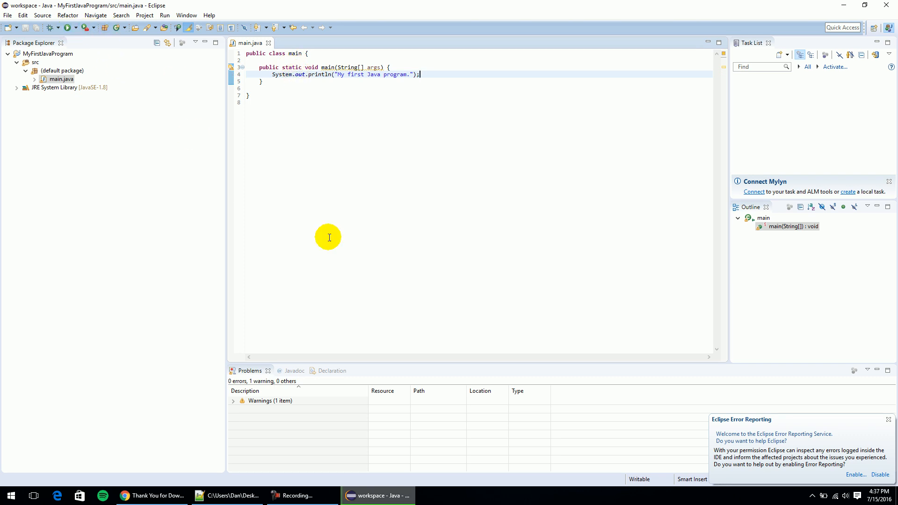
Run main.java so the Console prints My first Java program.
click(68, 27)
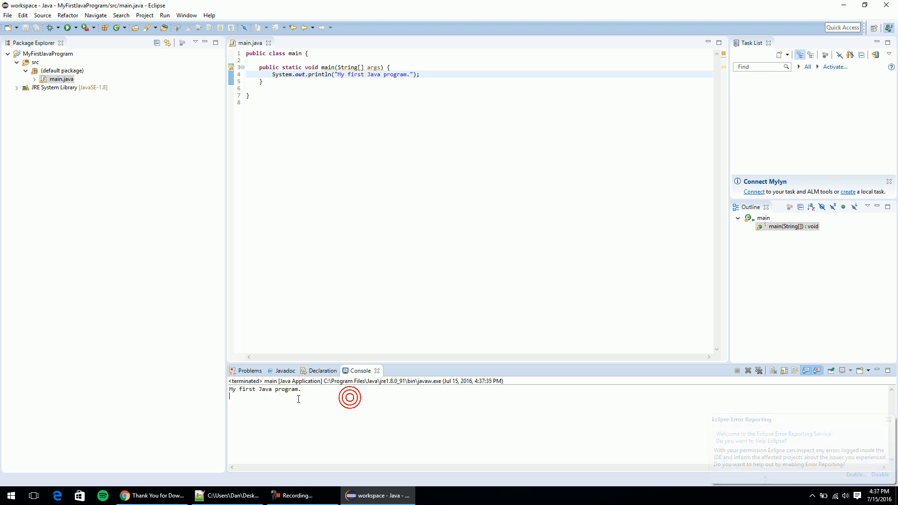
double_click(265, 389)
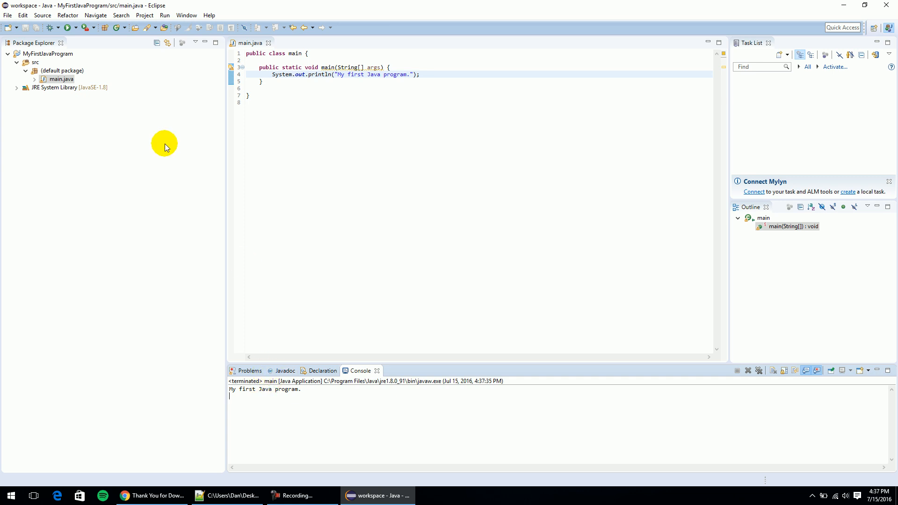
mouse_move(108, 132)
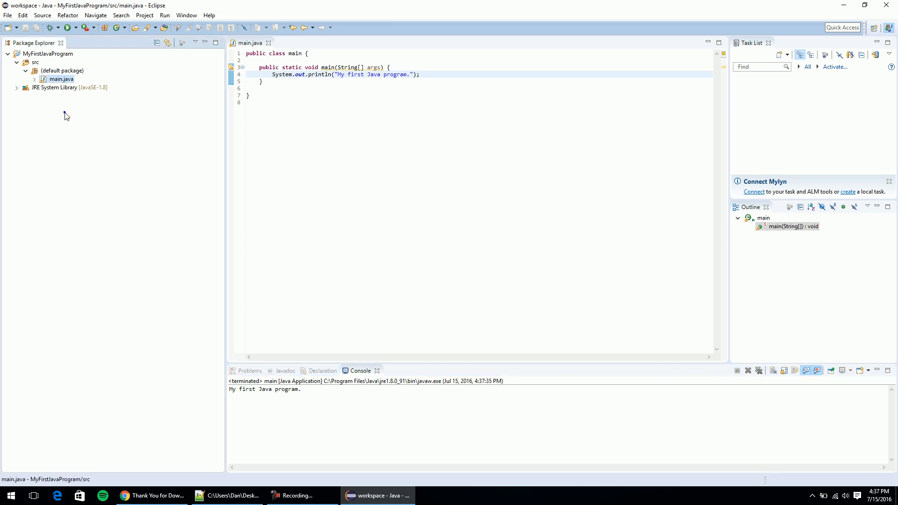
right_click(65, 116)
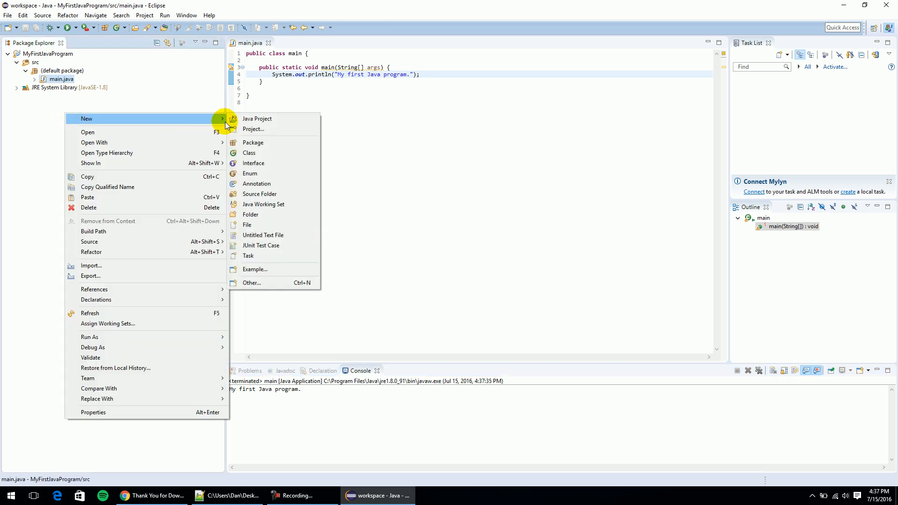
click(253, 129)
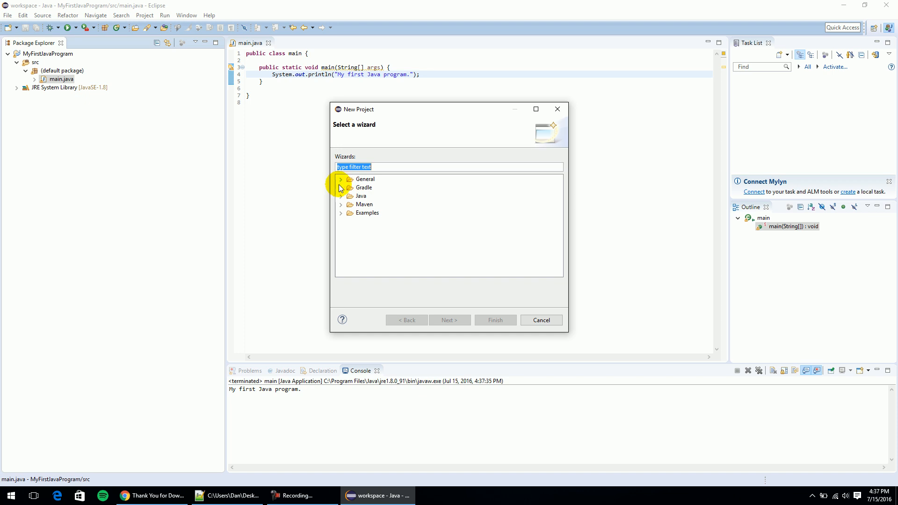
click(364, 178)
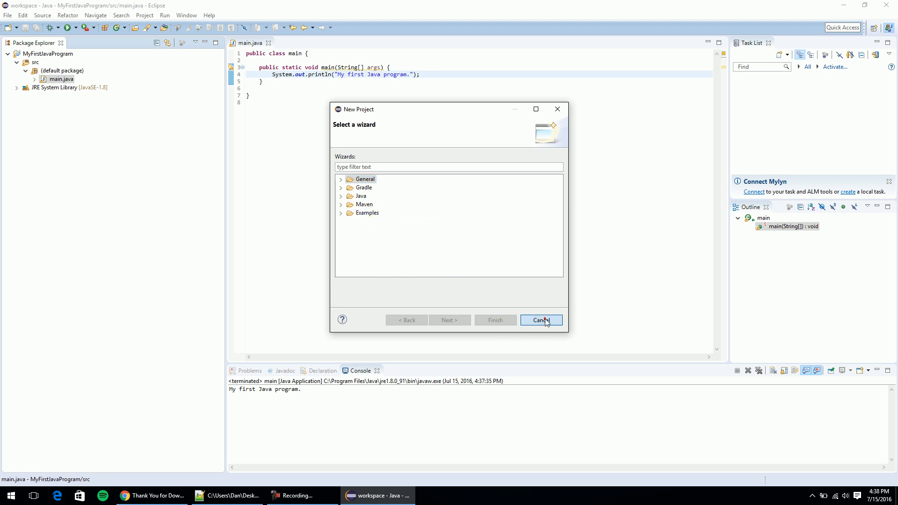
click(539, 320)
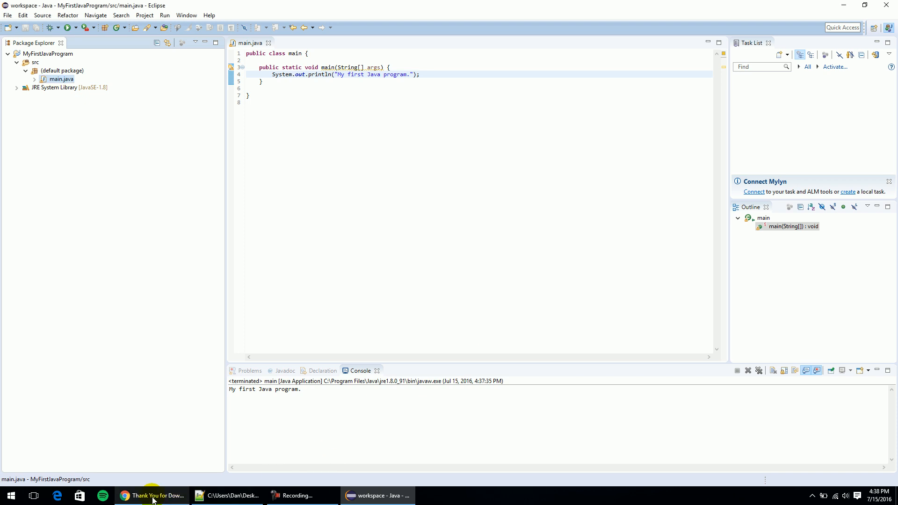
Switch to a maximized Chrome window and search Google for 'eclipse cdt'.
click(151, 496)
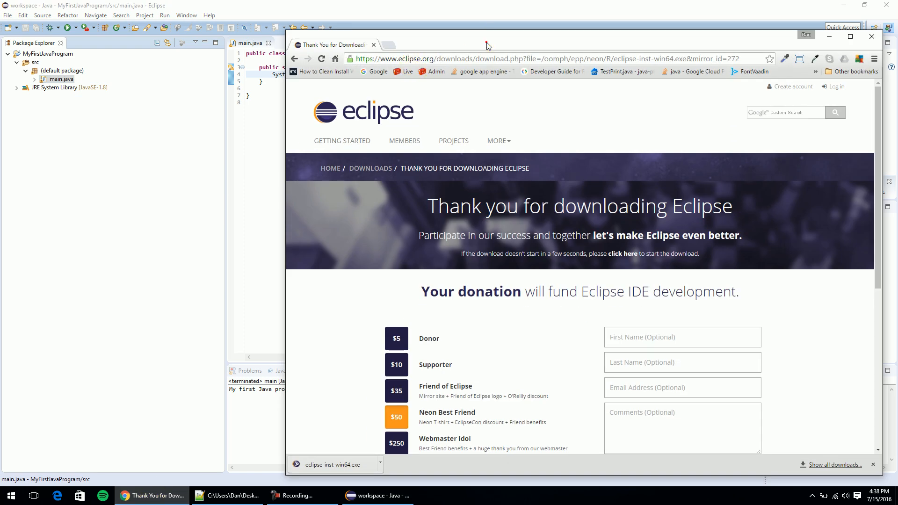
click(850, 36)
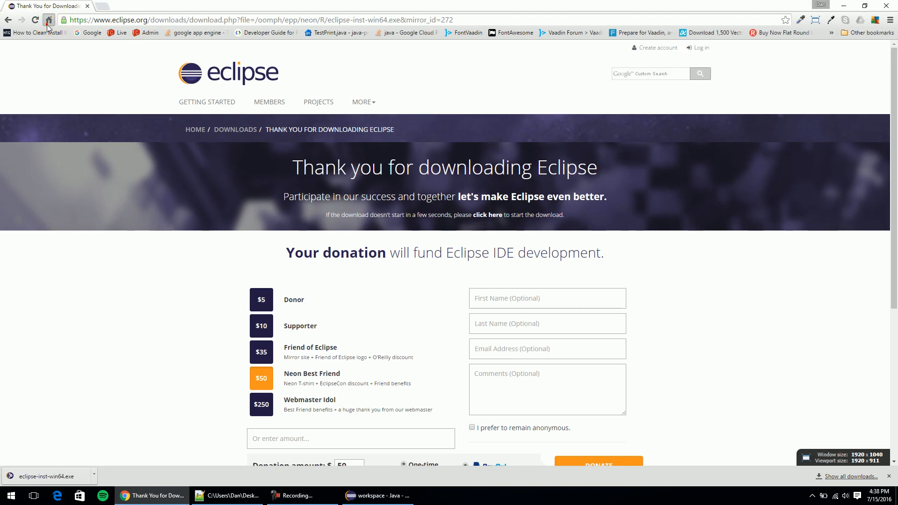
click(49, 20)
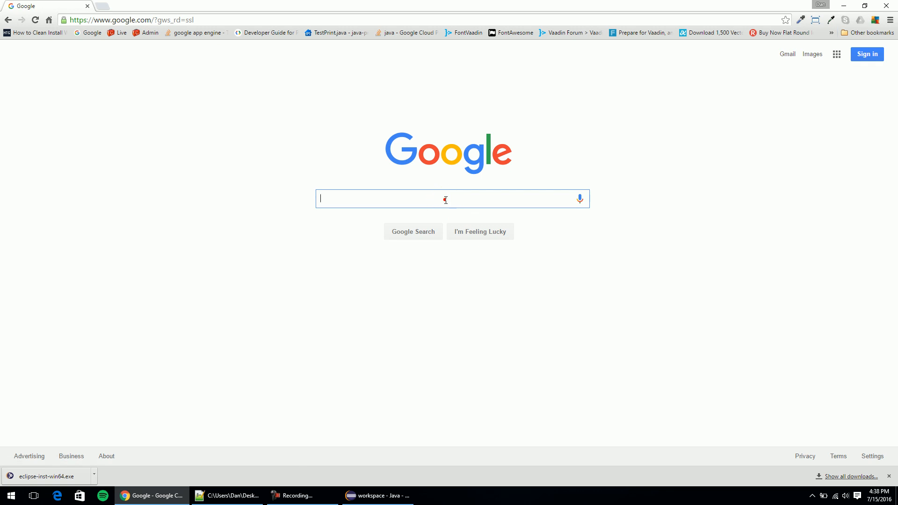
text(eclipse cdt)
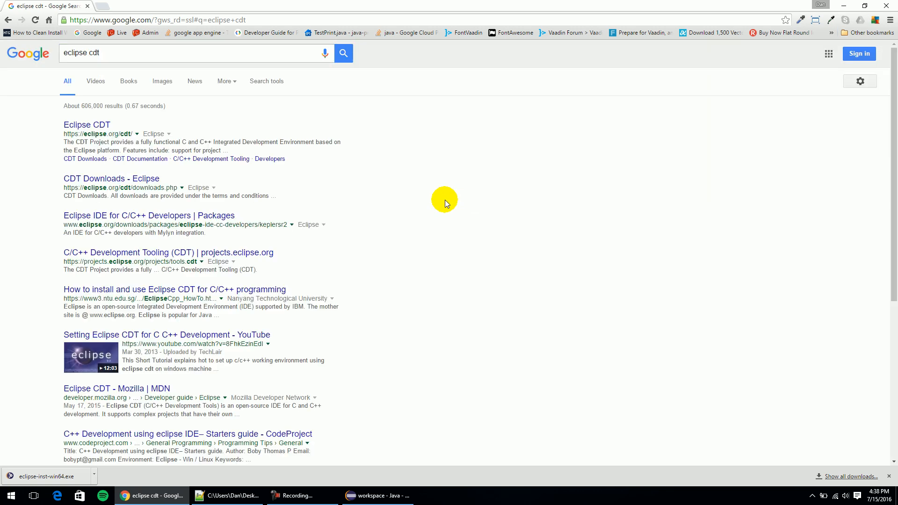
mouse_move(98, 122)
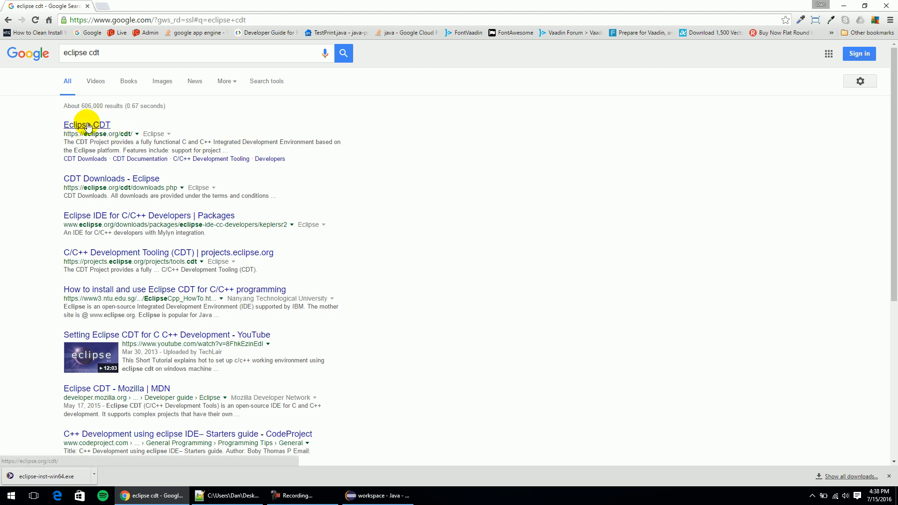
Go from the 'Eclipse CDT' search result to the CDT Downloads page listing CDT 9.0.0 for Neon.
click(86, 125)
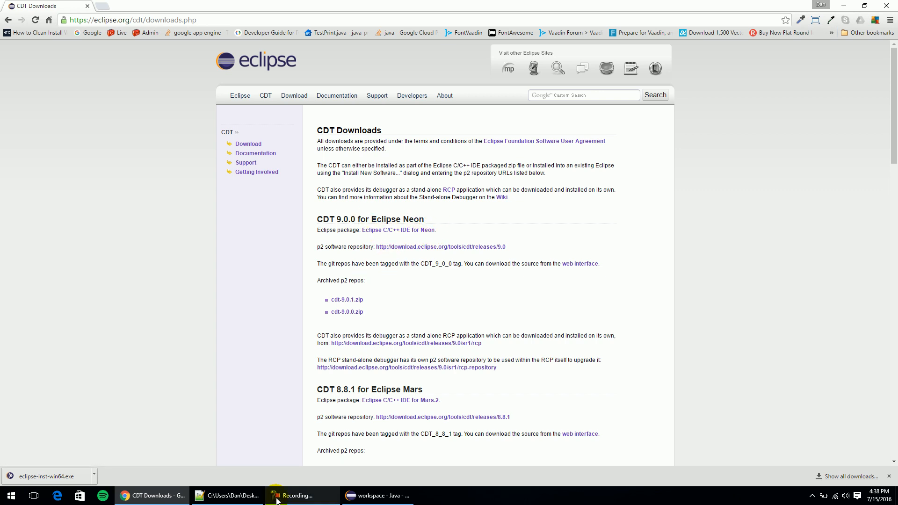
mouse_move(377, 496)
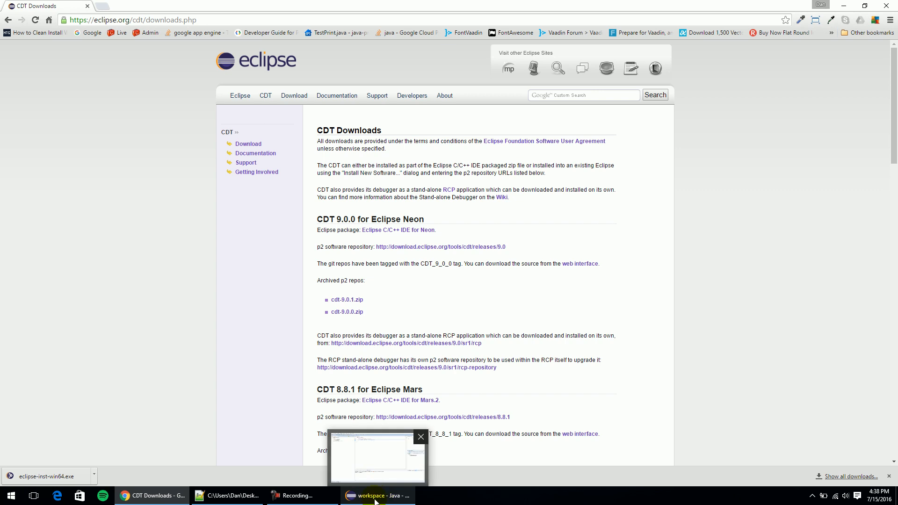
Confirm via Help > About Eclipse that the installed version is Neon Release 4.6.0.
click(376, 495)
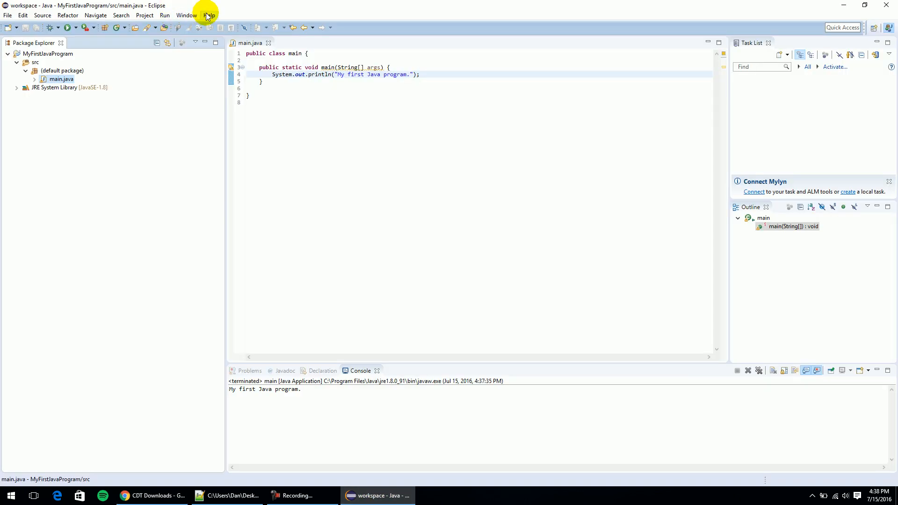
click(209, 15)
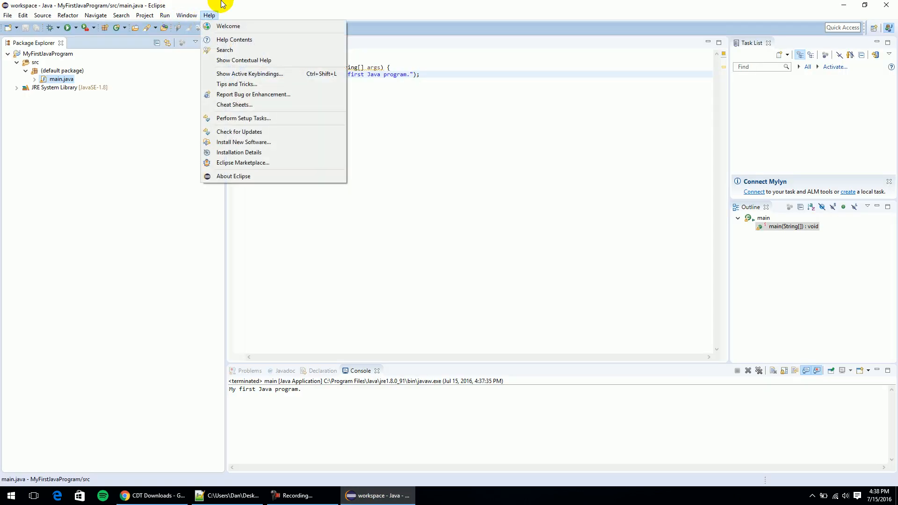
click(233, 175)
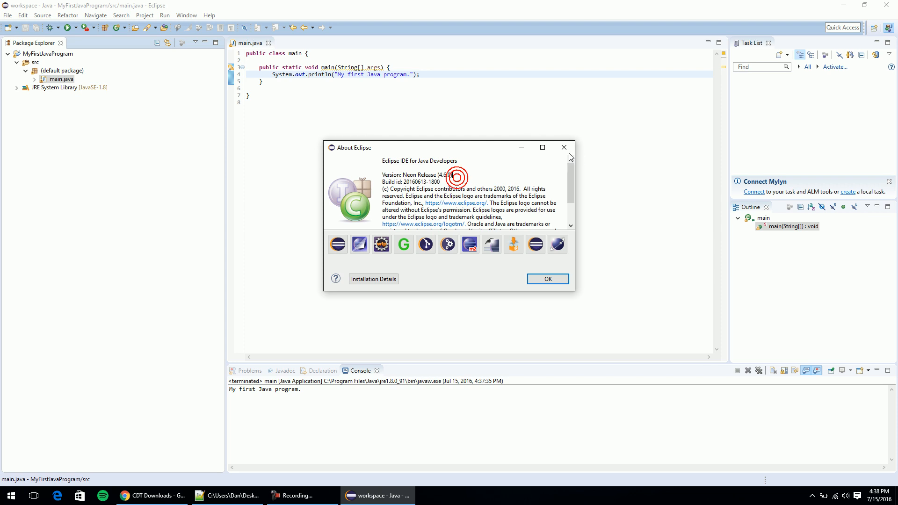
click(151, 495)
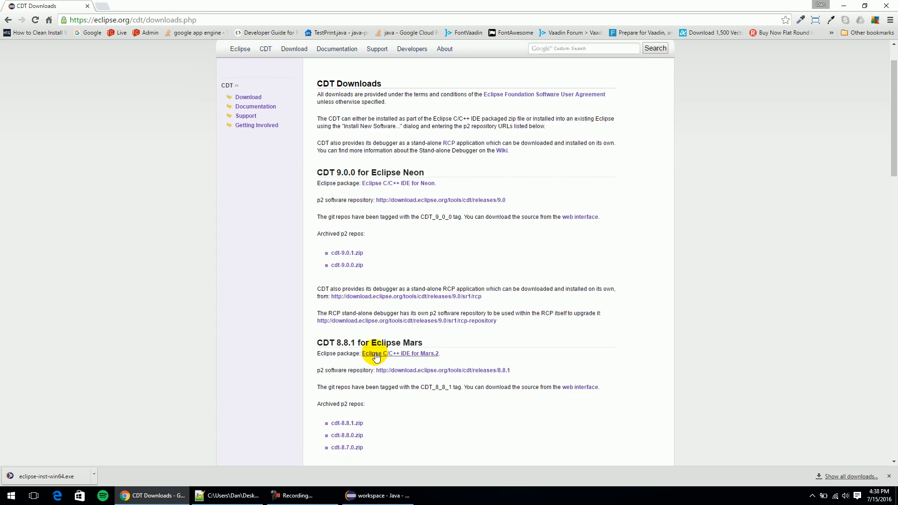
mouse_move(414, 200)
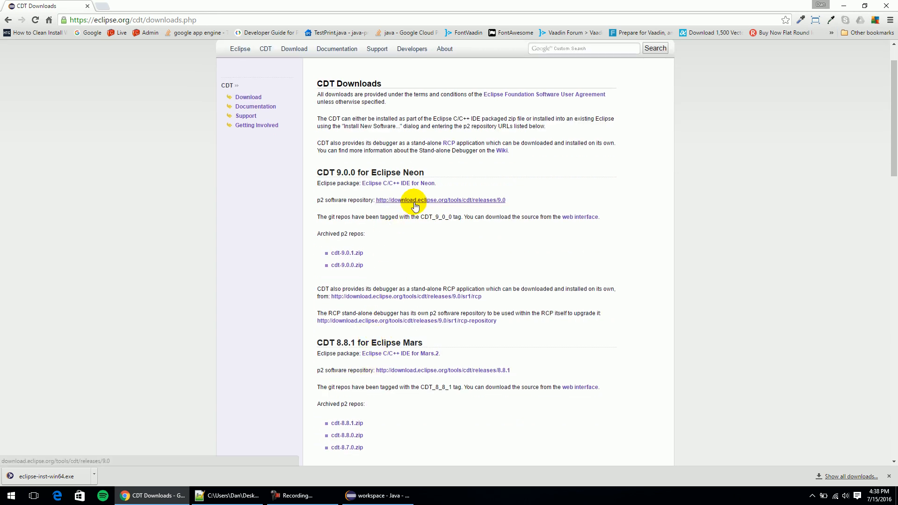
Follow the p2 software repository link under CDT 9.0.0 for Eclipse Neon.
click(439, 200)
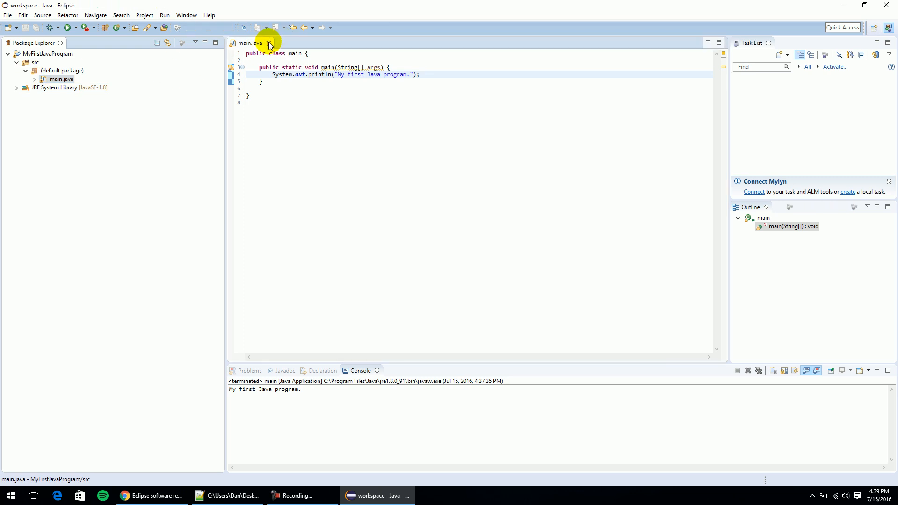
click(209, 14)
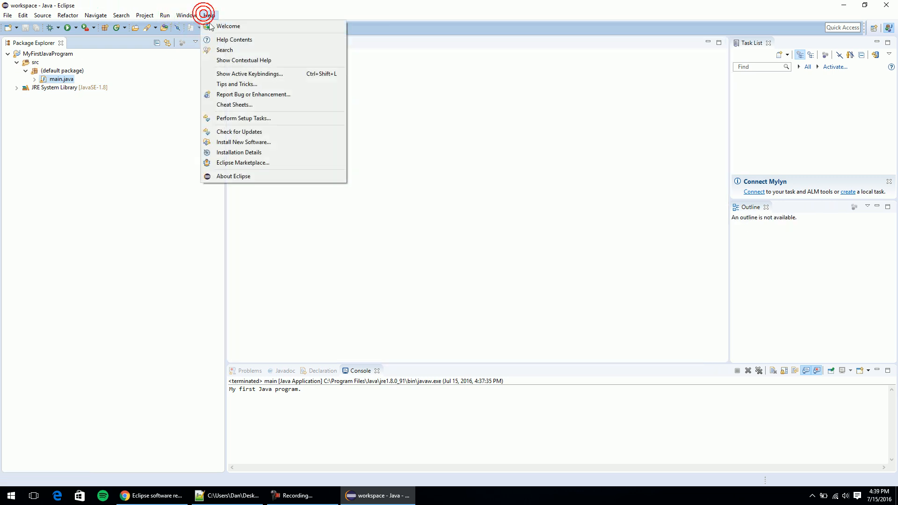
mouse_move(243, 142)
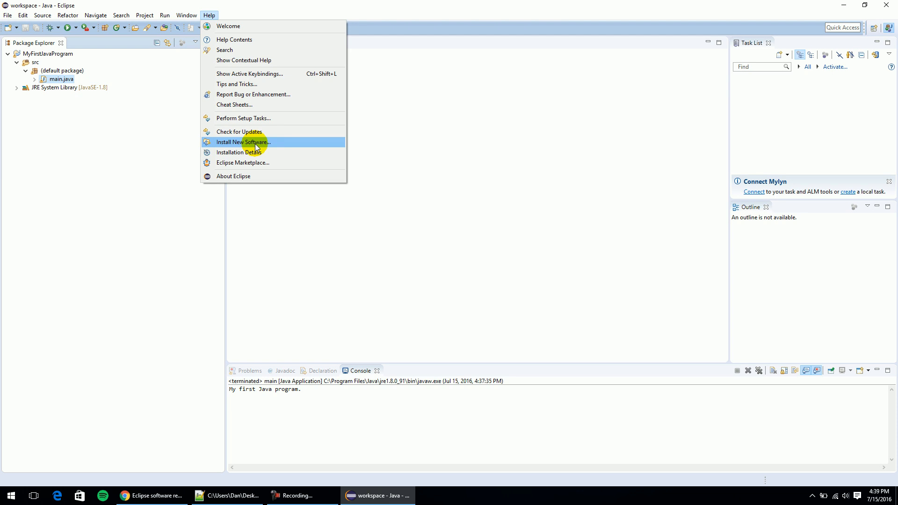
click(243, 142)
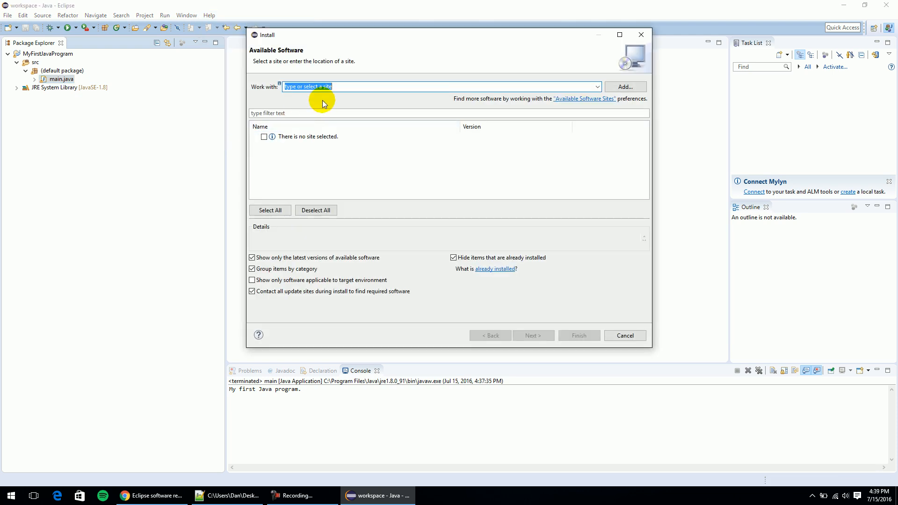
text(http://download.eclipse.org/tools/cdt/releases/9.0/)
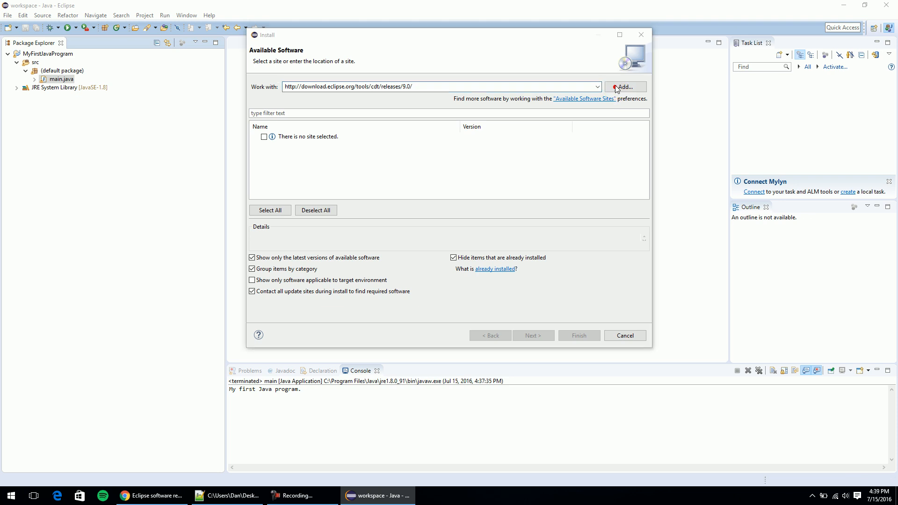
click(625, 86)
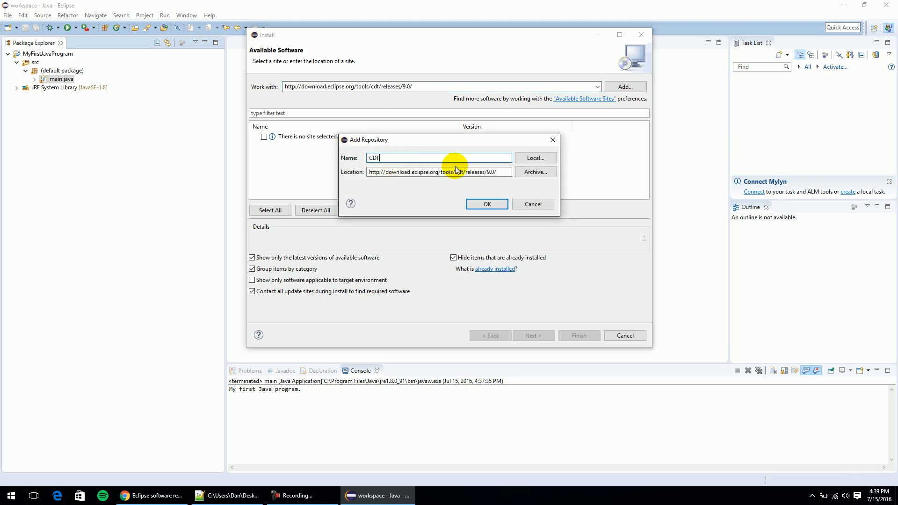
click(486, 204)
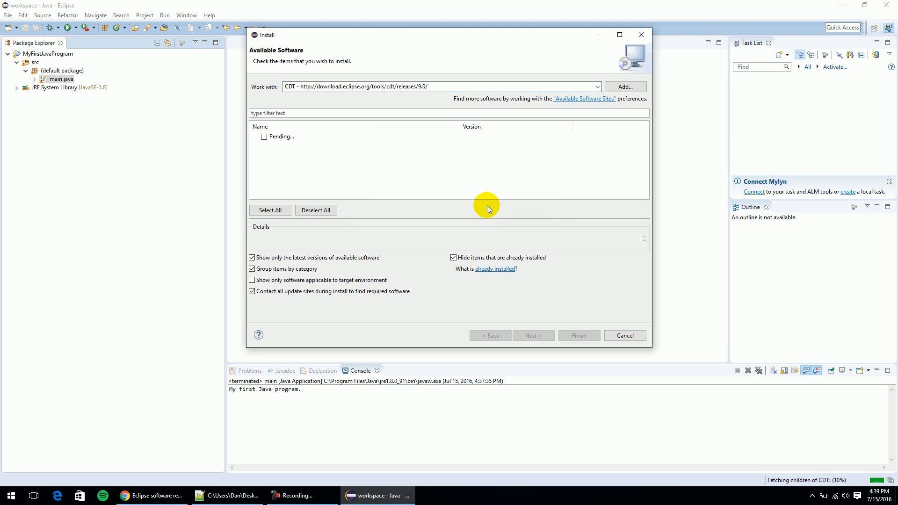
mouse_move(310, 160)
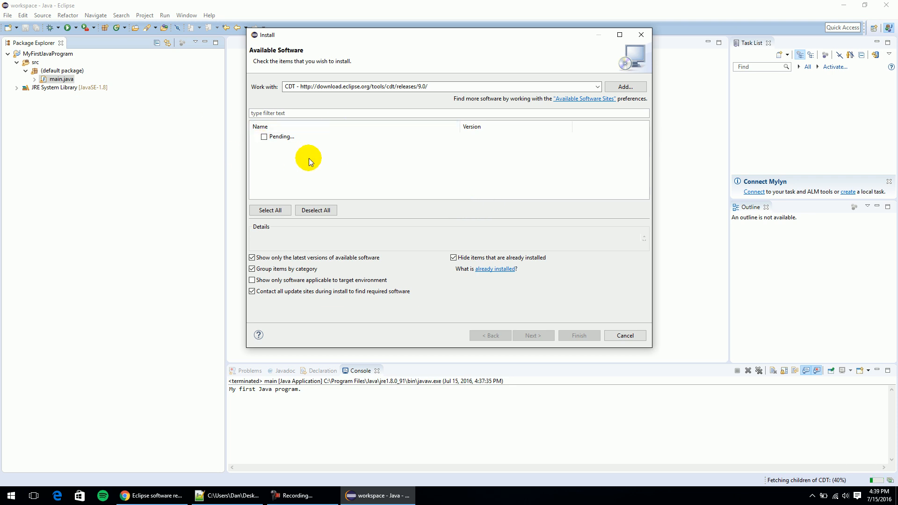
mouse_move(269, 165)
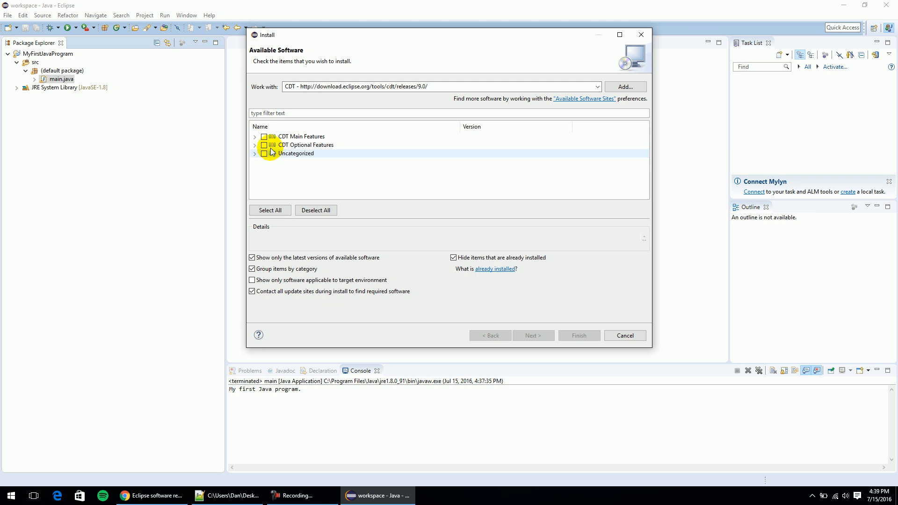
Select the CDT Main and Optional Features so all 35 CDT items are chosen.
click(264, 136)
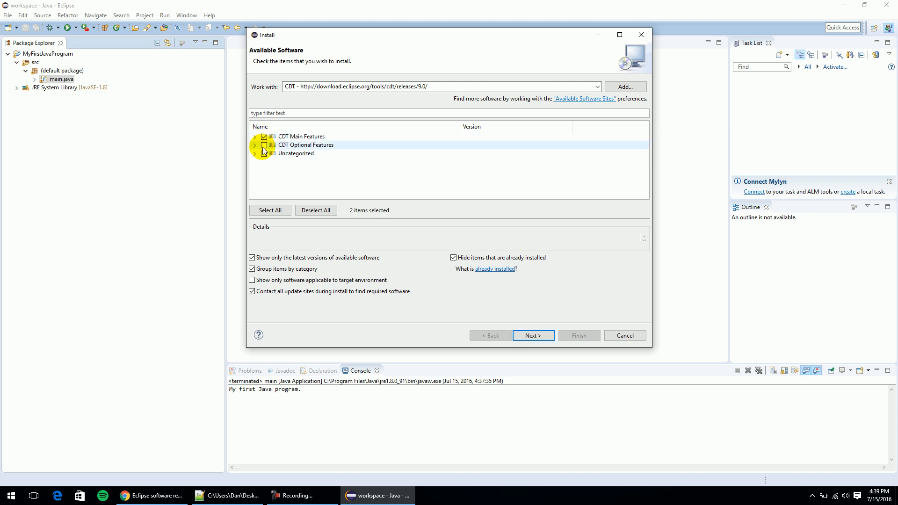
click(264, 153)
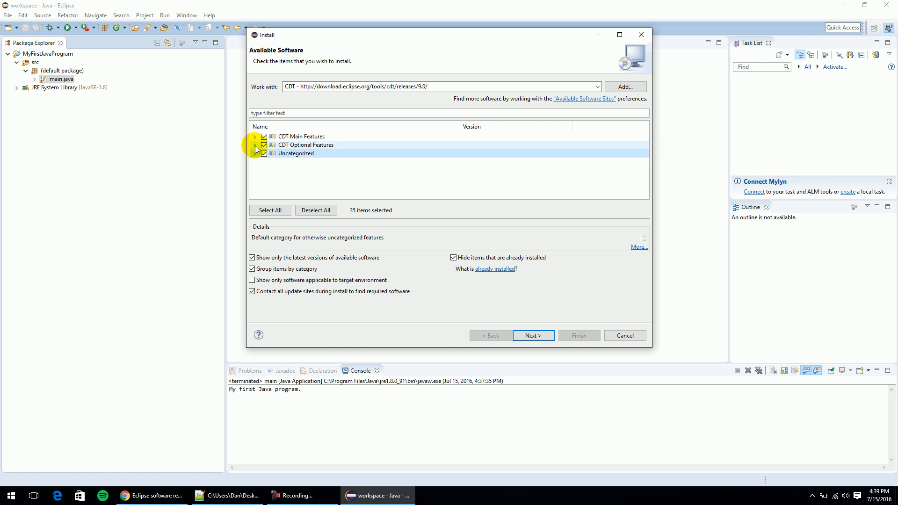
click(256, 145)
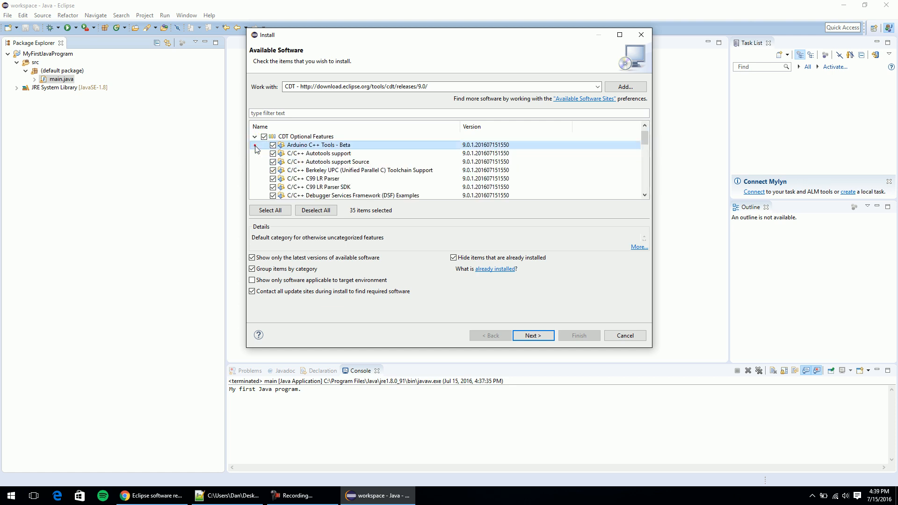
click(254, 136)
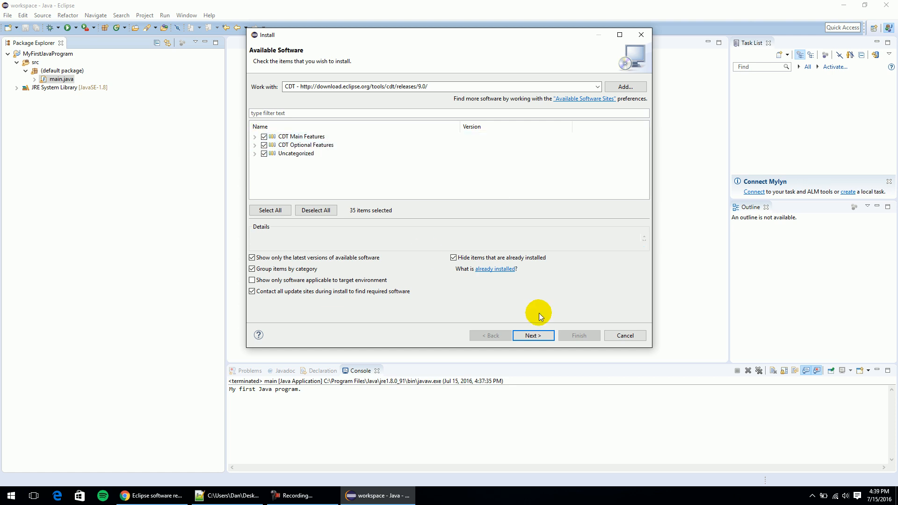
Advance through the install details and start installing the CDT features.
click(532, 335)
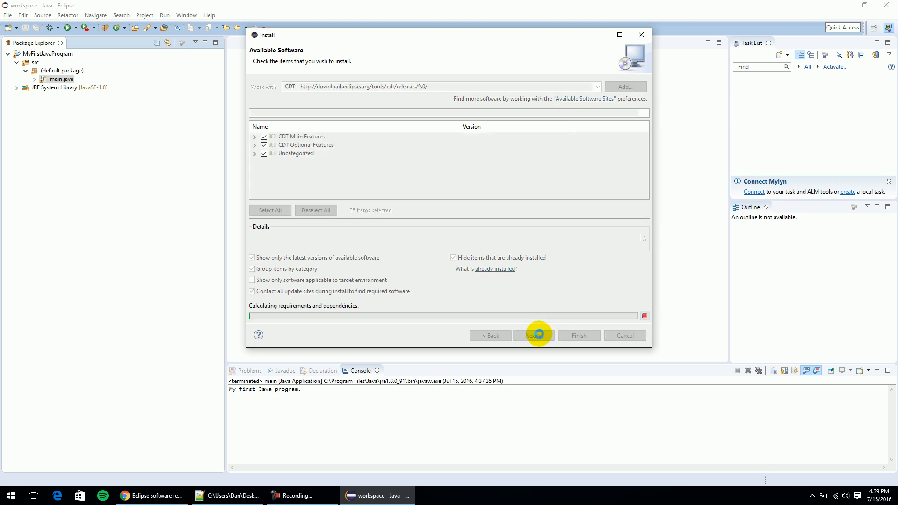
click(532, 335)
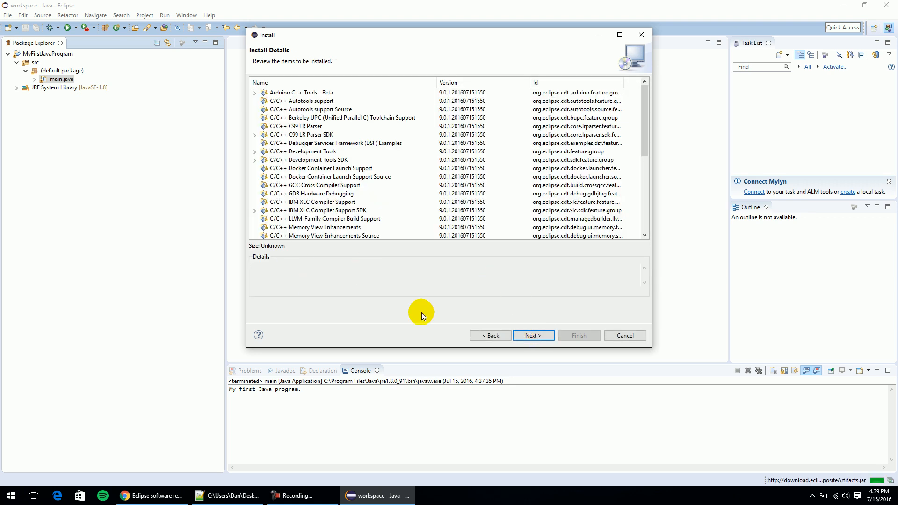
click(532, 335)
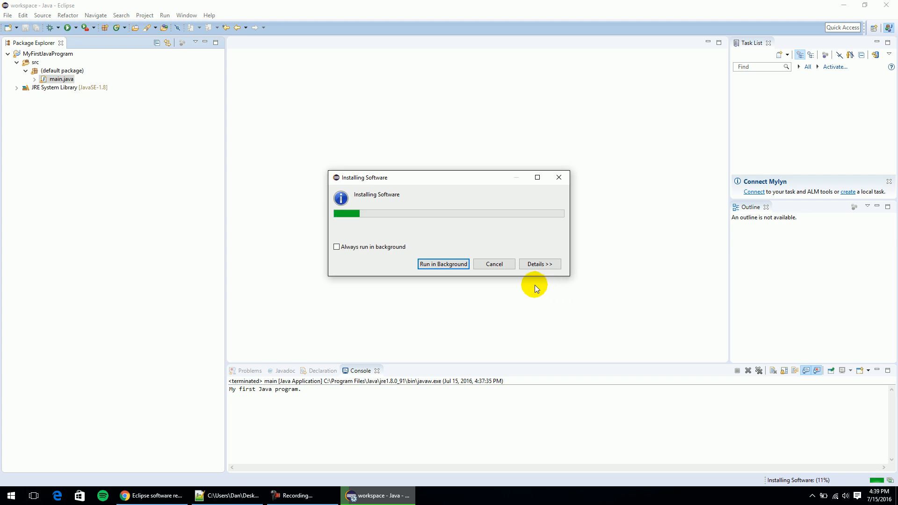
mouse_move(532, 278)
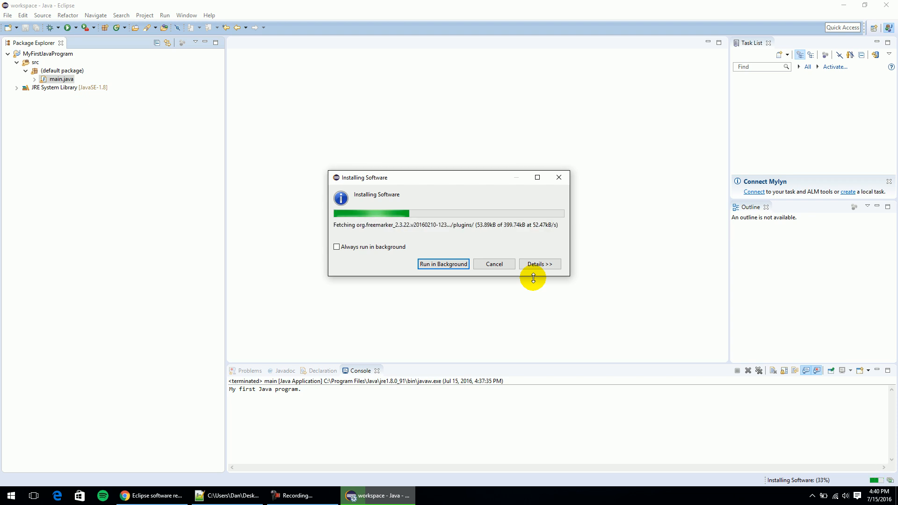
mouse_move(628, 287)
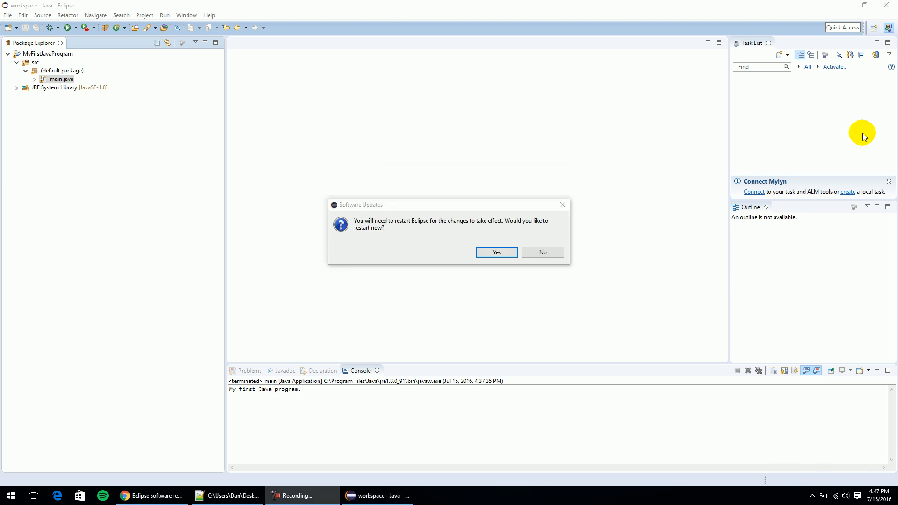
mouse_move(636, 218)
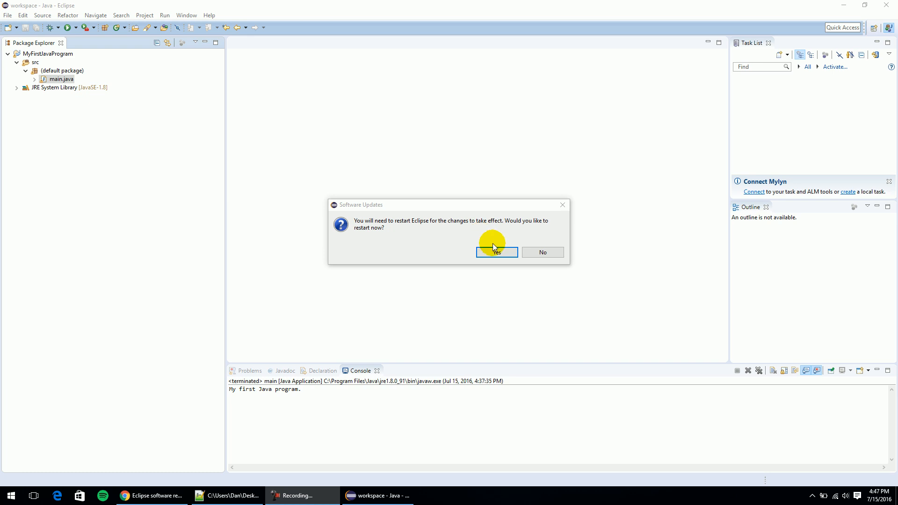
Restart Eclipse, then reopen main.java from MyFirstJavaProgram's src default package.
click(495, 252)
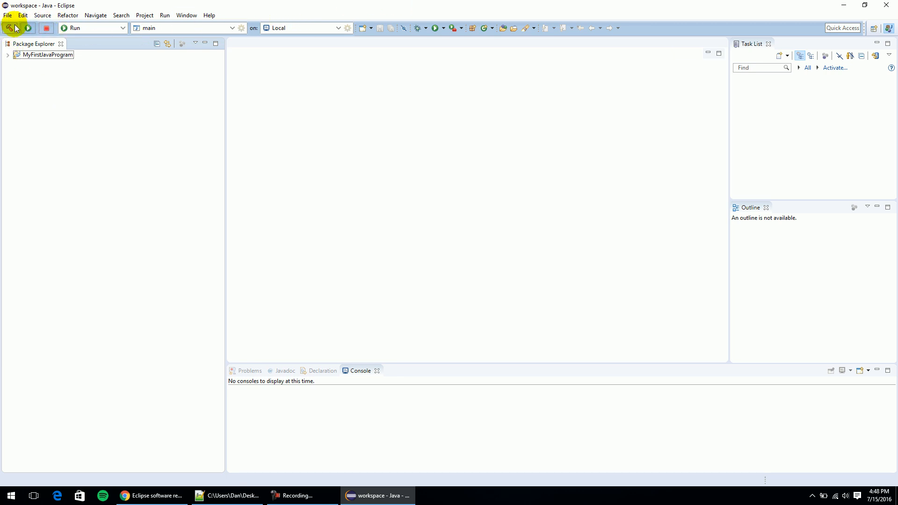
click(7, 54)
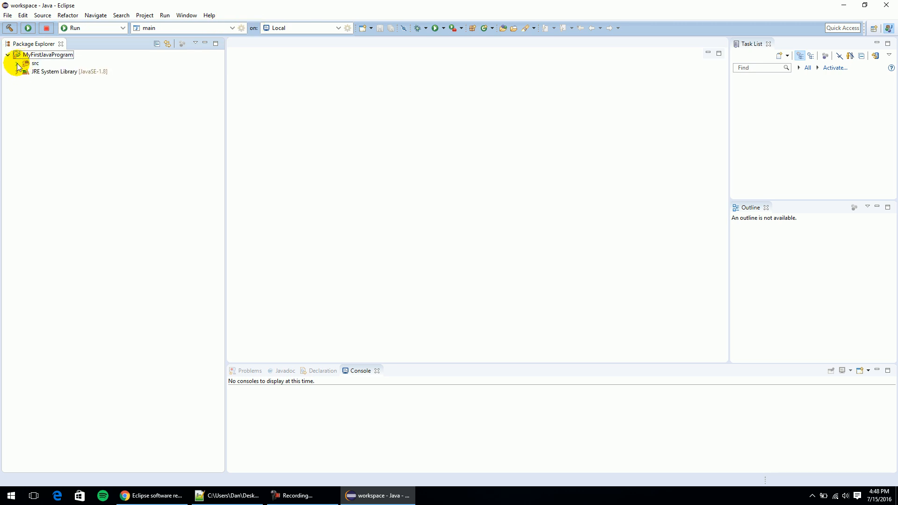
click(17, 62)
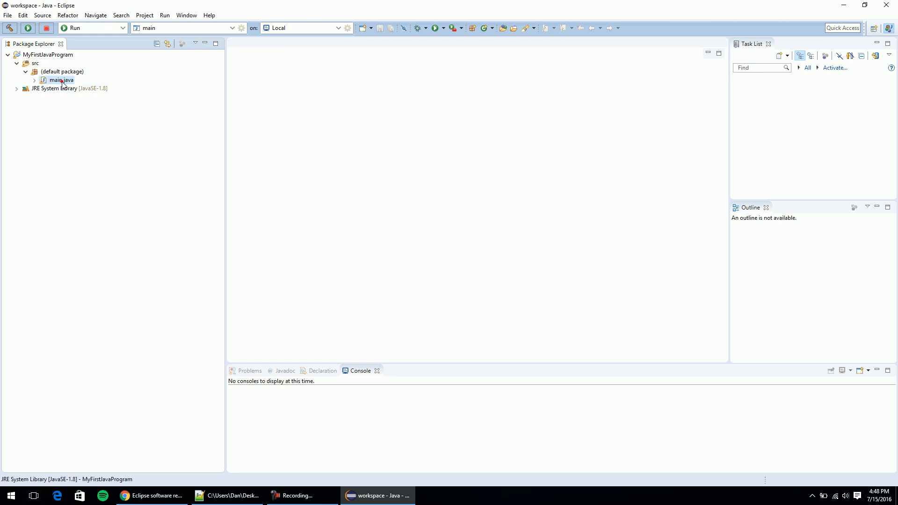
double_click(61, 79)
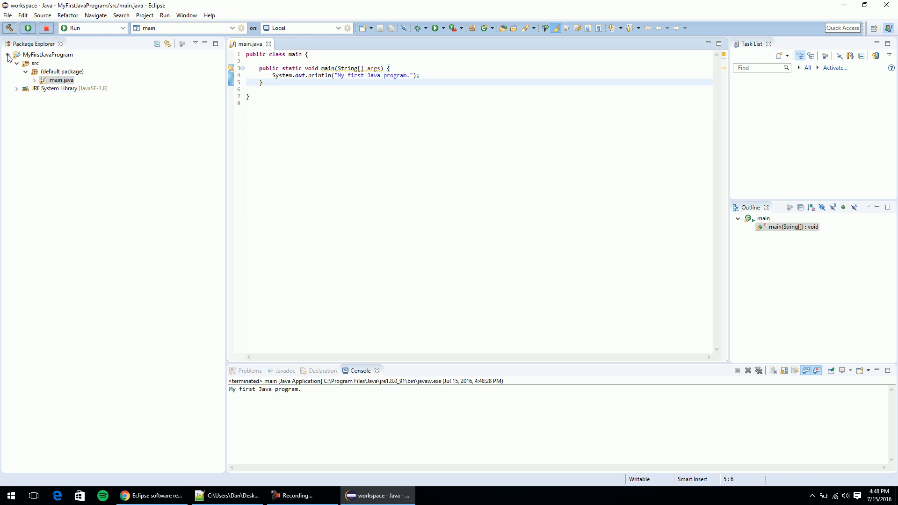
Collapse the Java project and start a New Project with C++ Project selected under C/C++.
click(8, 54)
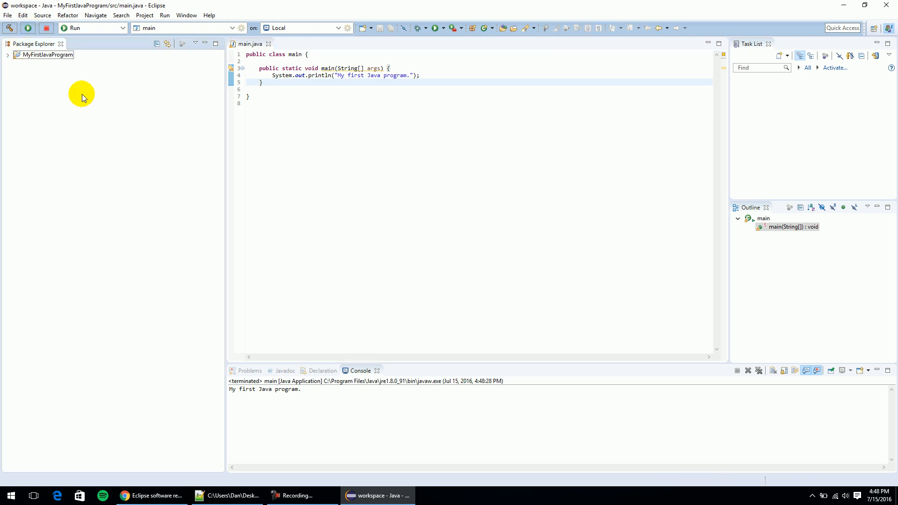
right_click(82, 95)
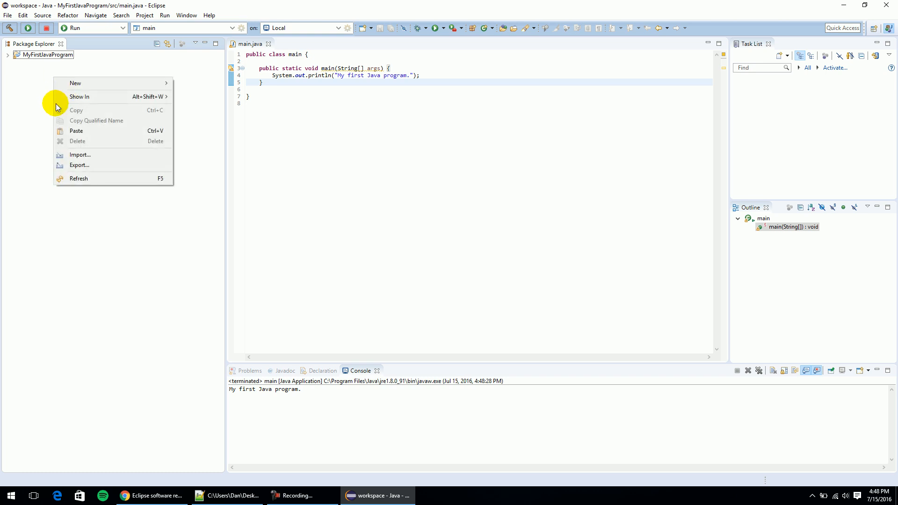
click(75, 84)
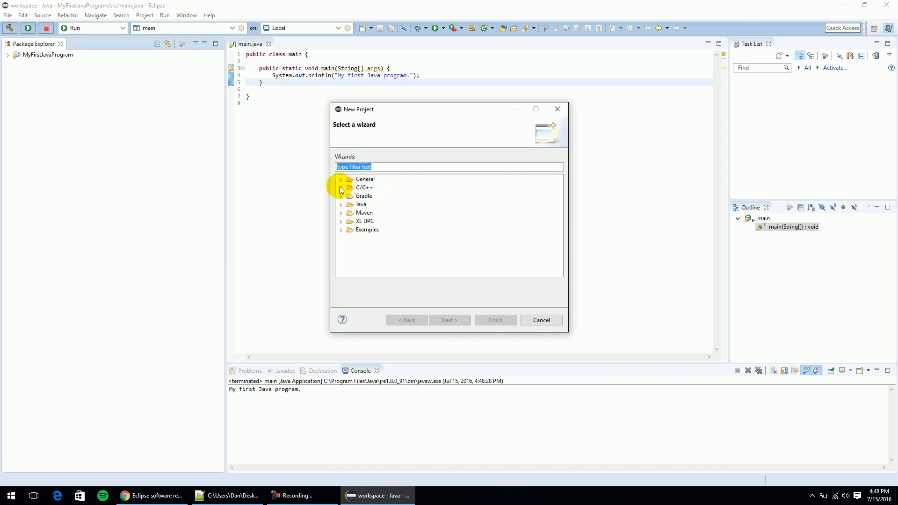
click(341, 187)
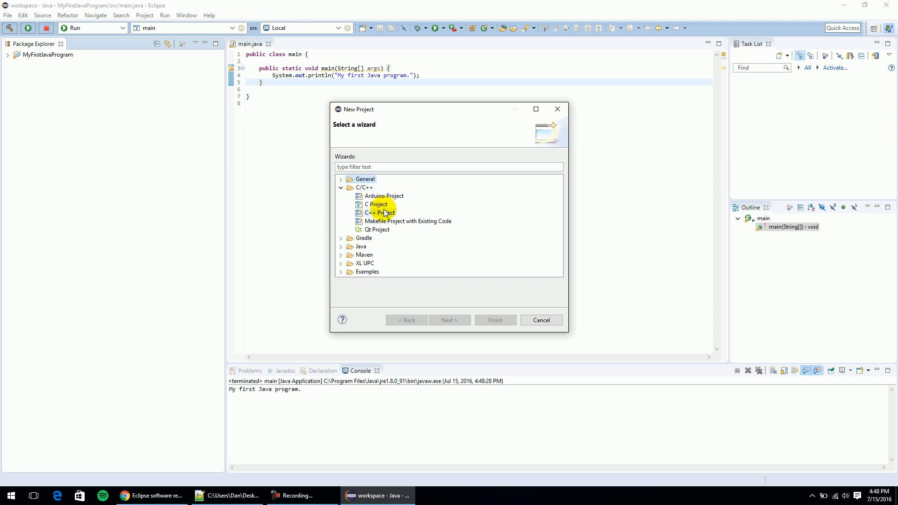
click(379, 212)
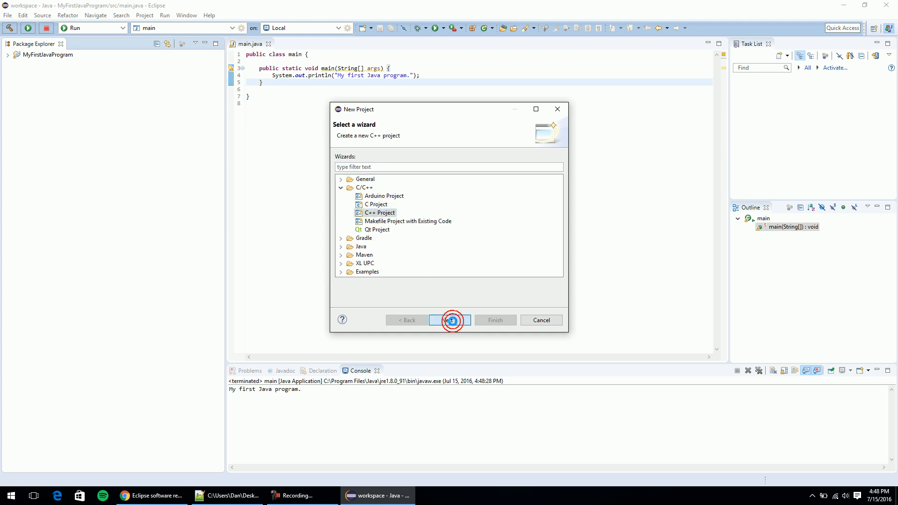
Configure an empty MinGW GCC C++ project named MyFirstC++Program.
click(451, 320)
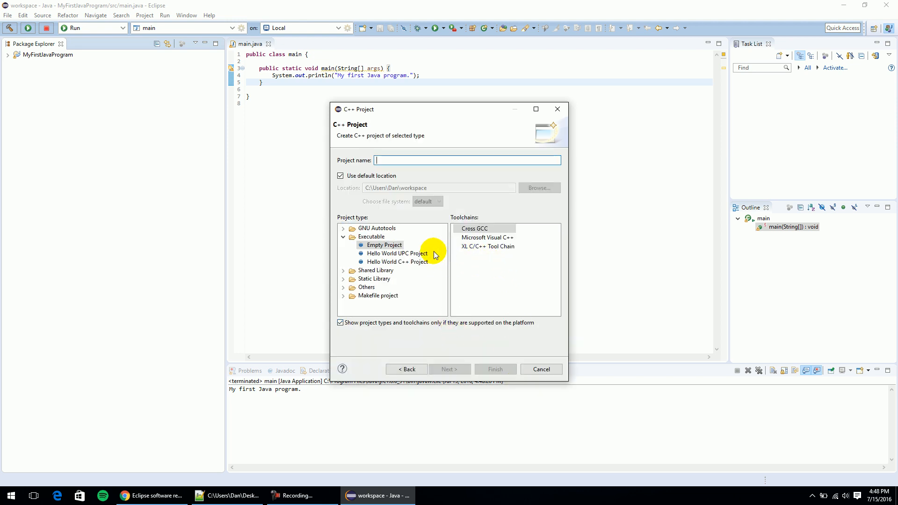
mouse_move(432, 225)
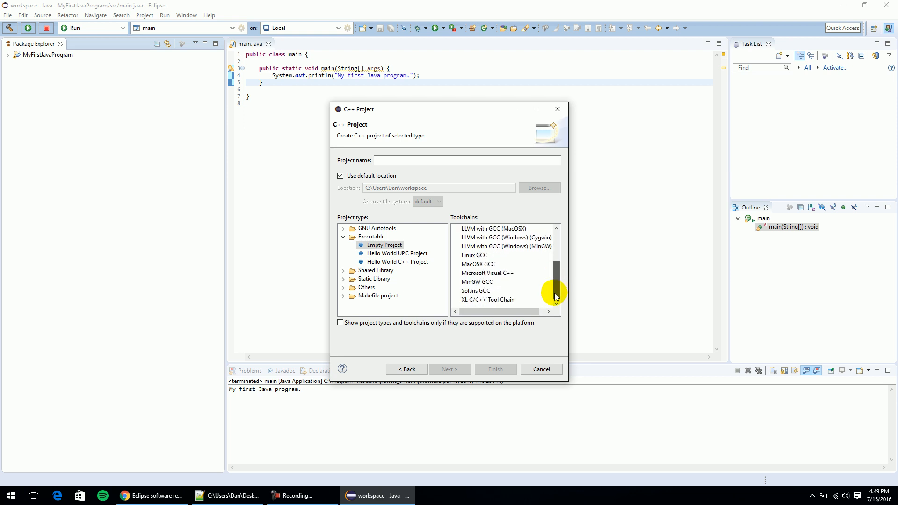
click(476, 282)
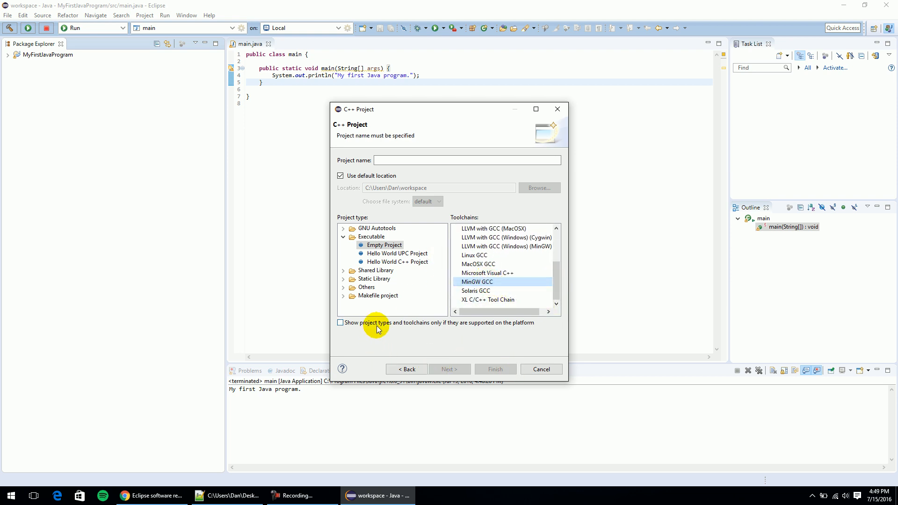
click(466, 160)
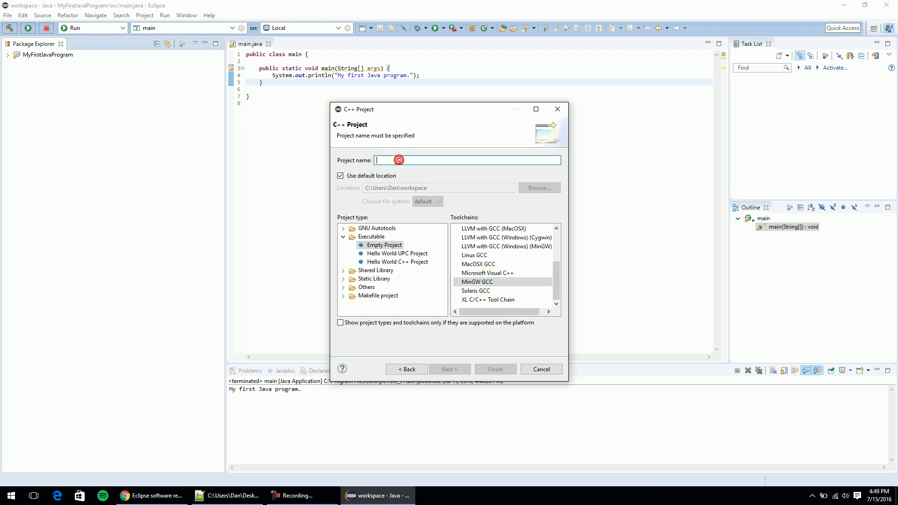
text(MyFirstC++Program)
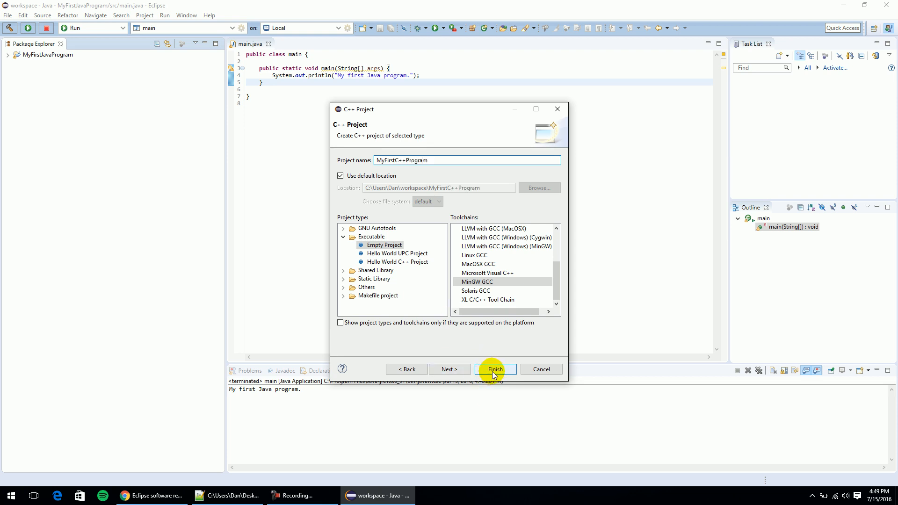
Finish the project and switch to the C/C++ perspective, remembering the decision.
click(493, 368)
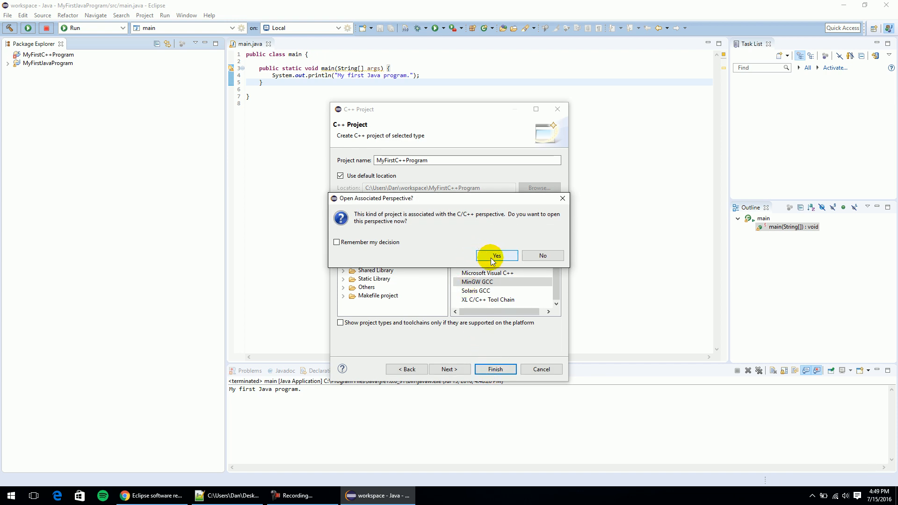
click(337, 241)
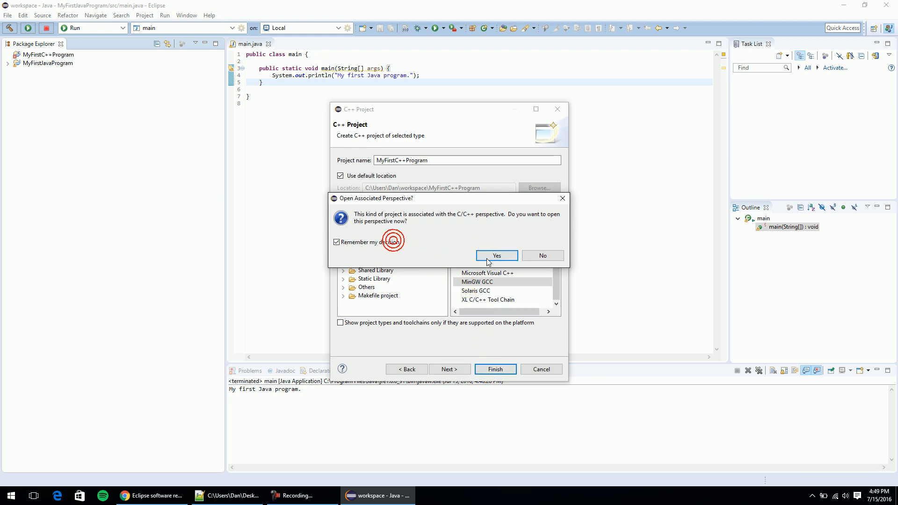
click(496, 255)
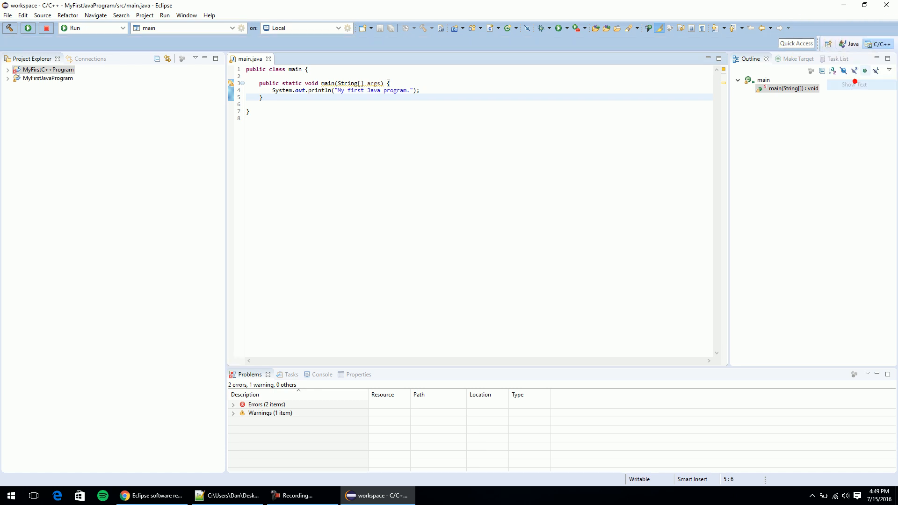
mouse_move(342, 112)
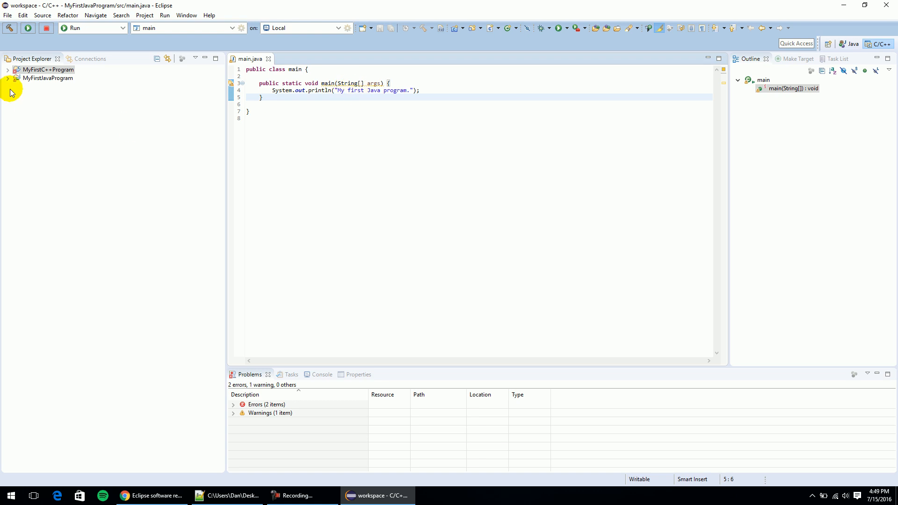
click(50, 70)
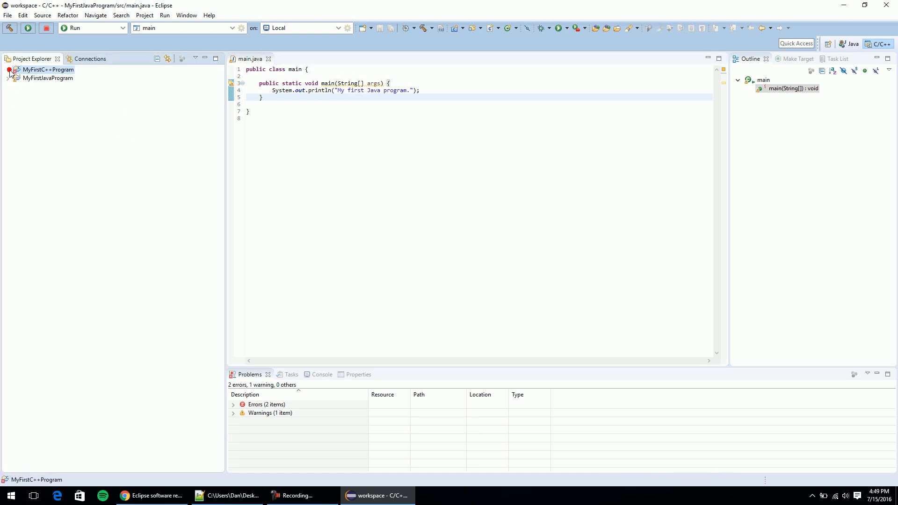
Create a new source file main.cpp inside MyFirstC++Program.
right_click(48, 69)
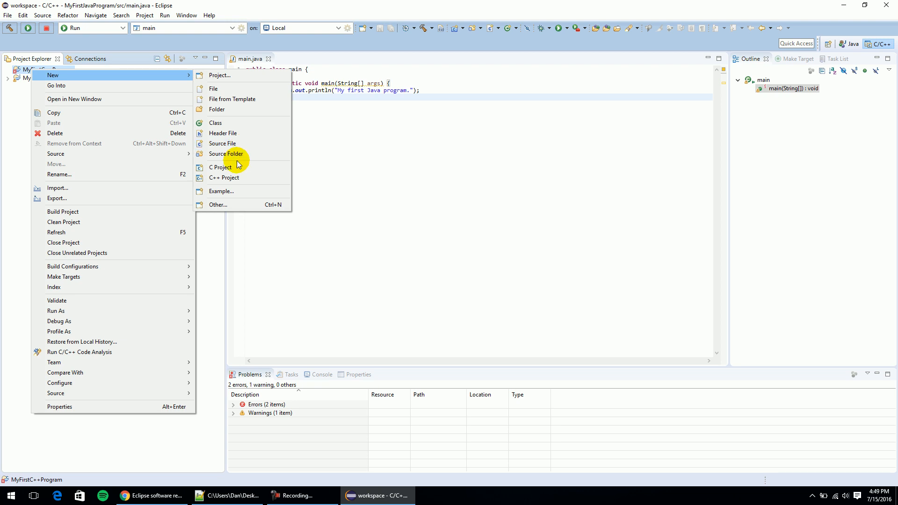
click(223, 143)
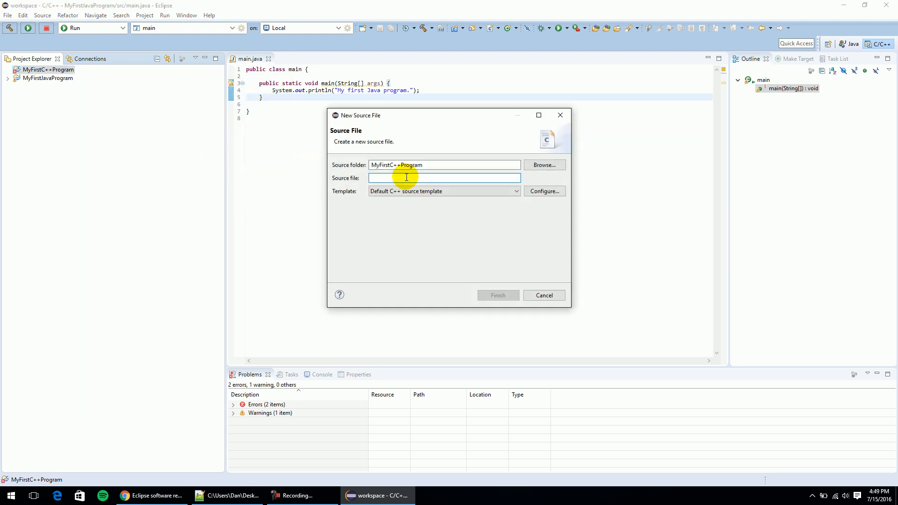
text(main.cp)
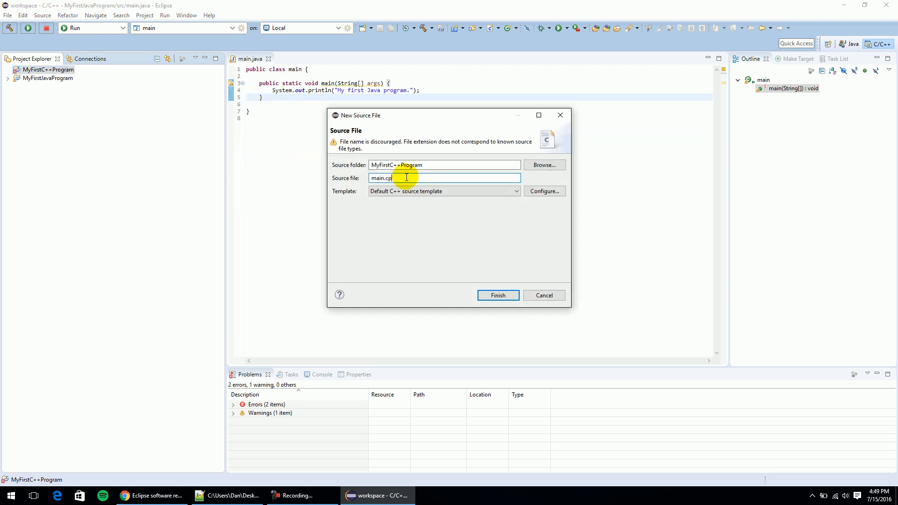
click(497, 294)
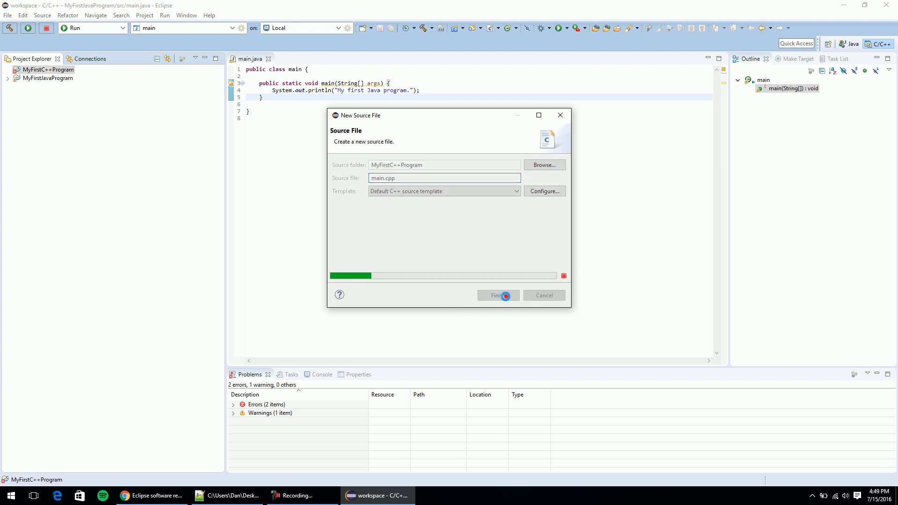
click(493, 294)
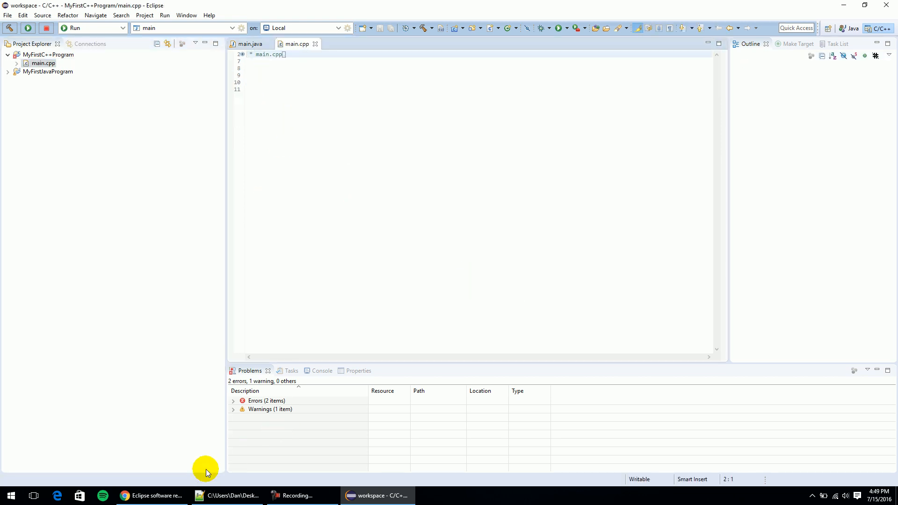
Paste the C++11 sample from Notepad++ into main.cpp and change Hello World to 'My first C++ program.'.
click(227, 496)
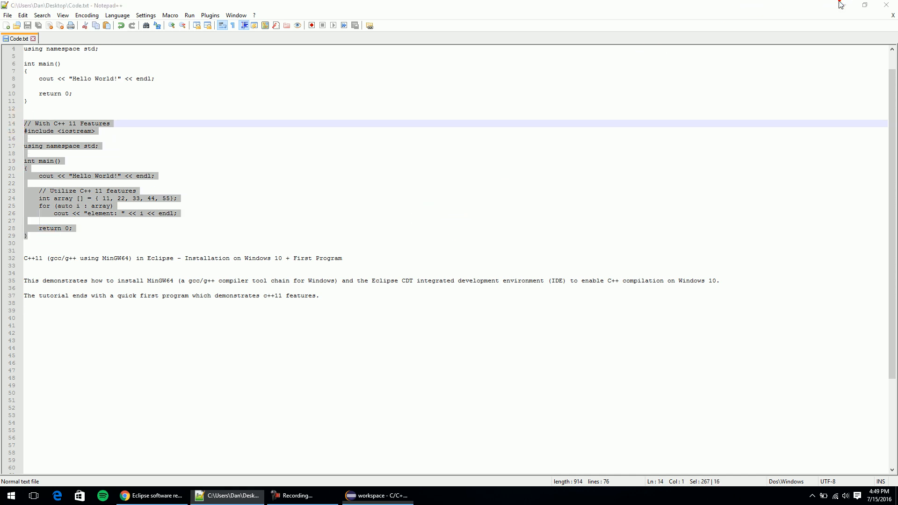
click(376, 495)
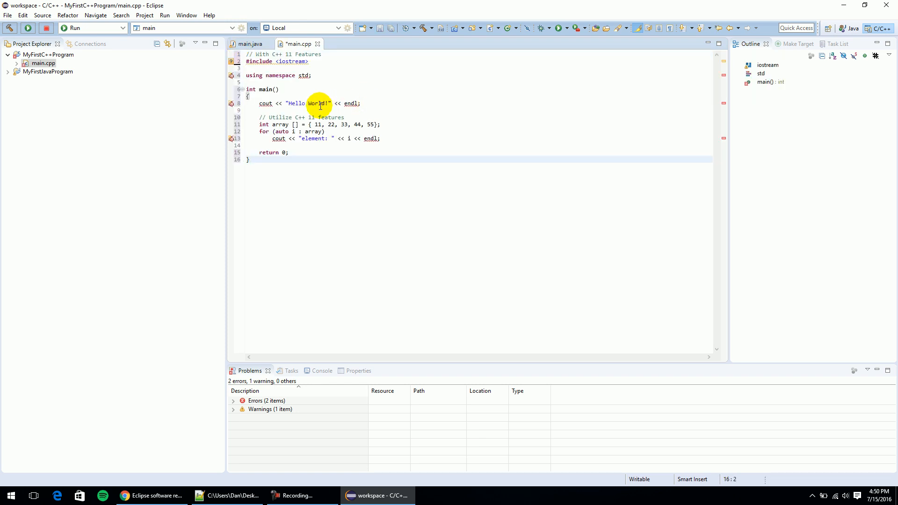
double_click(314, 103)
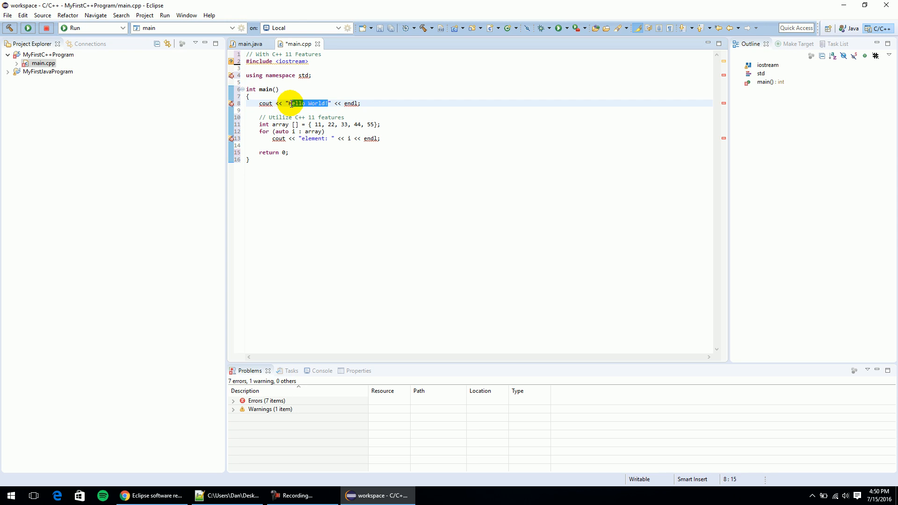
text(My first)
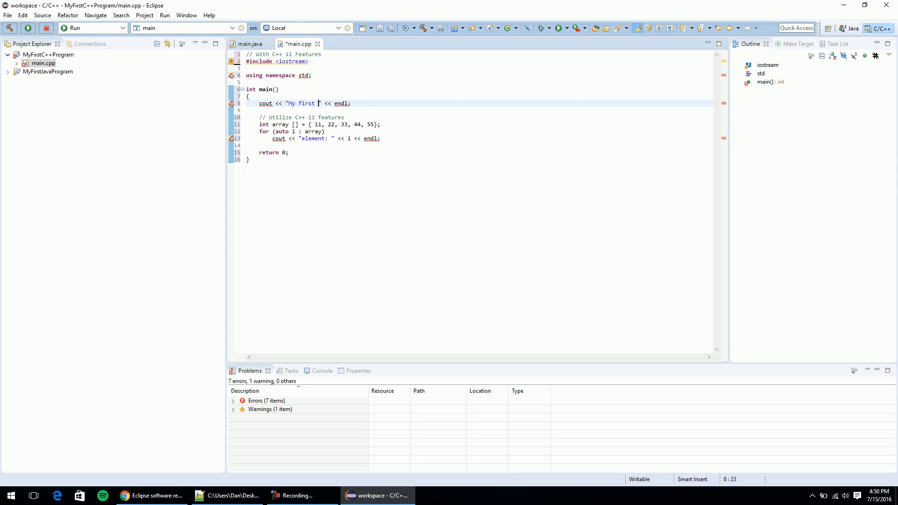
text(C++ program.)
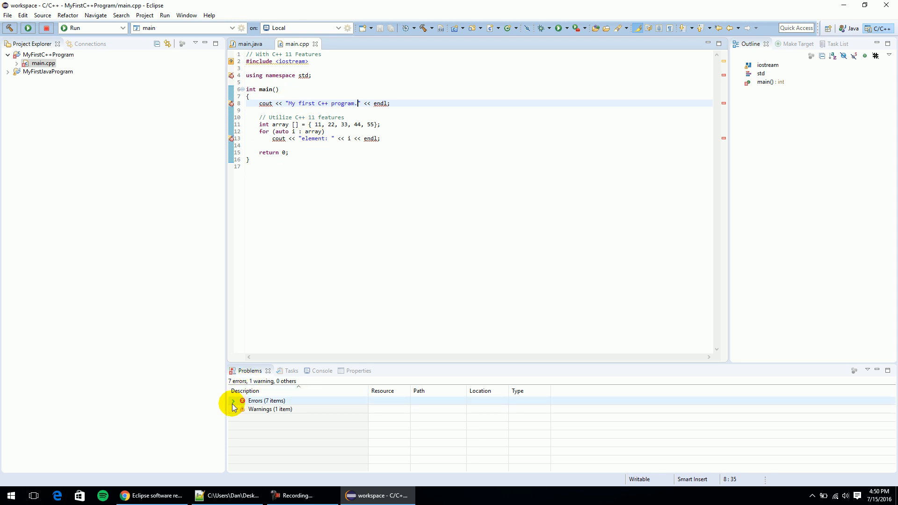
click(233, 400)
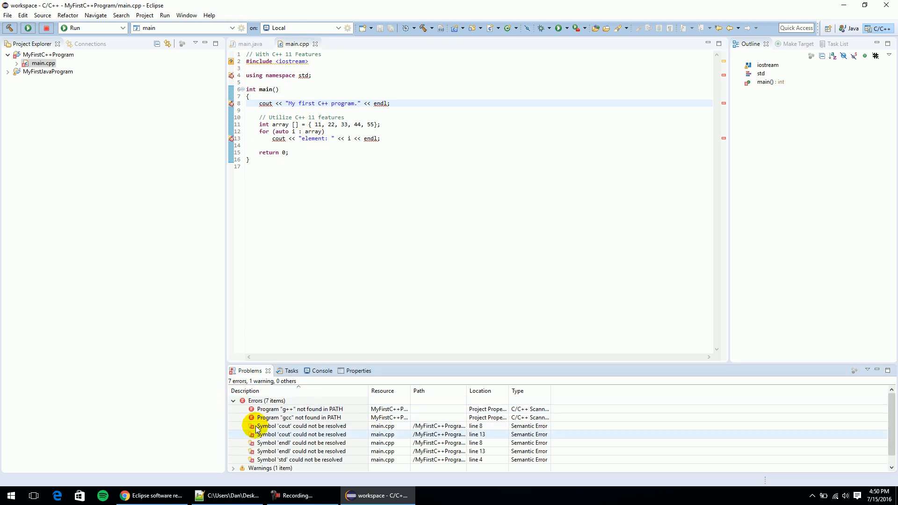
click(300, 426)
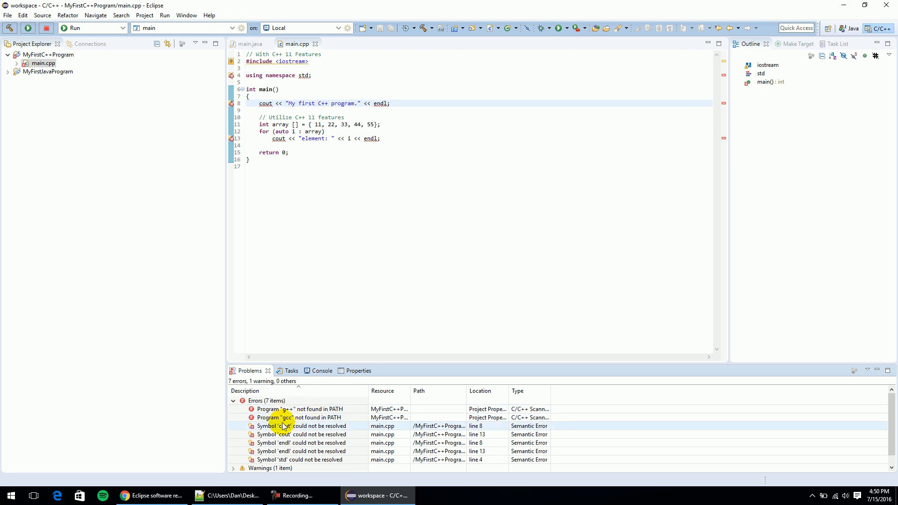
click(297, 418)
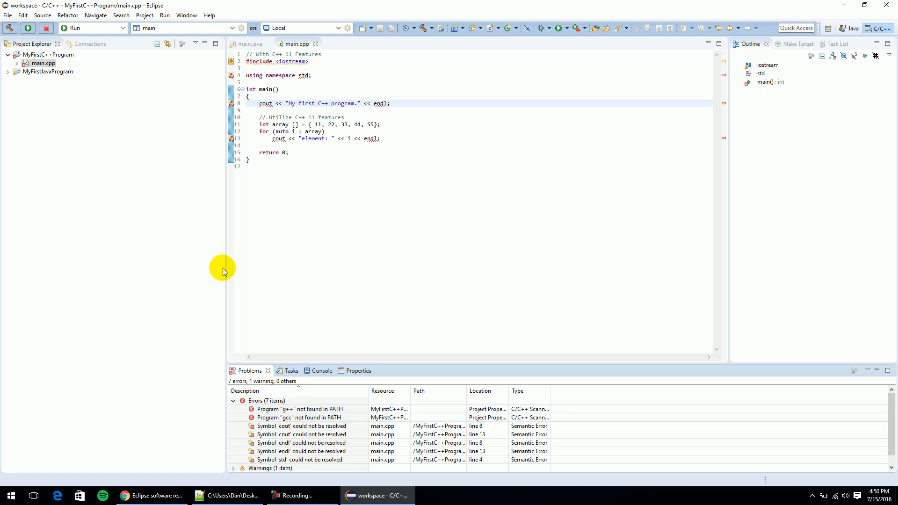
click(300, 426)
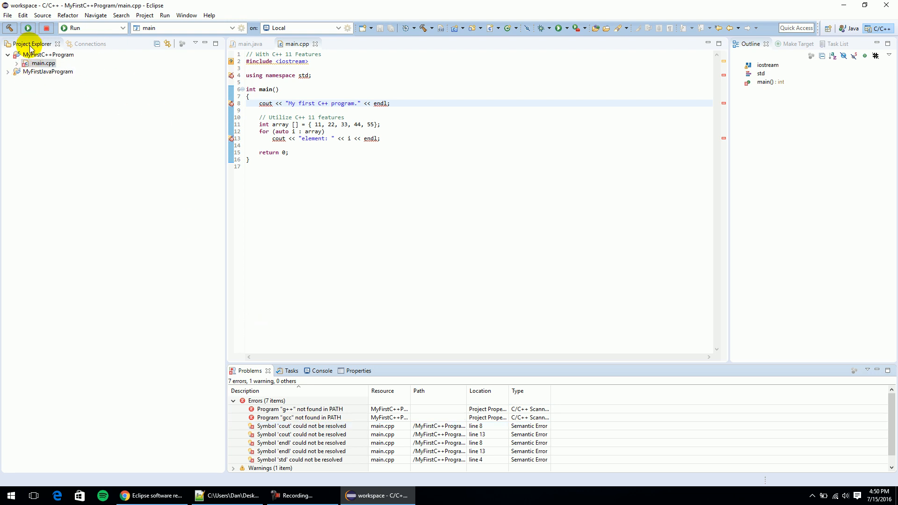
Set MINGW_HOME to C:\MinGW64 in the C++ project's build environment and apply it.
right_click(45, 54)
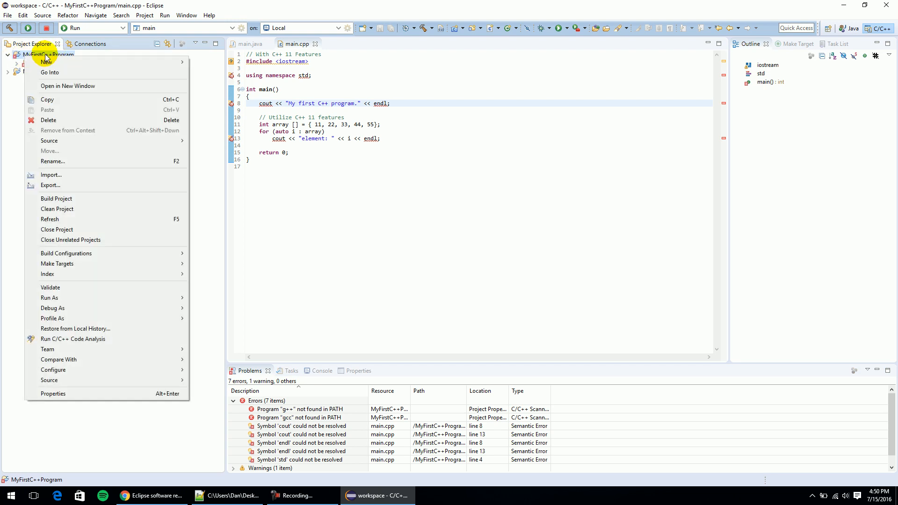
mouse_move(40, 394)
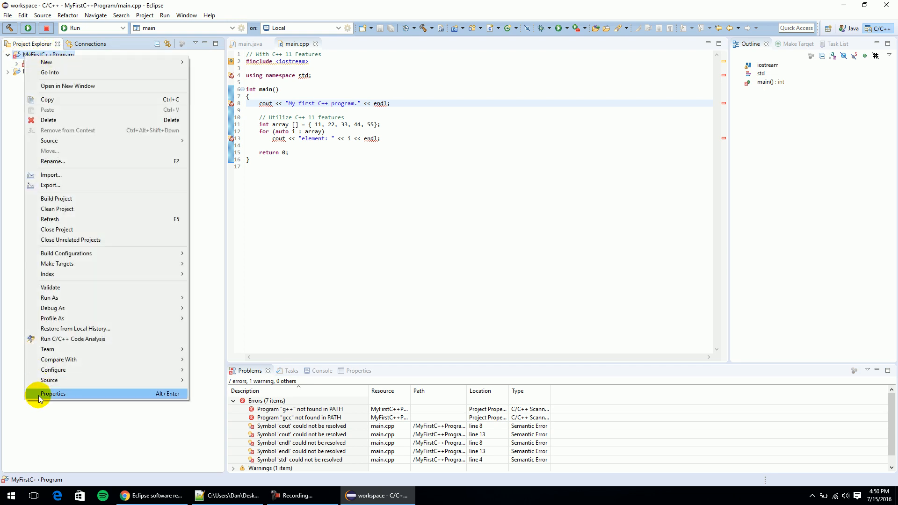
click(53, 394)
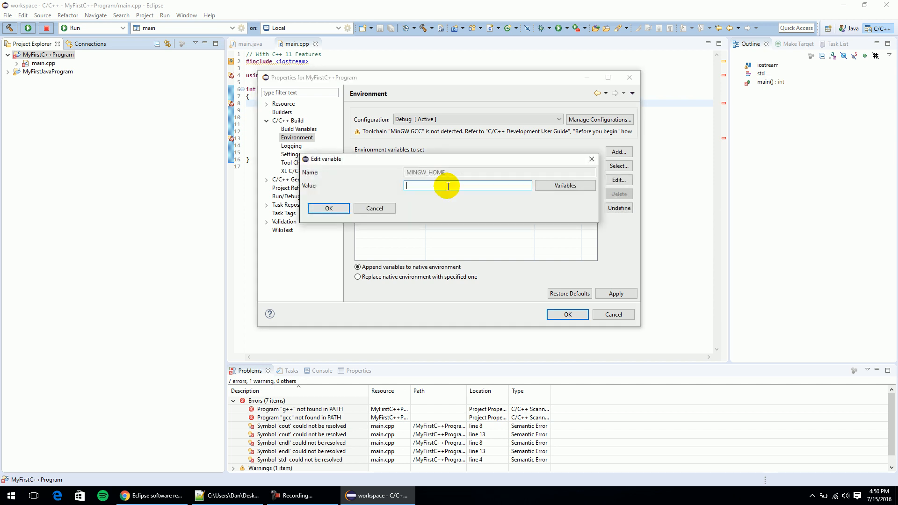
text(C:\MinGW64)
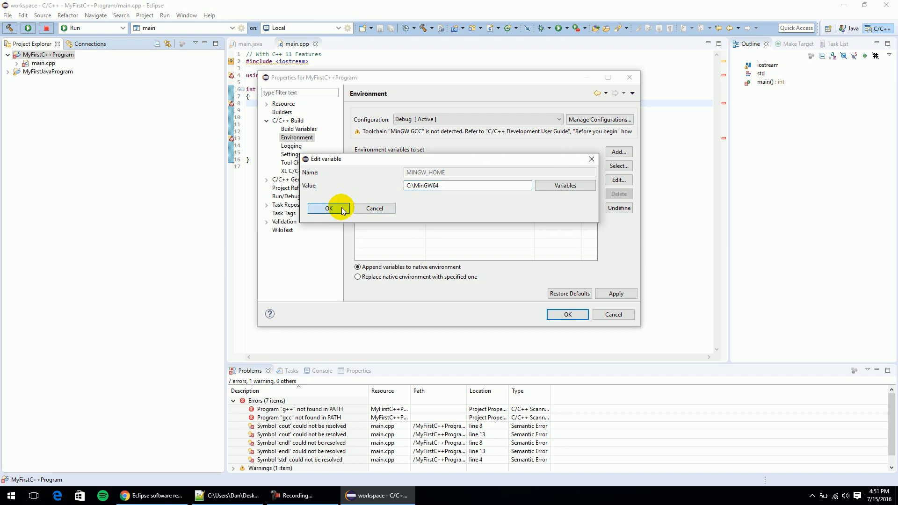
click(327, 208)
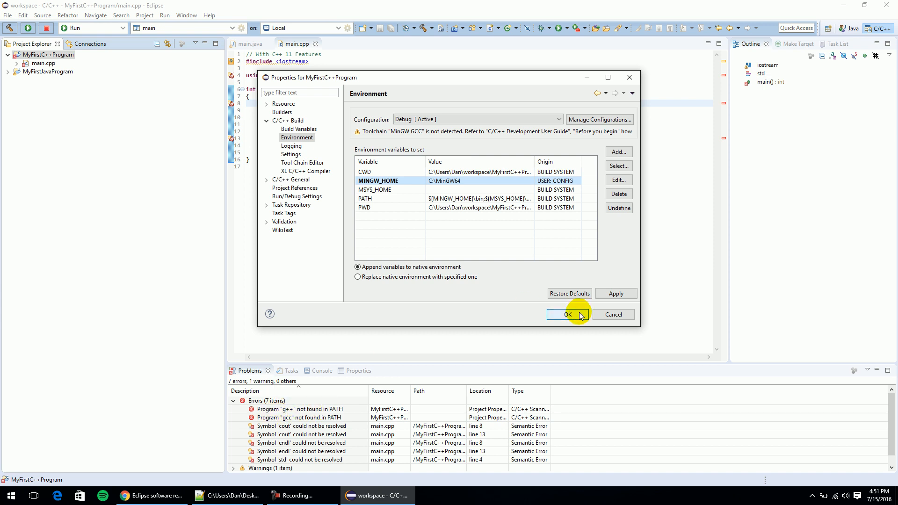
click(567, 314)
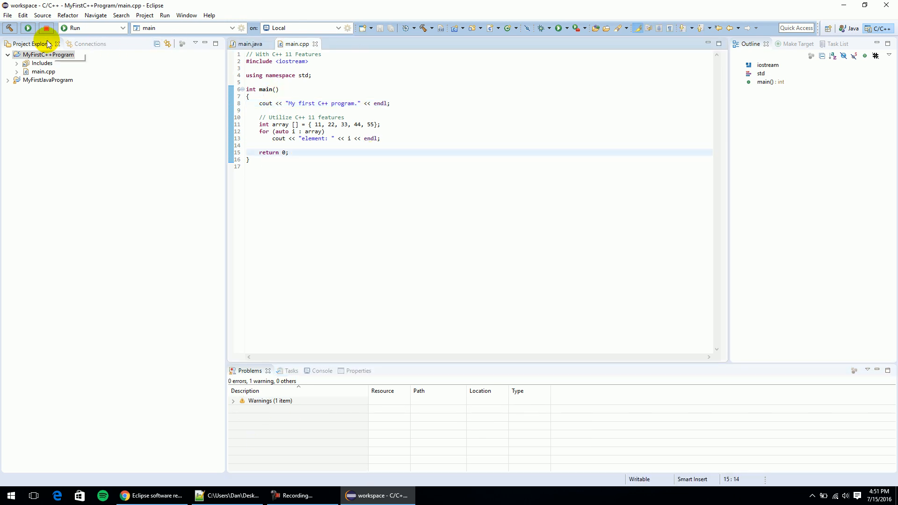
Build MyFirstC++Program in the Debug configuration, producing MyFirstC++Program.exe.
click(27, 27)
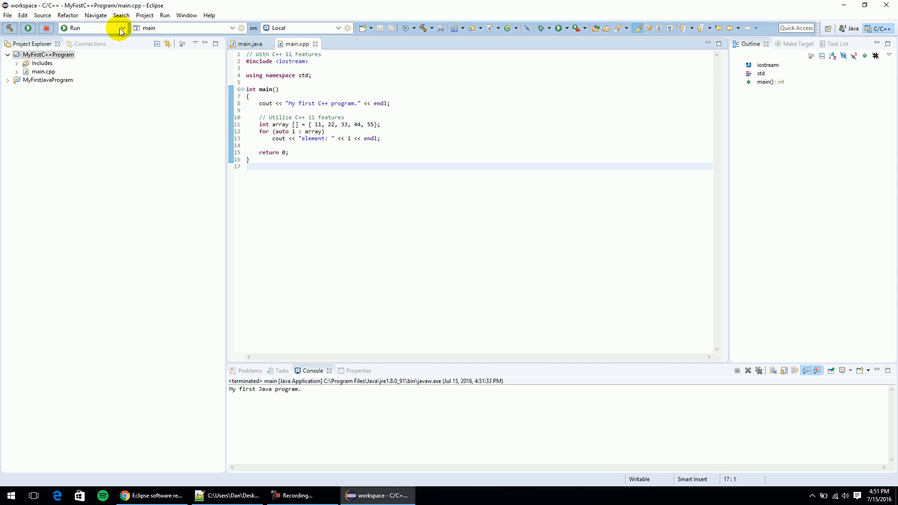
click(333, 103)
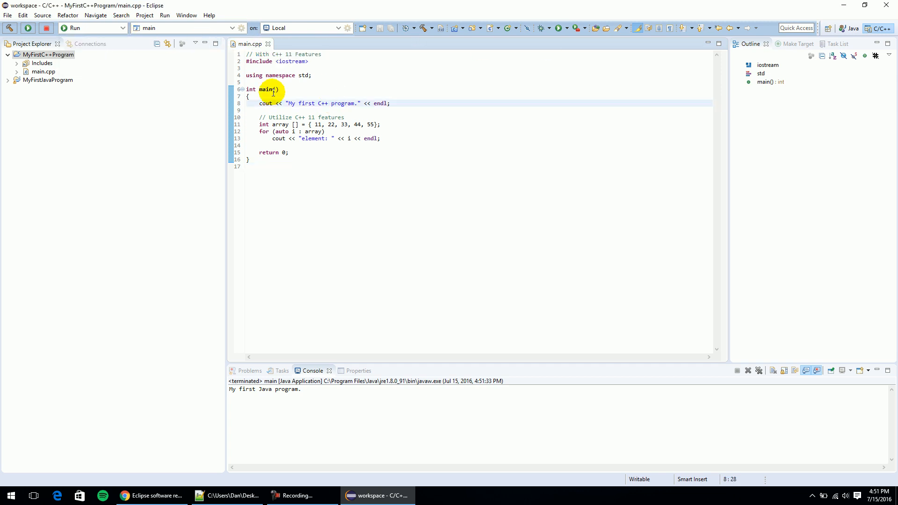
click(438, 27)
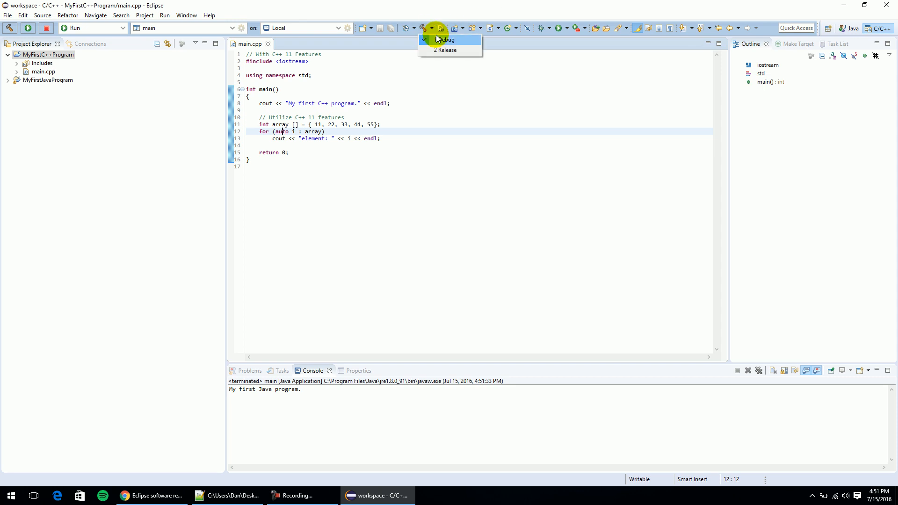
click(448, 39)
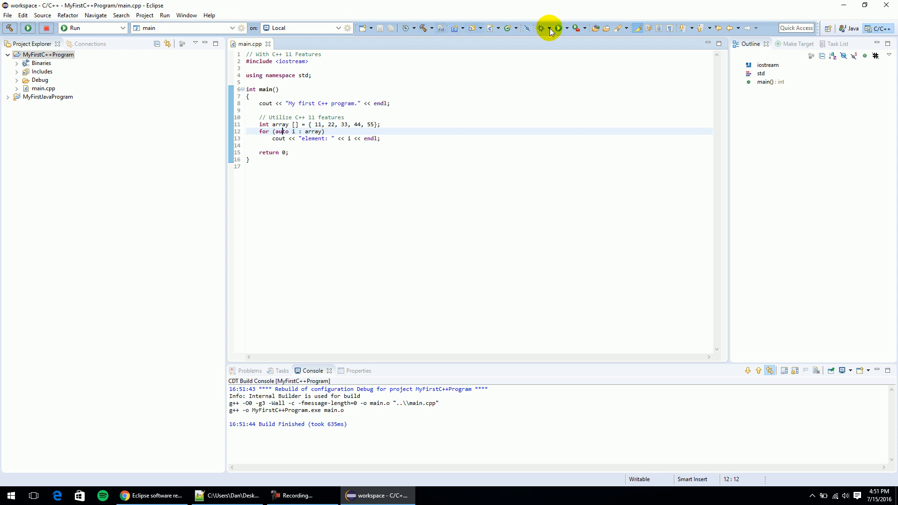
Run MyFirstC++Program.exe as a Local C/C++ Application, printing elements 11 through 55.
click(557, 27)
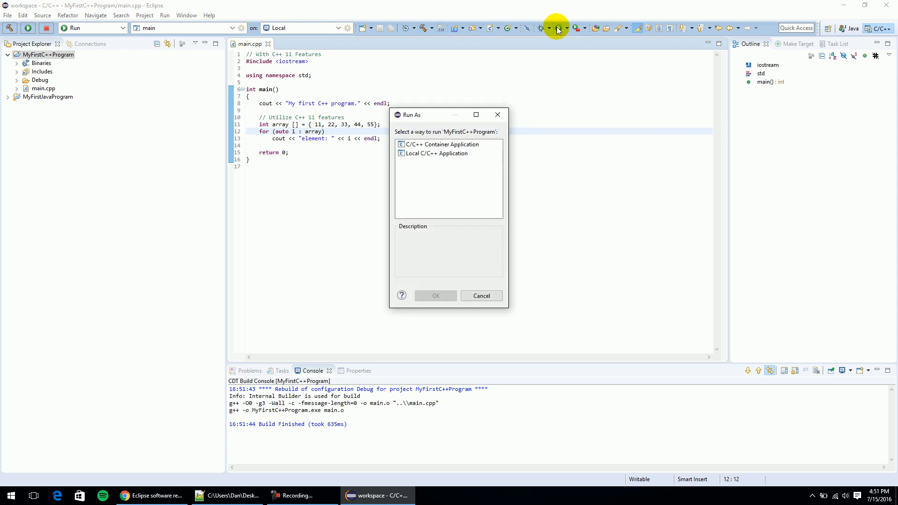
click(438, 152)
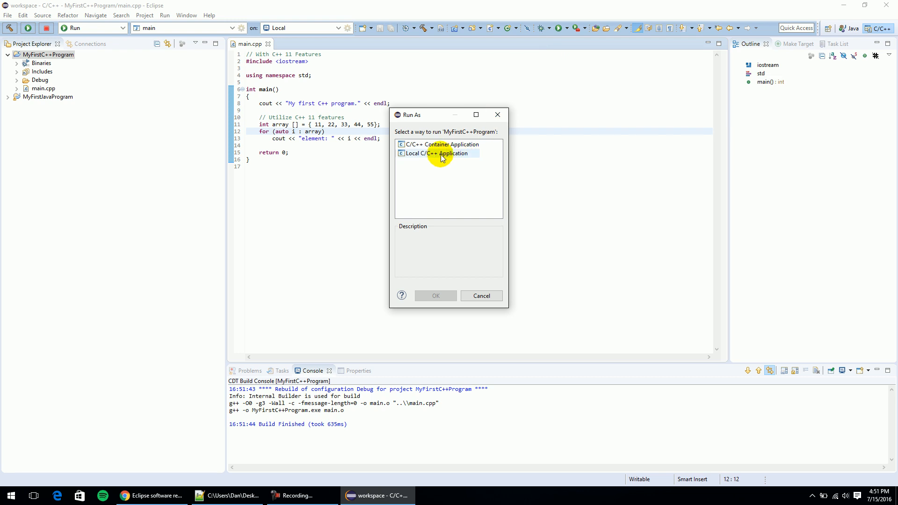
click(437, 152)
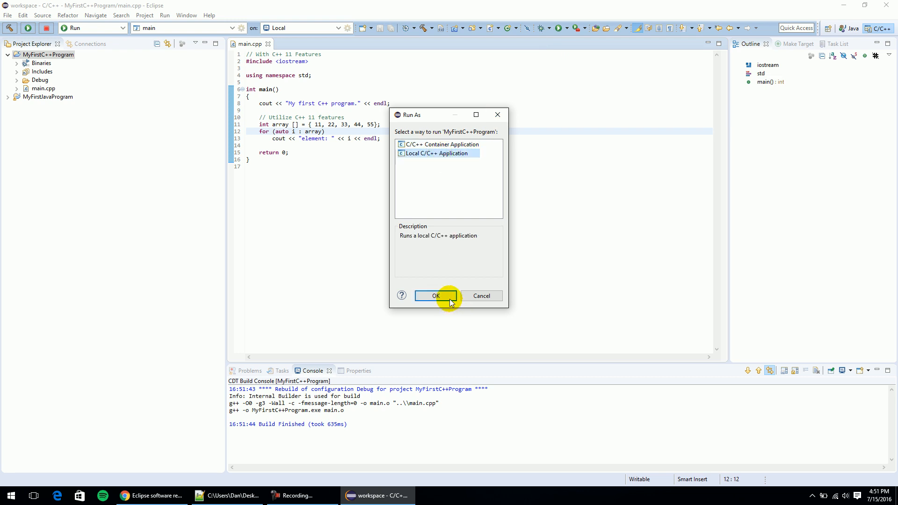
click(435, 296)
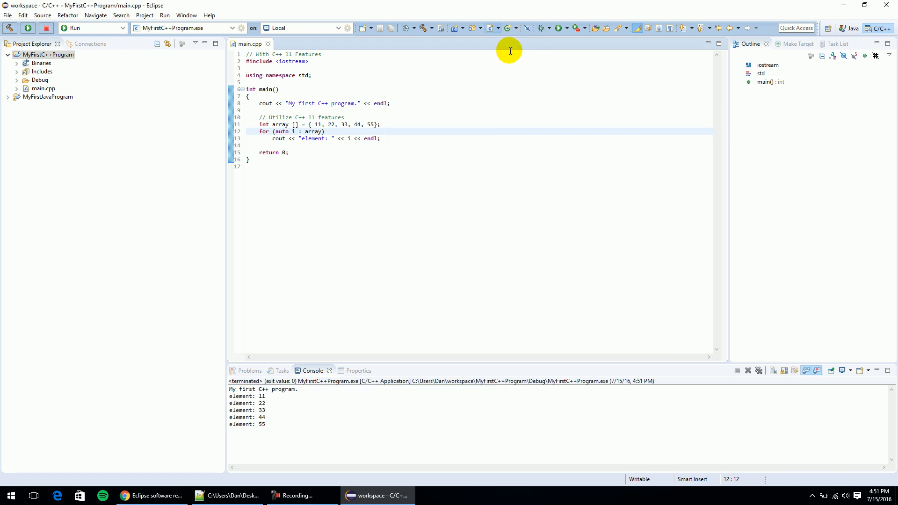
mouse_move(558, 28)
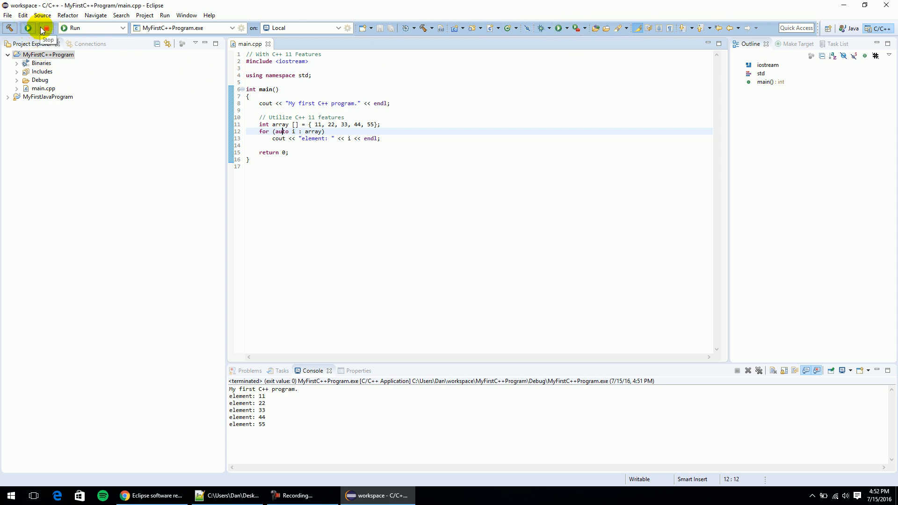
click(233, 28)
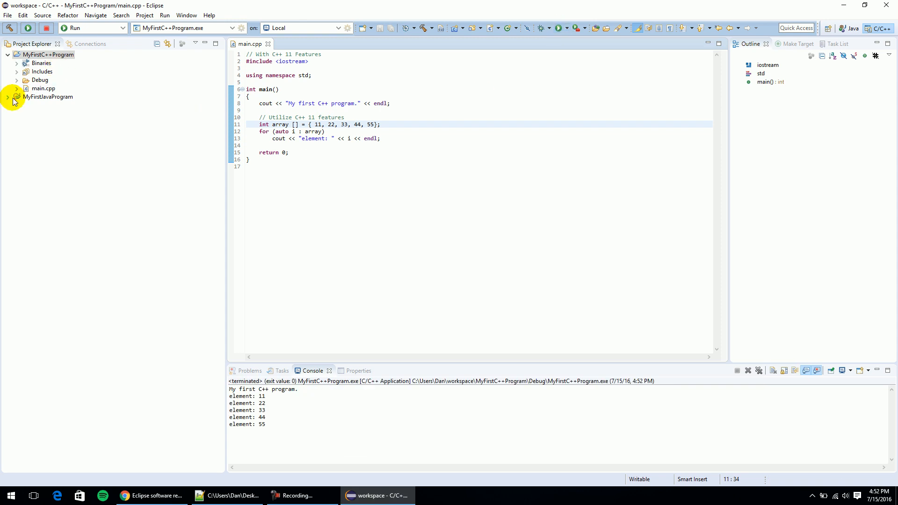
Run main.java from MyFirstJavaProgram, then rerun the C++ program from main.cpp.
click(8, 96)
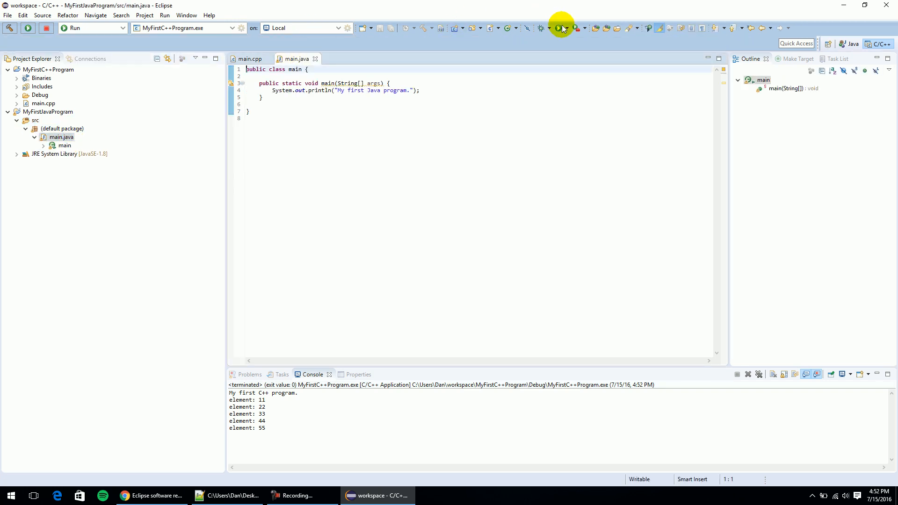
click(560, 27)
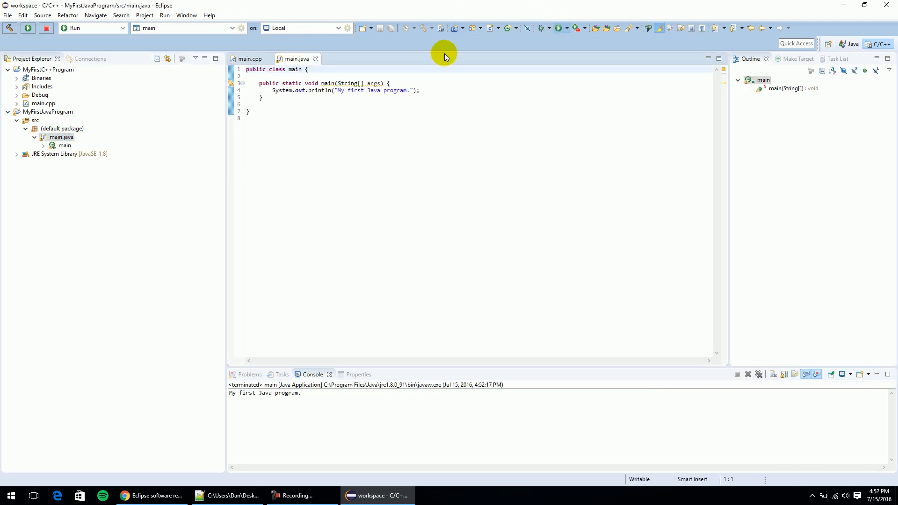
click(249, 44)
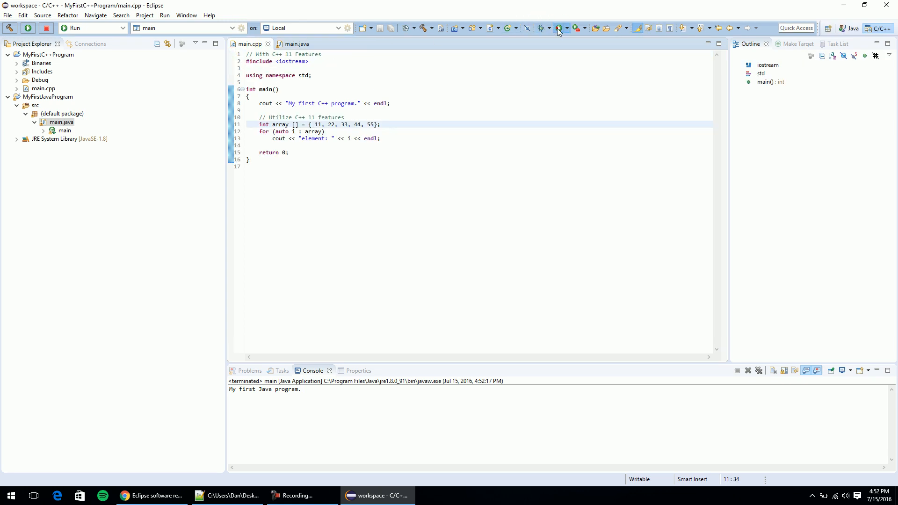
click(552, 27)
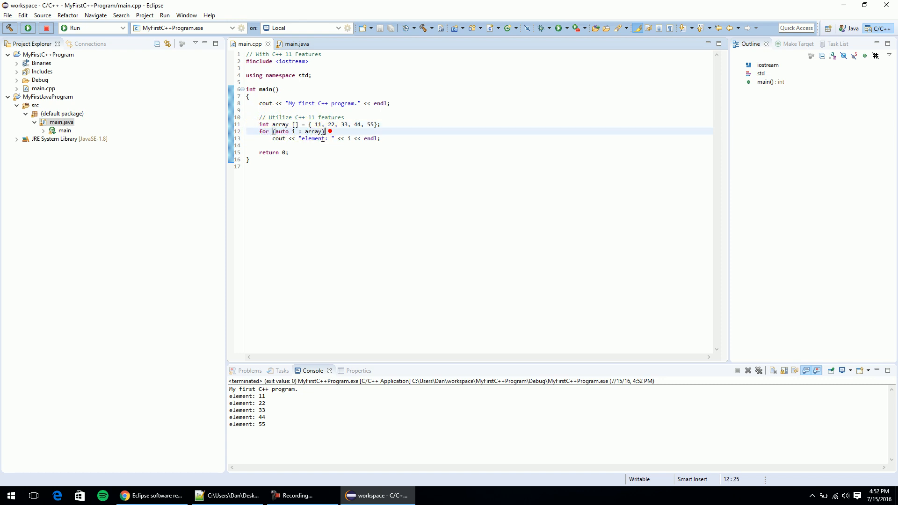
mouse_move(296, 44)
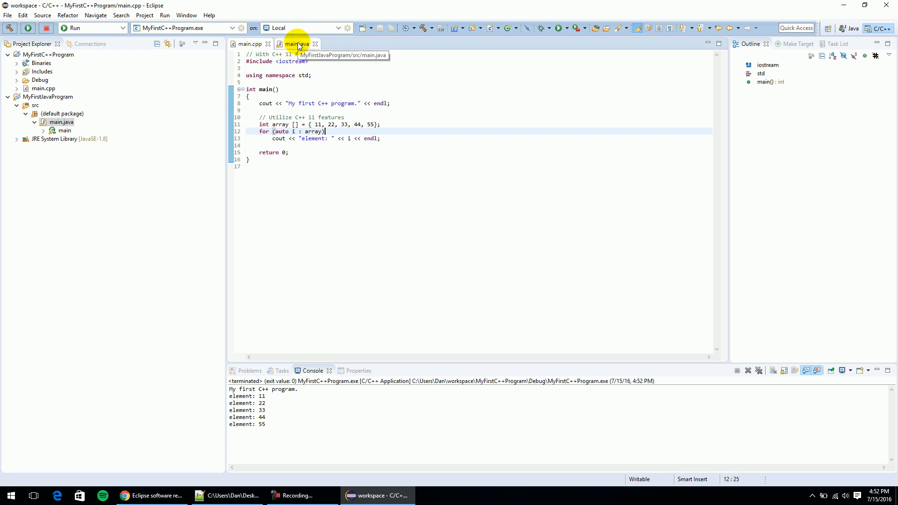